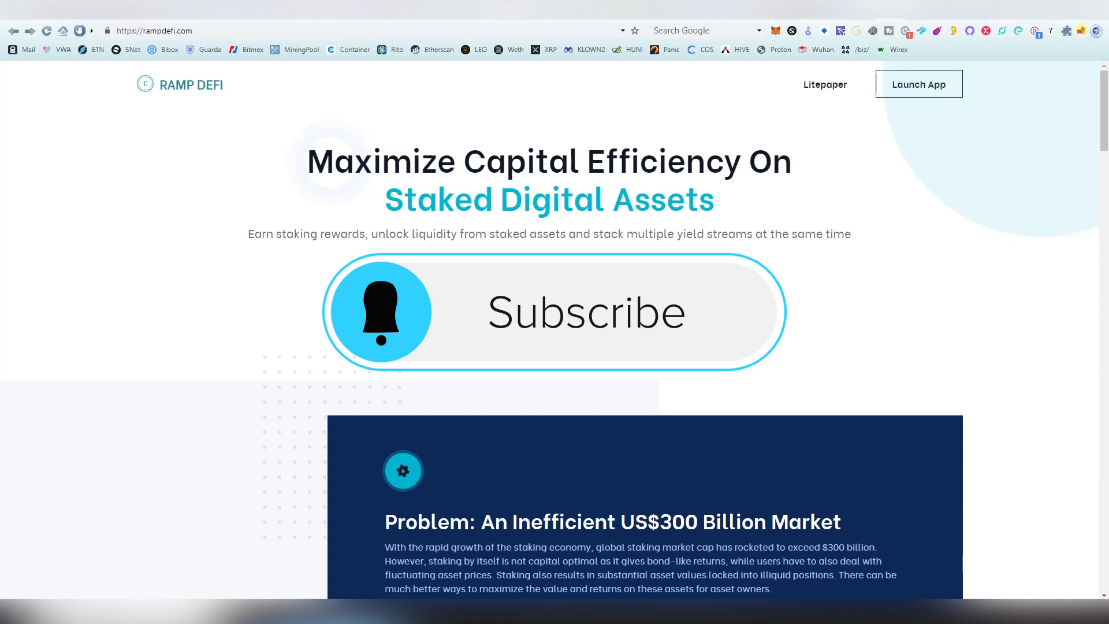
Scroll down PancakeSwap's Pools page to review the RAMP Pool card showing 97.50% APR
left_click(552, 312)
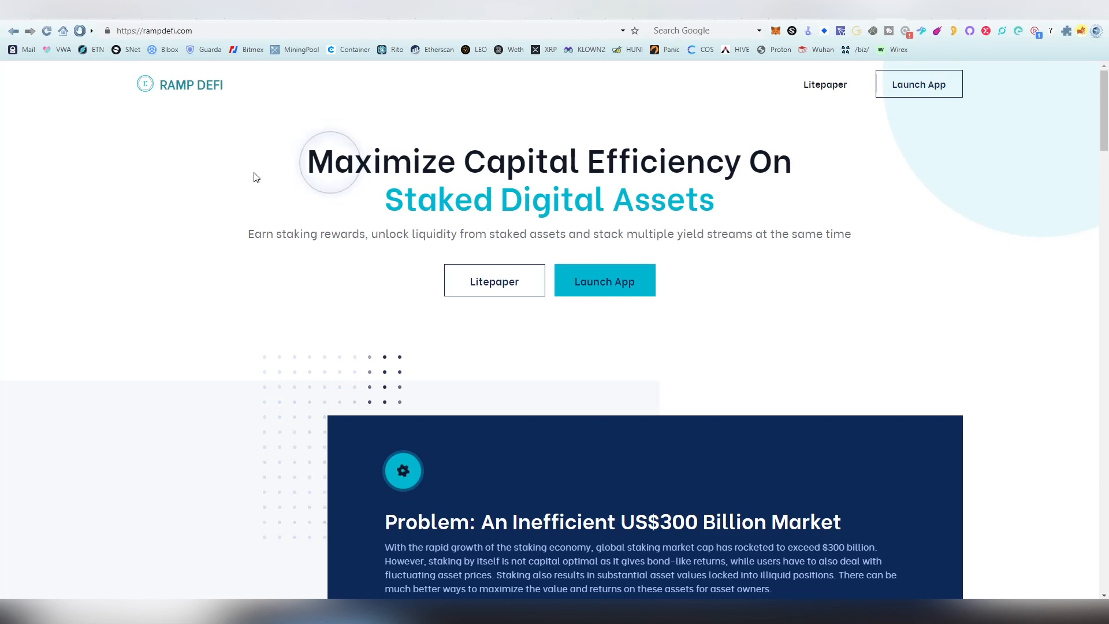
mouse_move(270, 193)
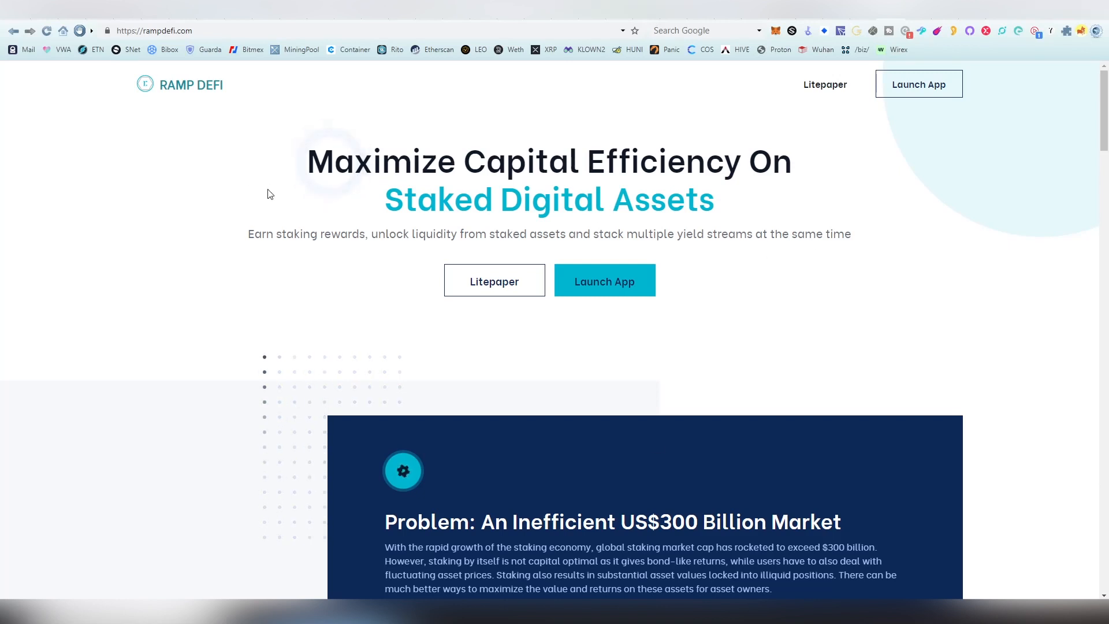
scroll("down", 3)
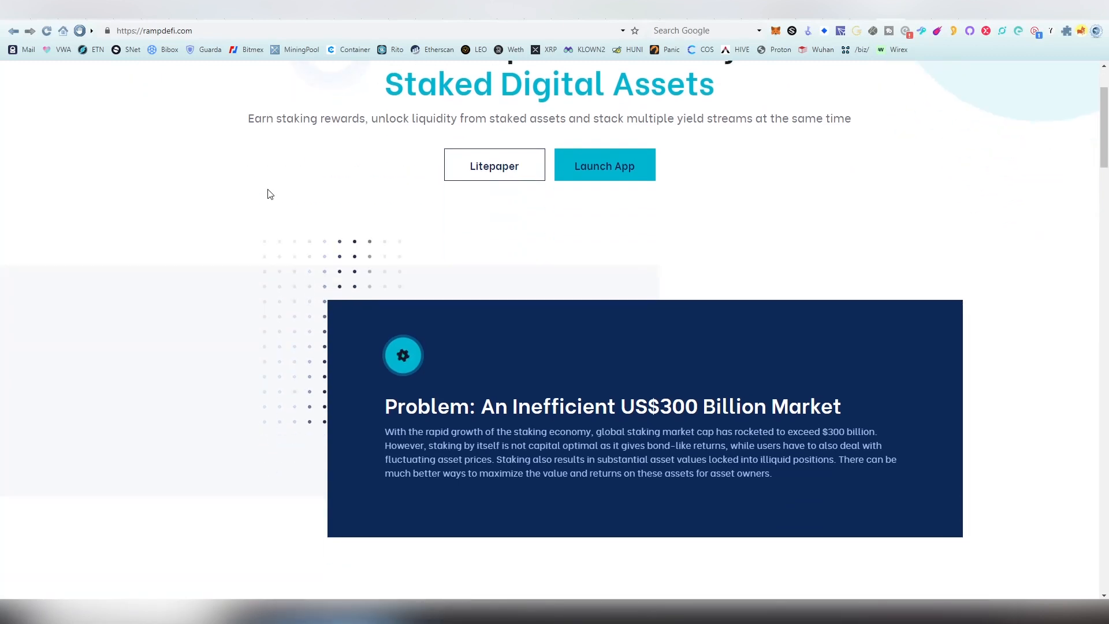
scroll("down", 3)
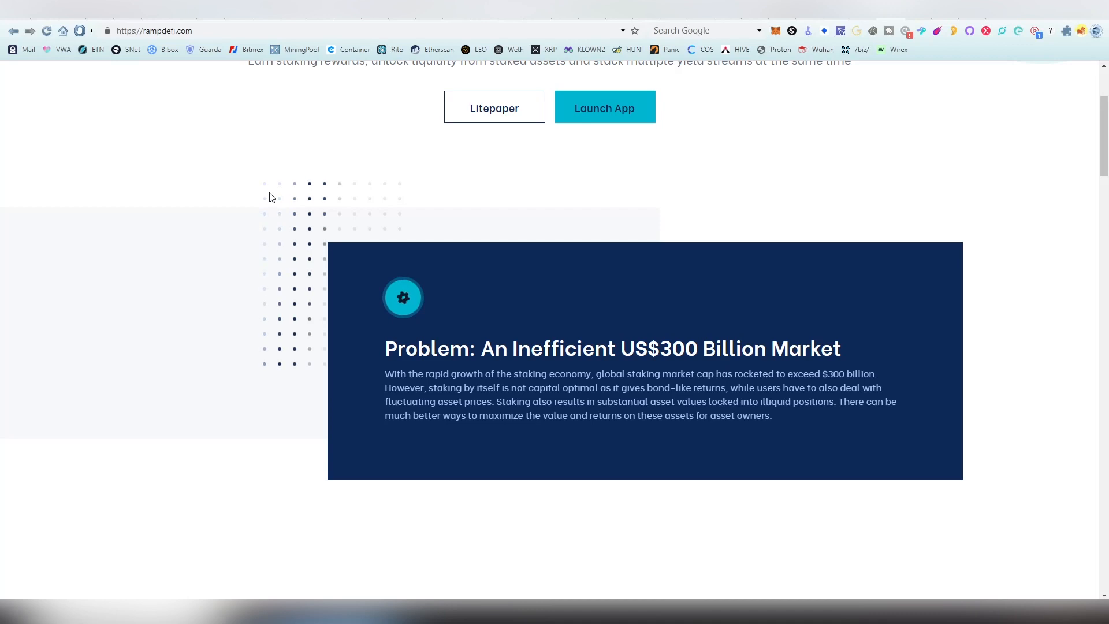
mouse_move(171, 446)
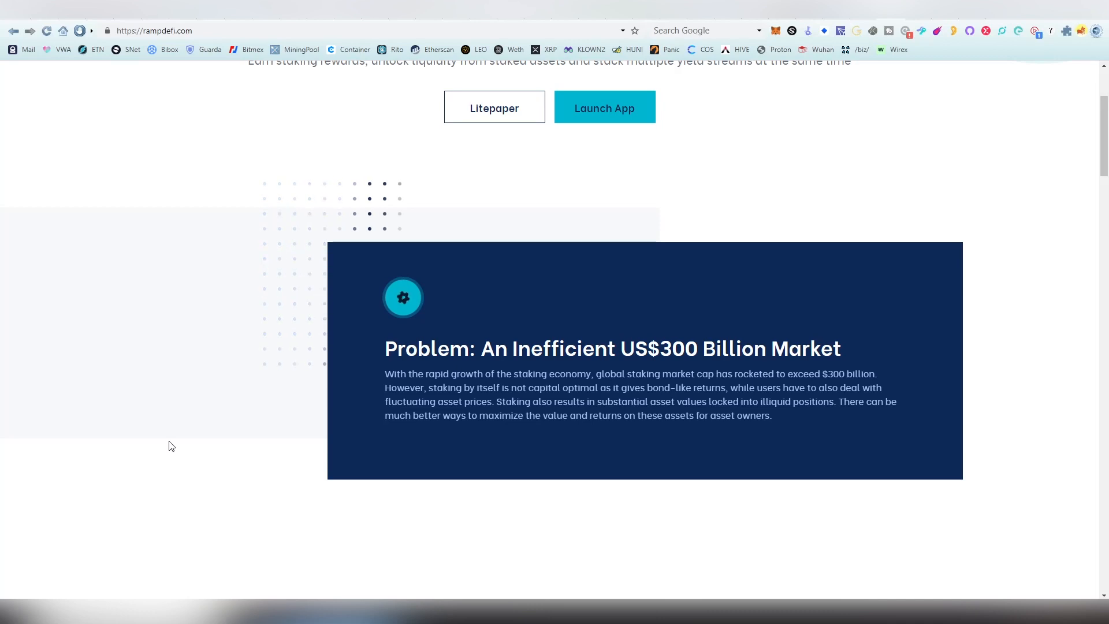
mouse_move(271, 472)
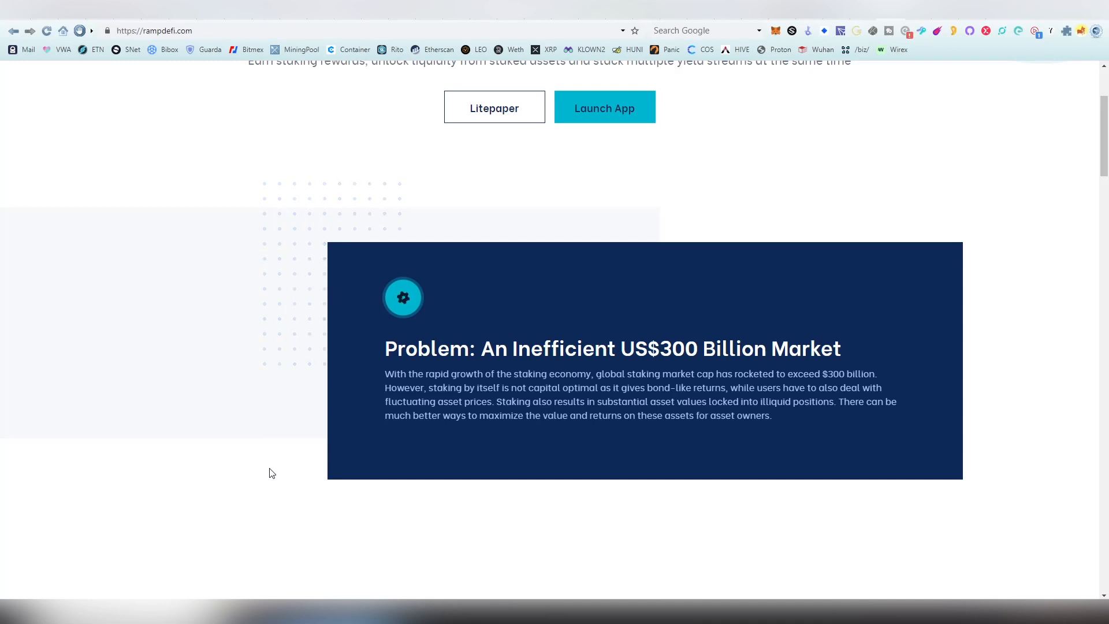
mouse_move(290, 438)
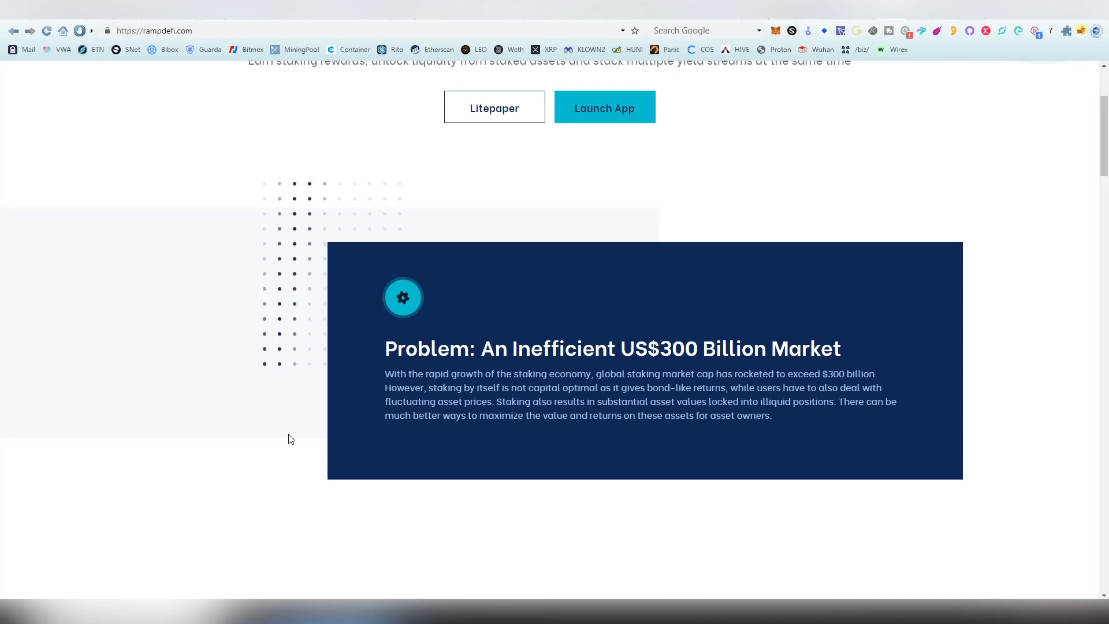
scroll("down", 3)
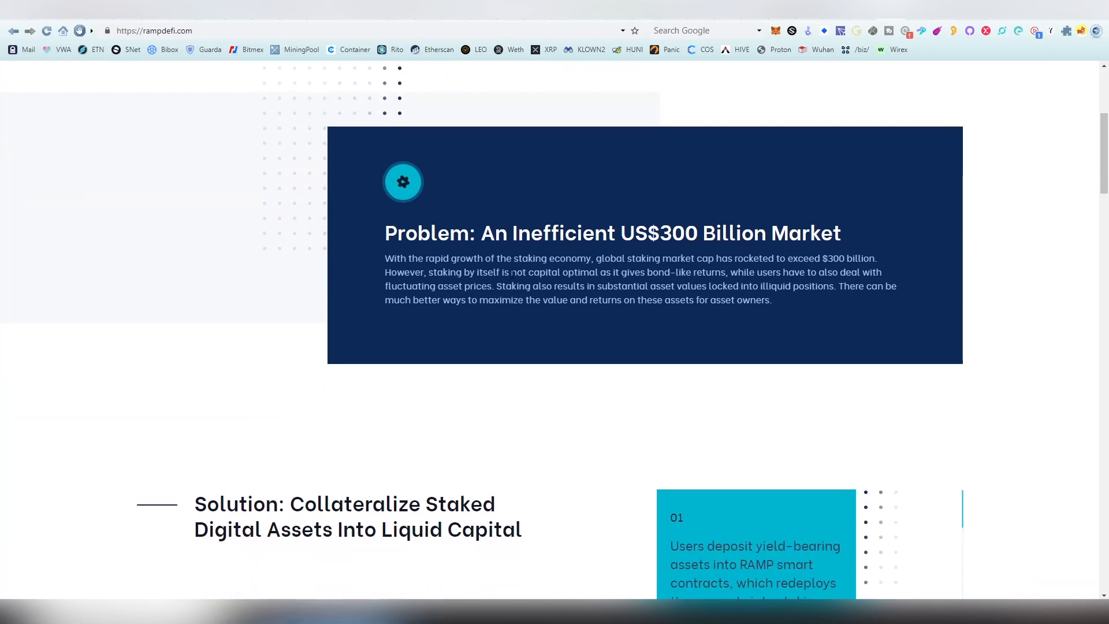
scroll("down", 3)
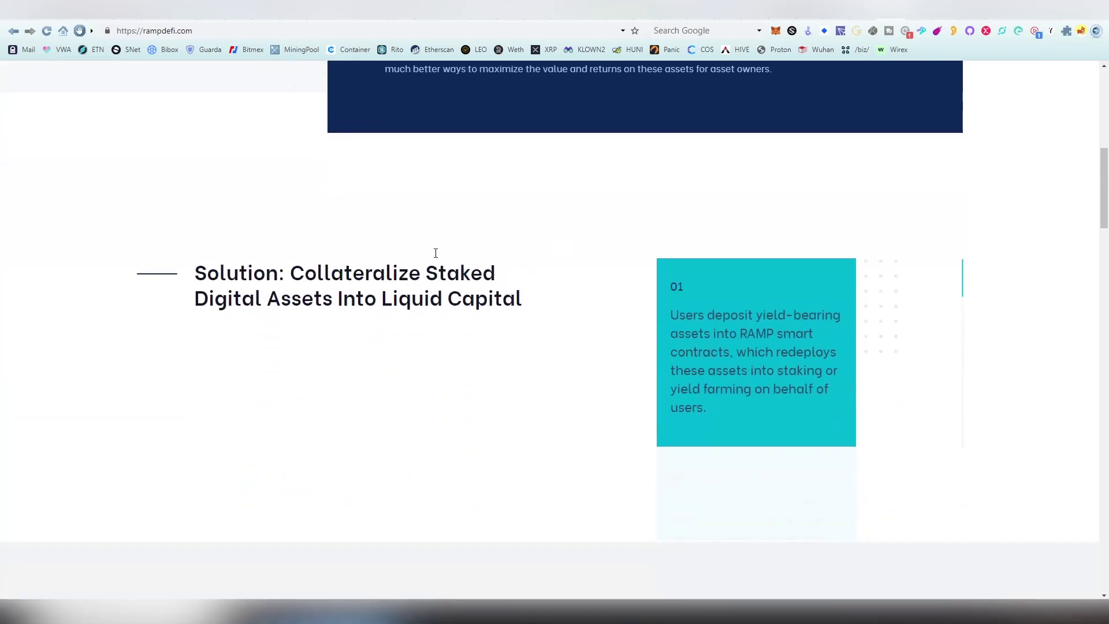
mouse_move(591, 267)
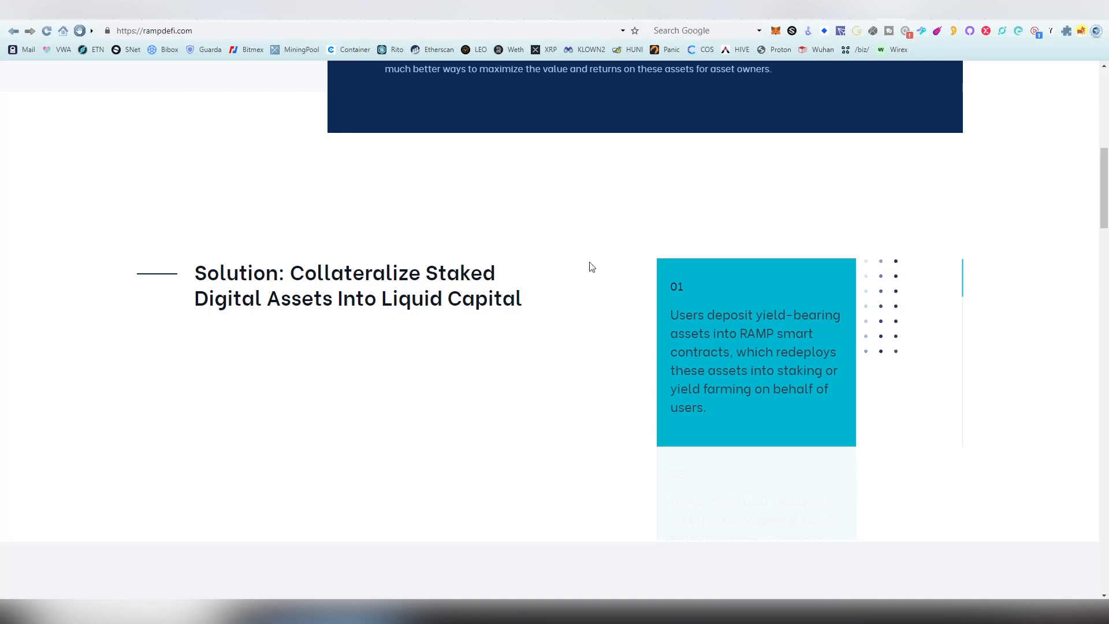
scroll("down", 3)
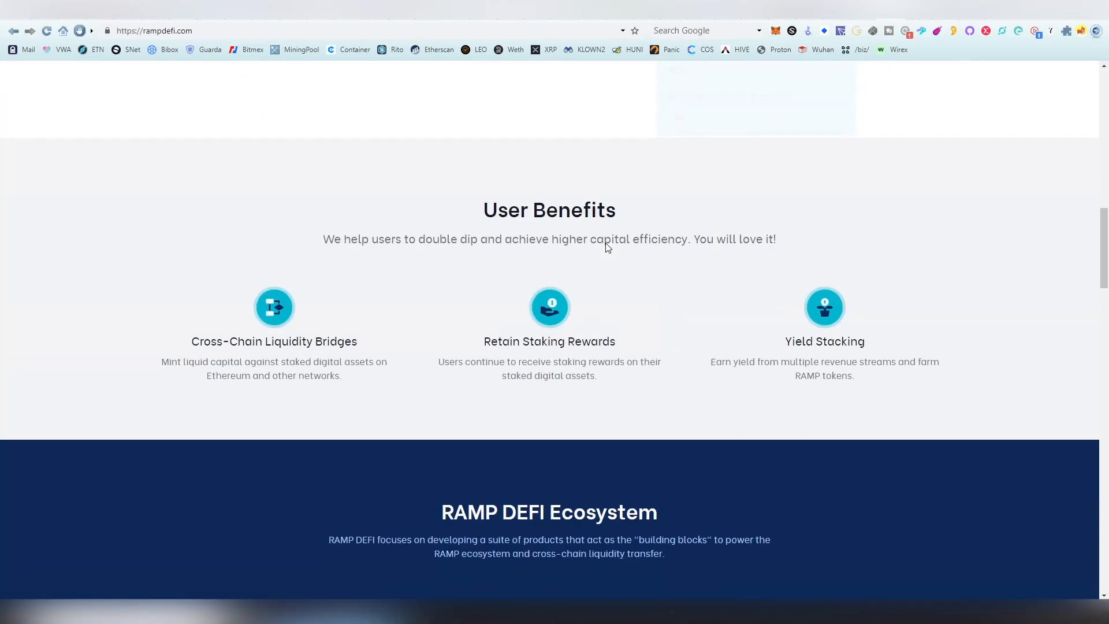
mouse_move(573, 335)
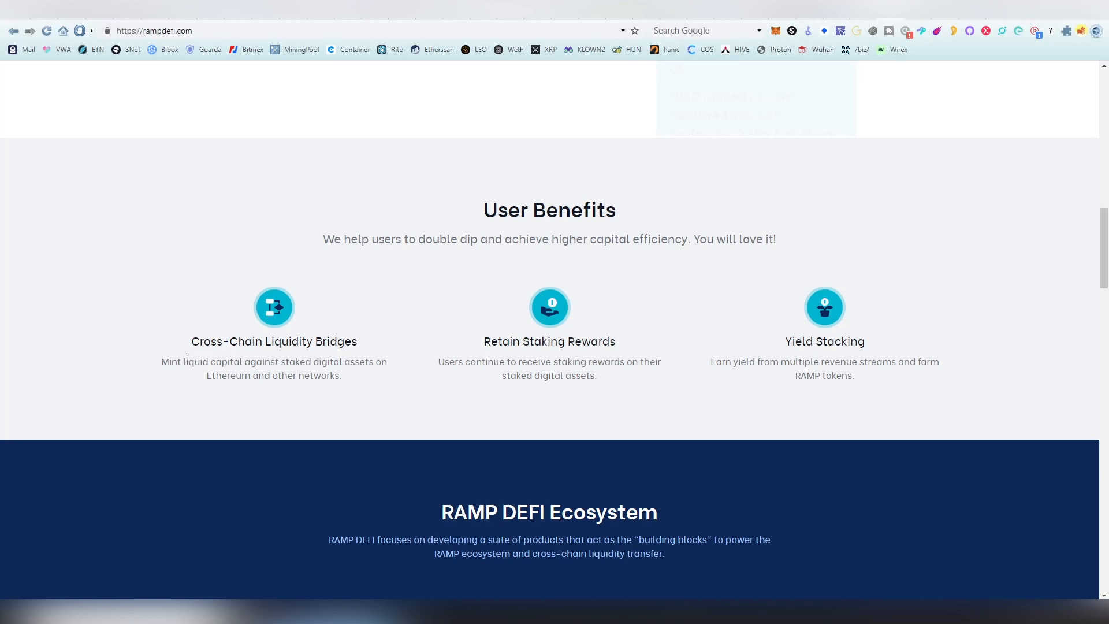
mouse_move(401, 361)
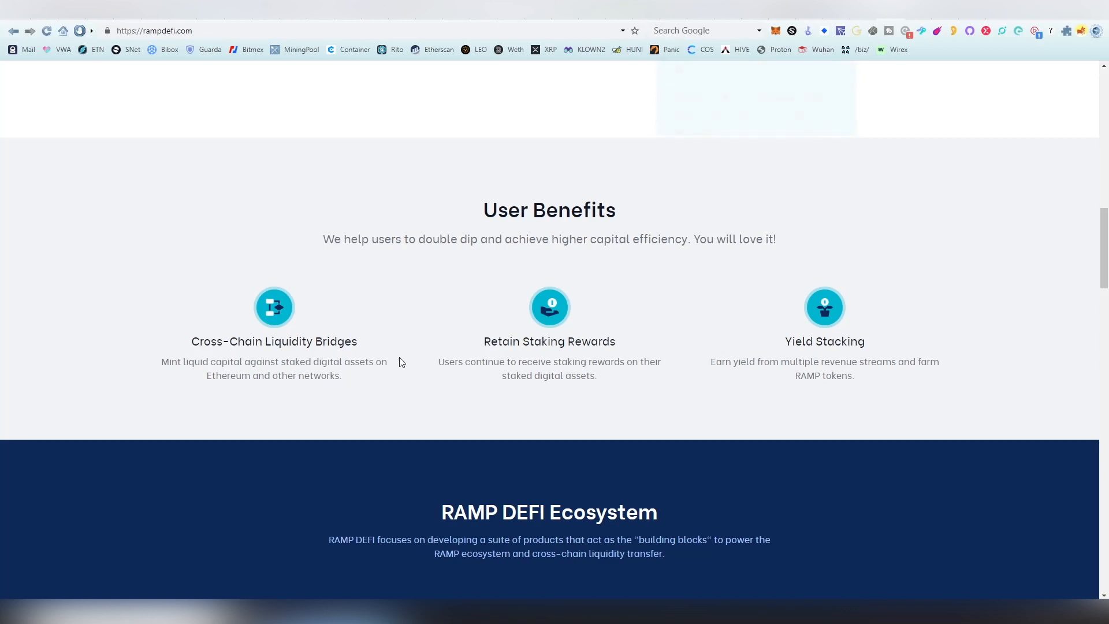
scroll("down", 3)
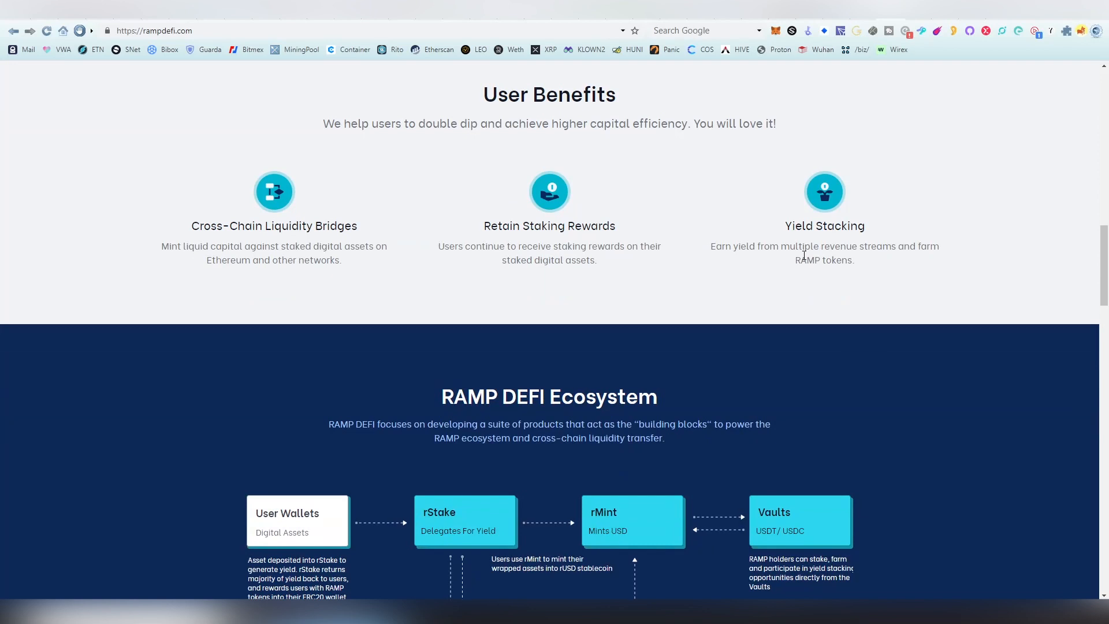
scroll("down", 3)
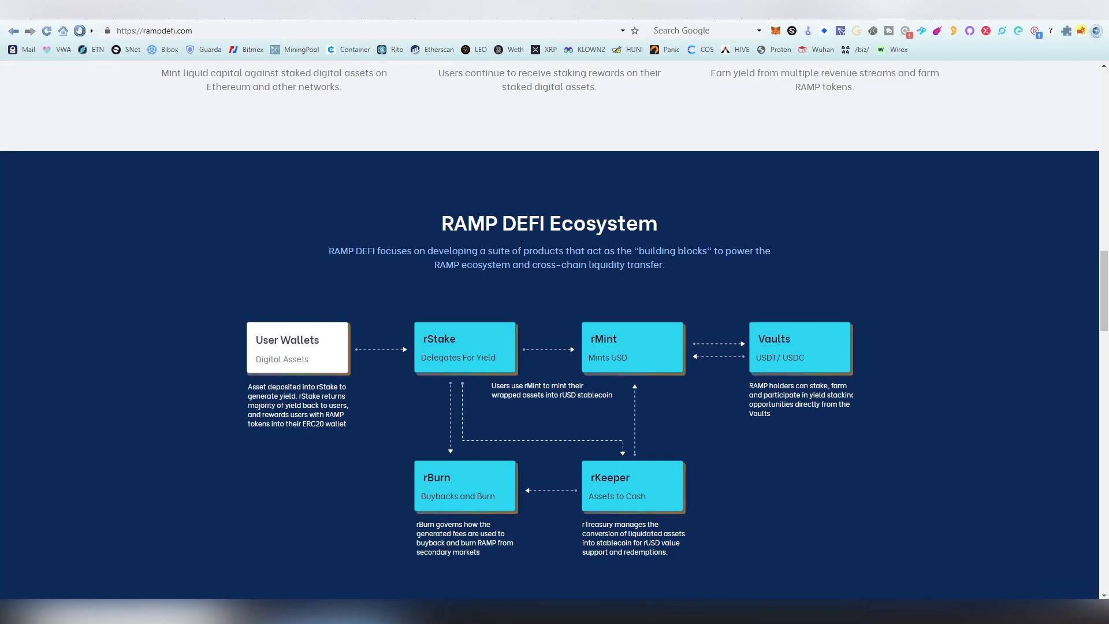
mouse_move(84, 198)
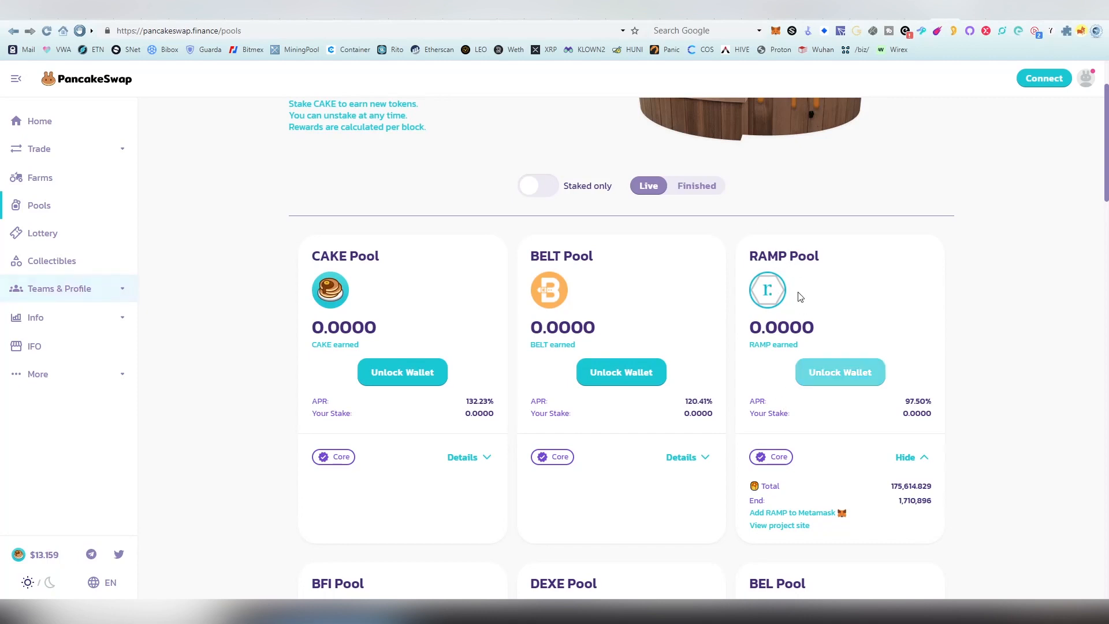
mouse_move(783, 246)
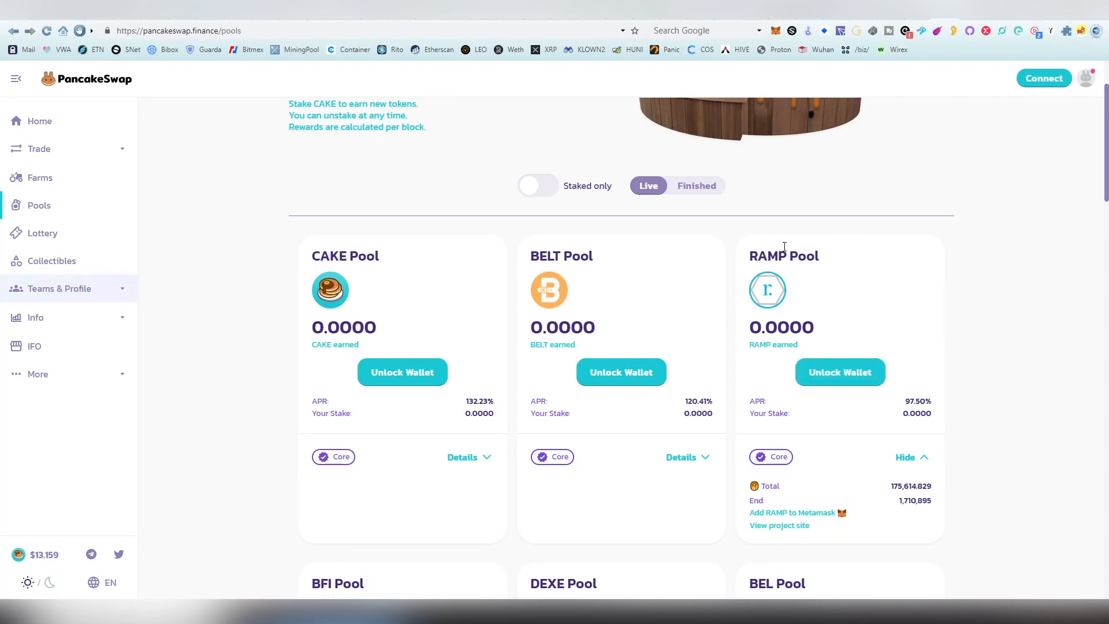
mouse_move(827, 329)
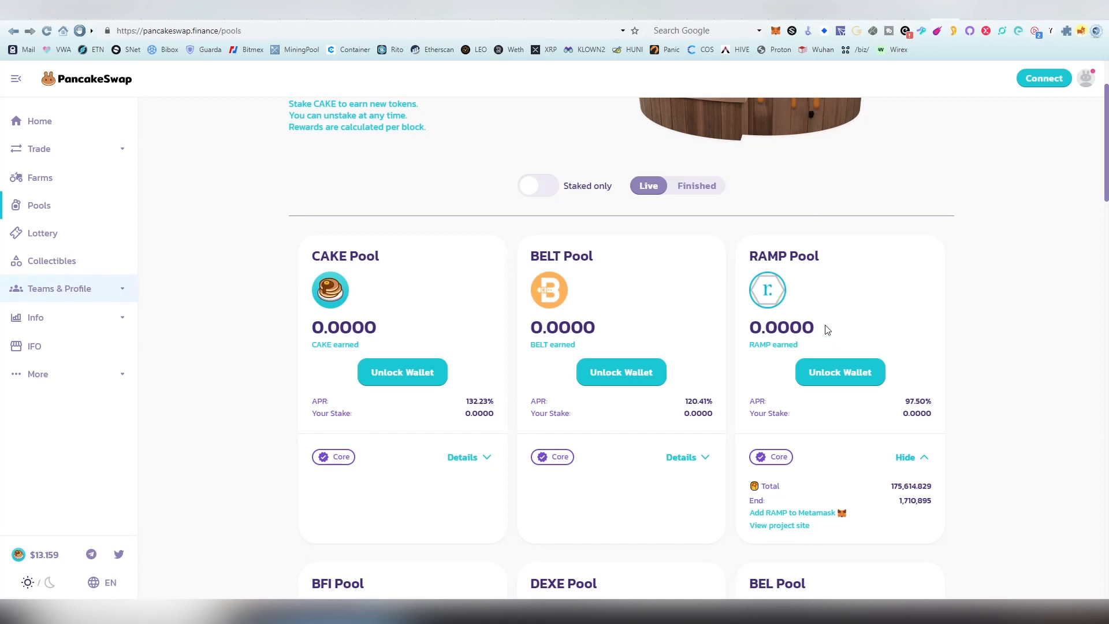
mouse_move(862, 29)
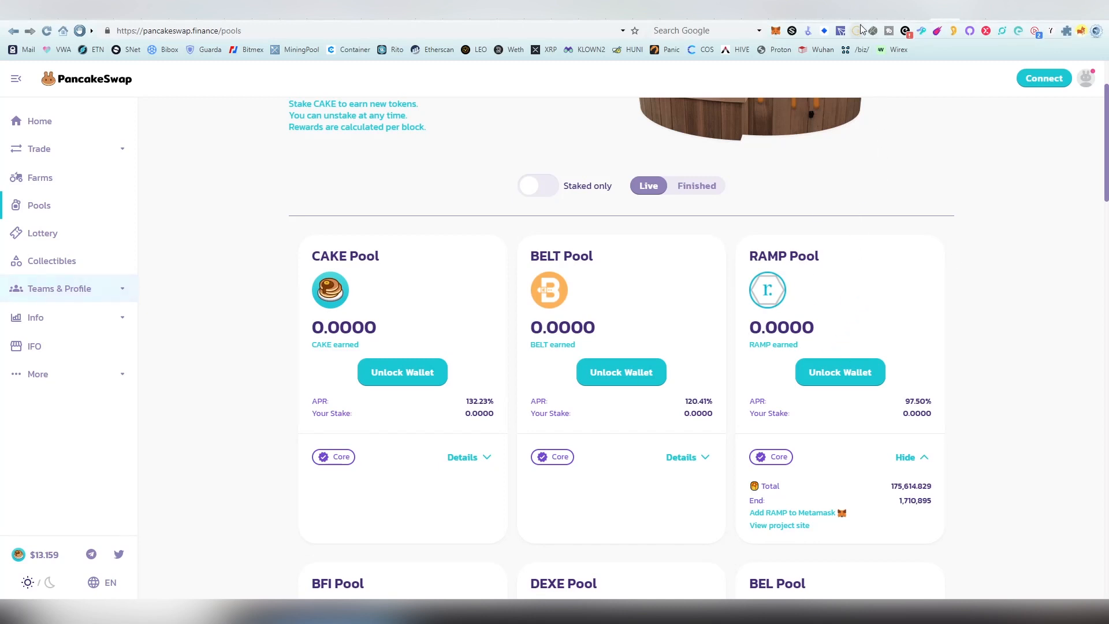
Switch back to the rampdefi.com tab showing the RAMP DEFI homepage hero
left_click(780, 524)
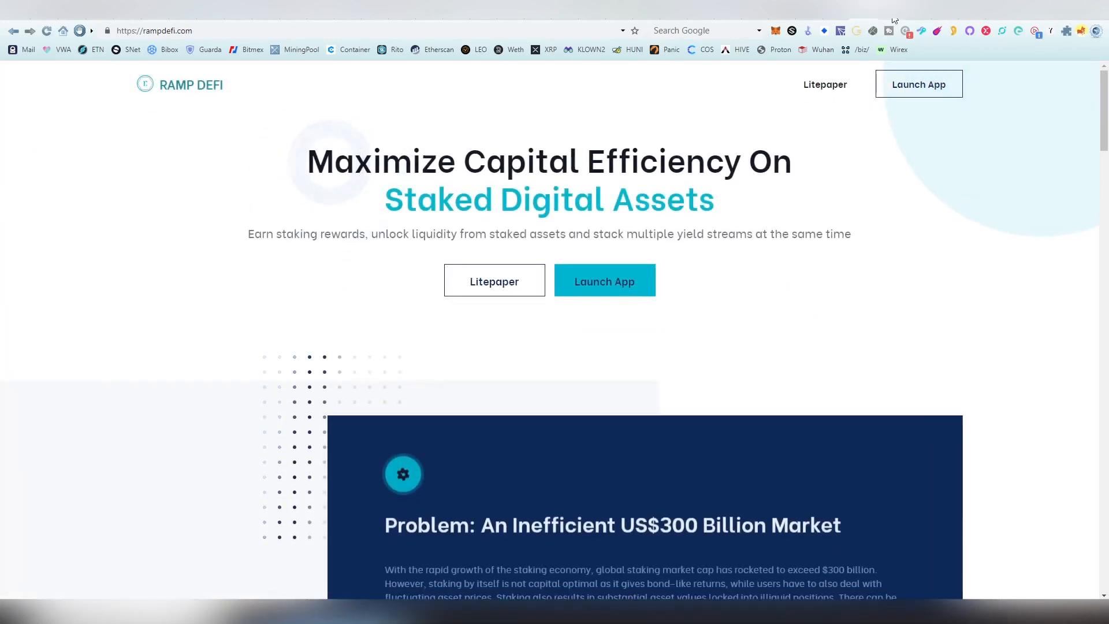
scroll("down", 3)
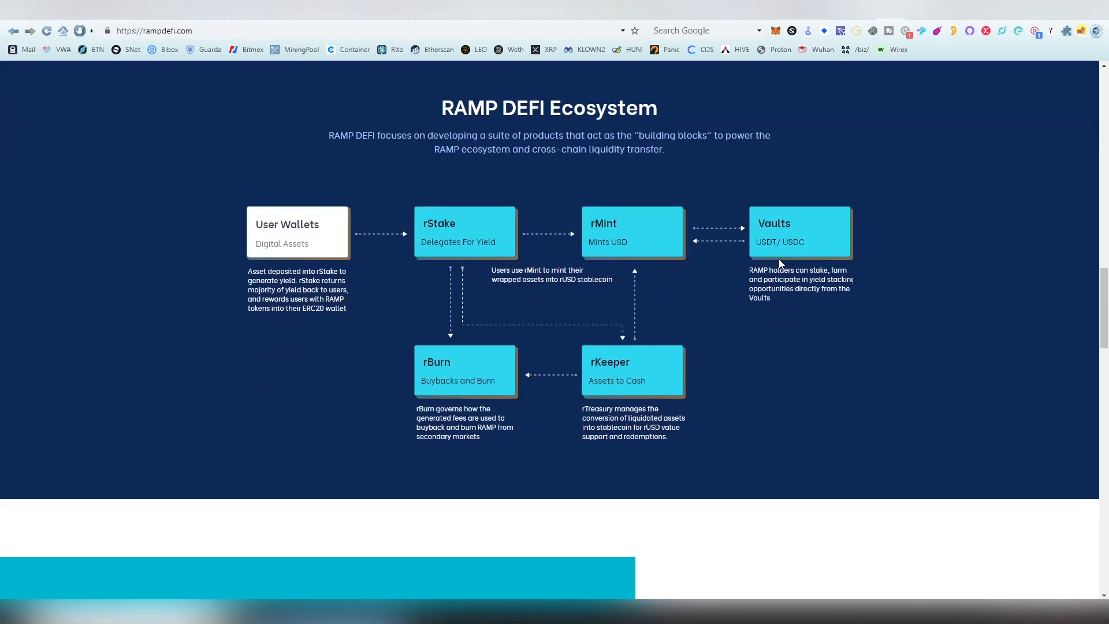
scroll("down", 3)
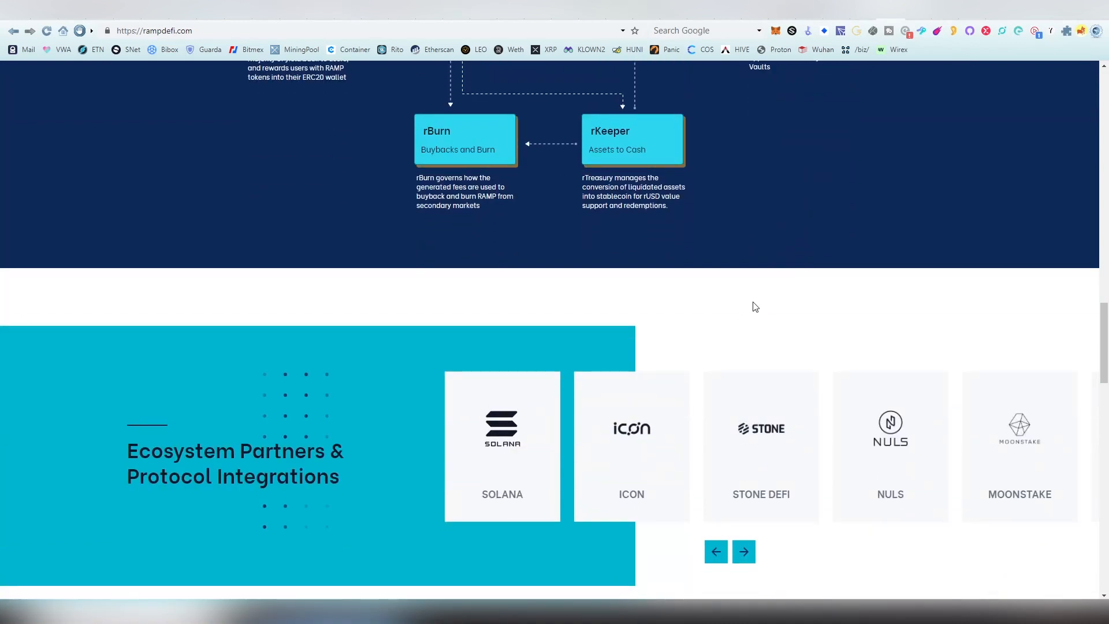
left_click(743, 551)
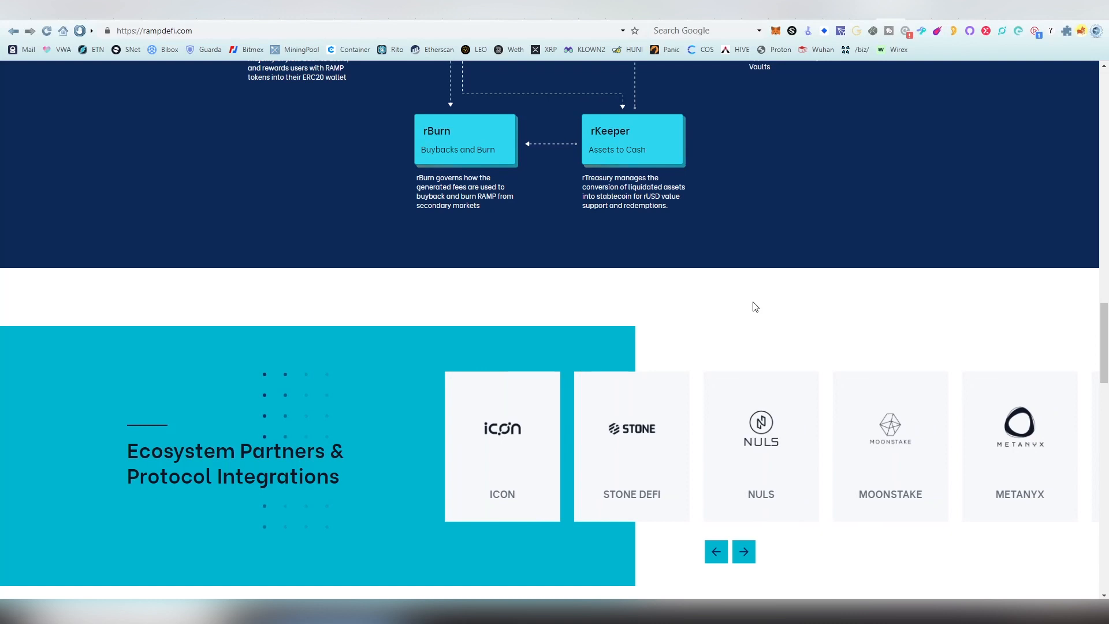
Page the Ecosystem Partners carousel back to its first logos, IOST and TOMOCHAIN
scroll("down", 3)
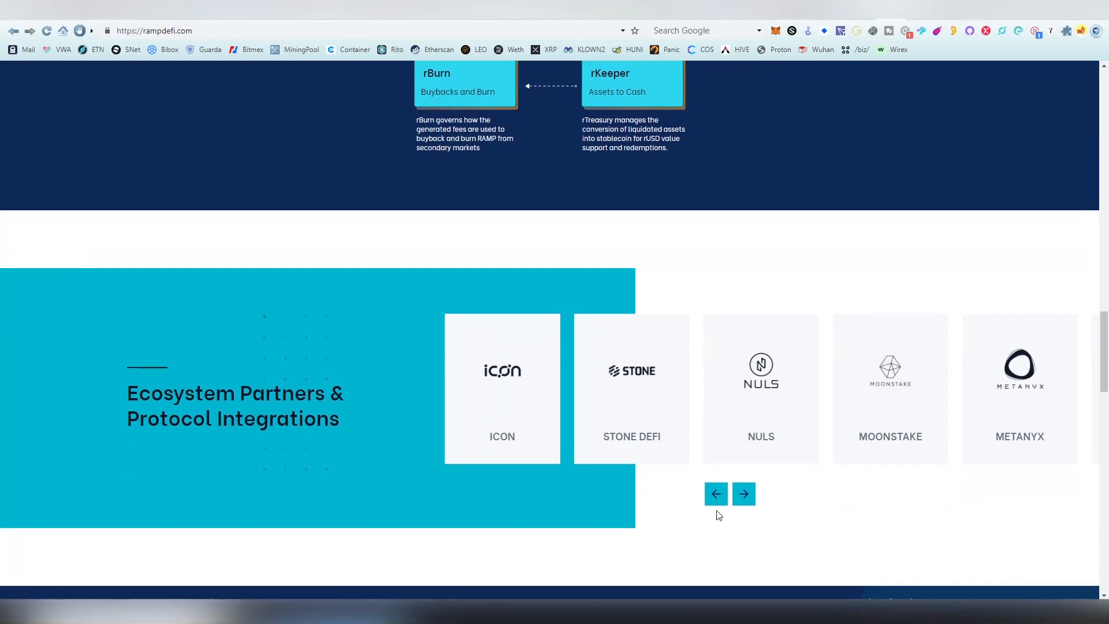
left_click(715, 494)
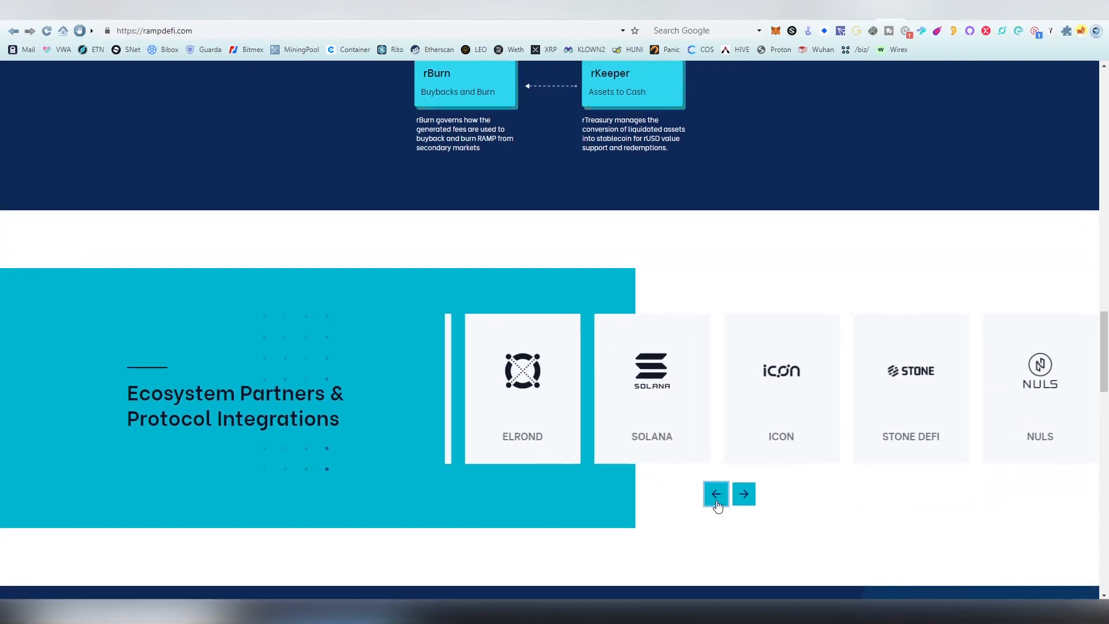
left_click(715, 493)
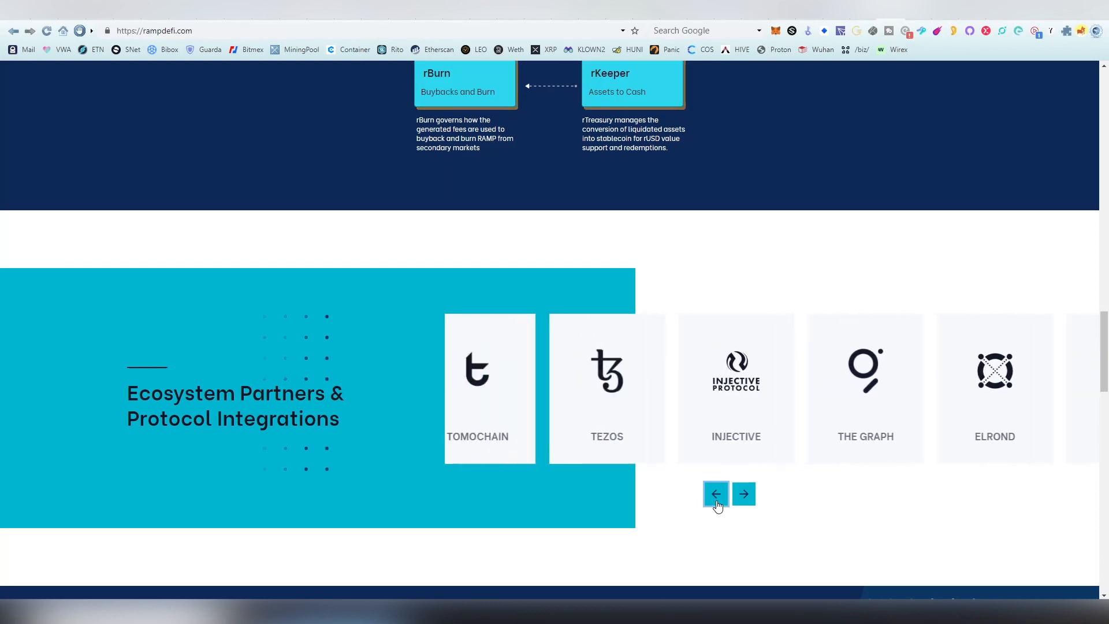
left_click(715, 494)
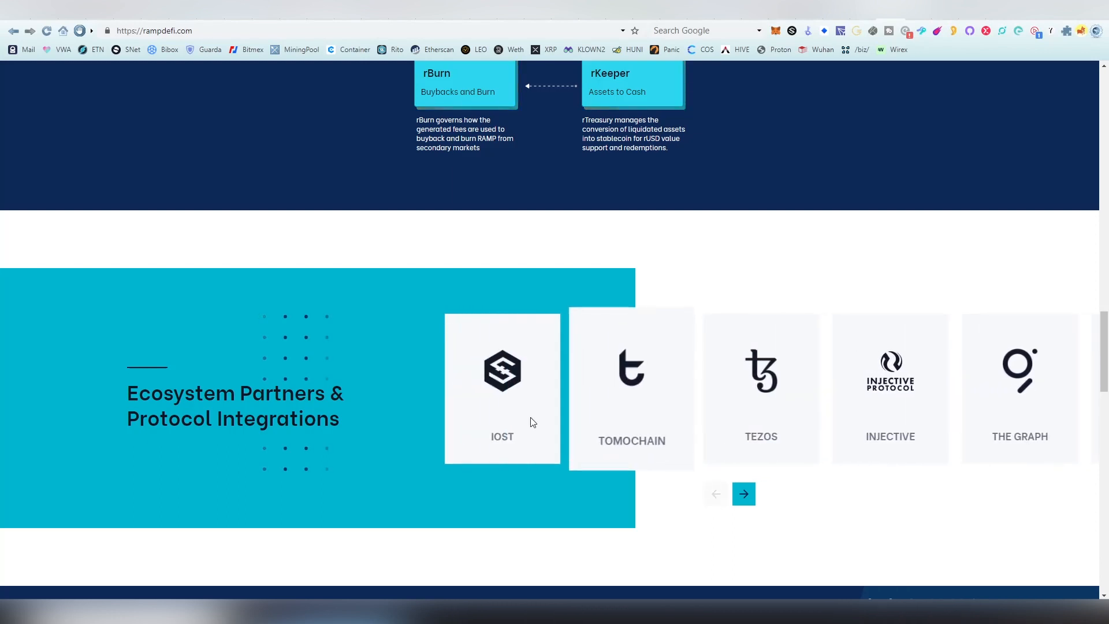
mouse_move(766, 496)
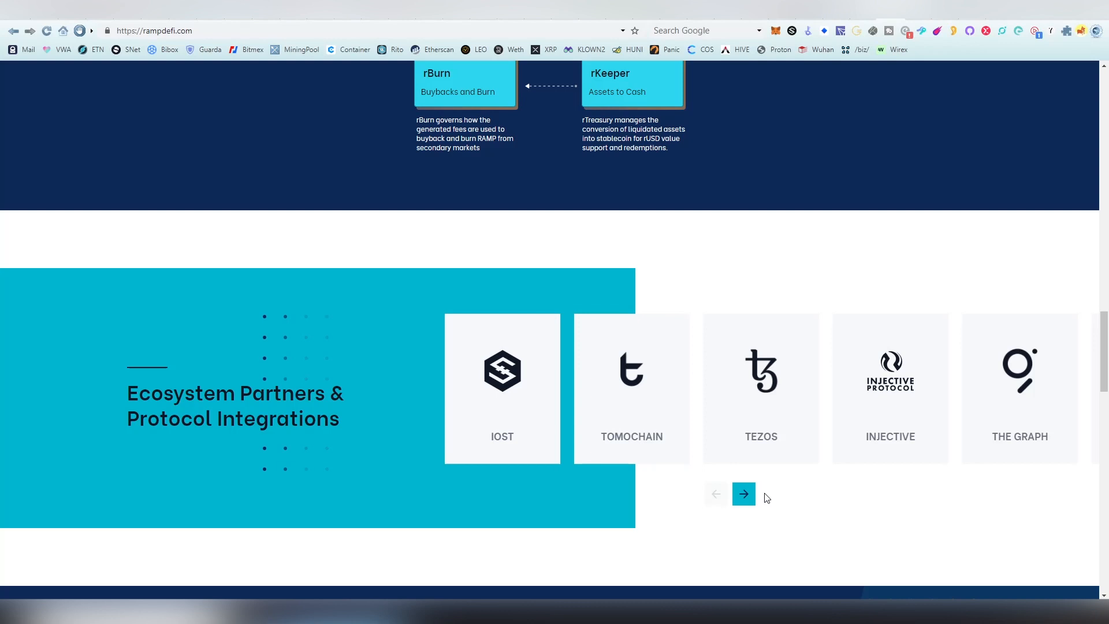
Advance the partners carousel past Injective, Elrond, ICON and Crust to its end at Alliance Block
left_click(743, 493)
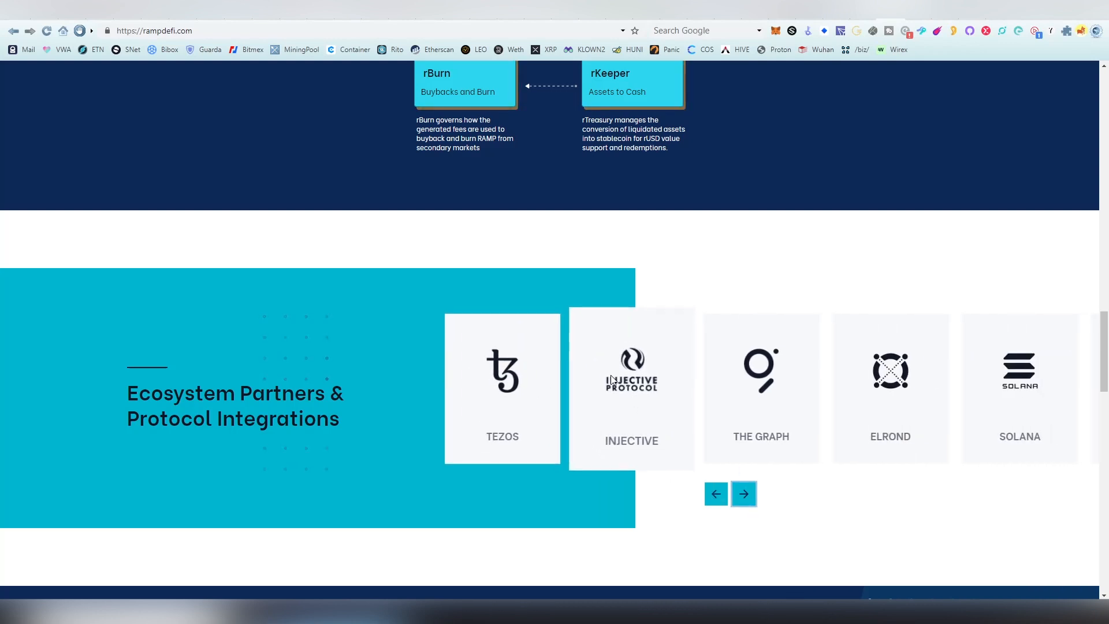
left_click(743, 493)
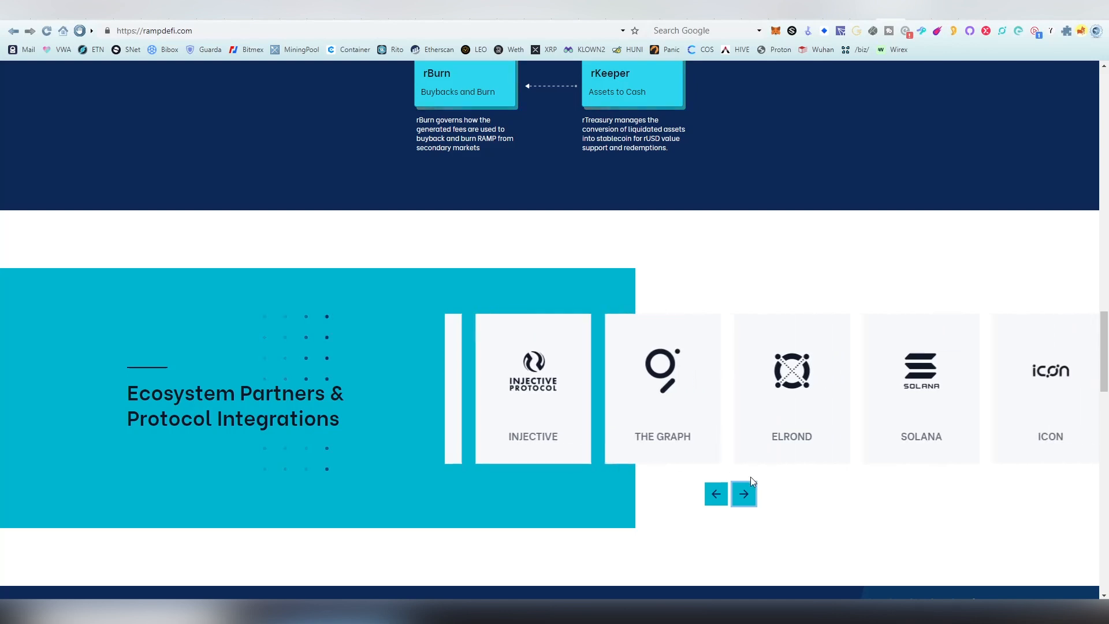
left_click(715, 493)
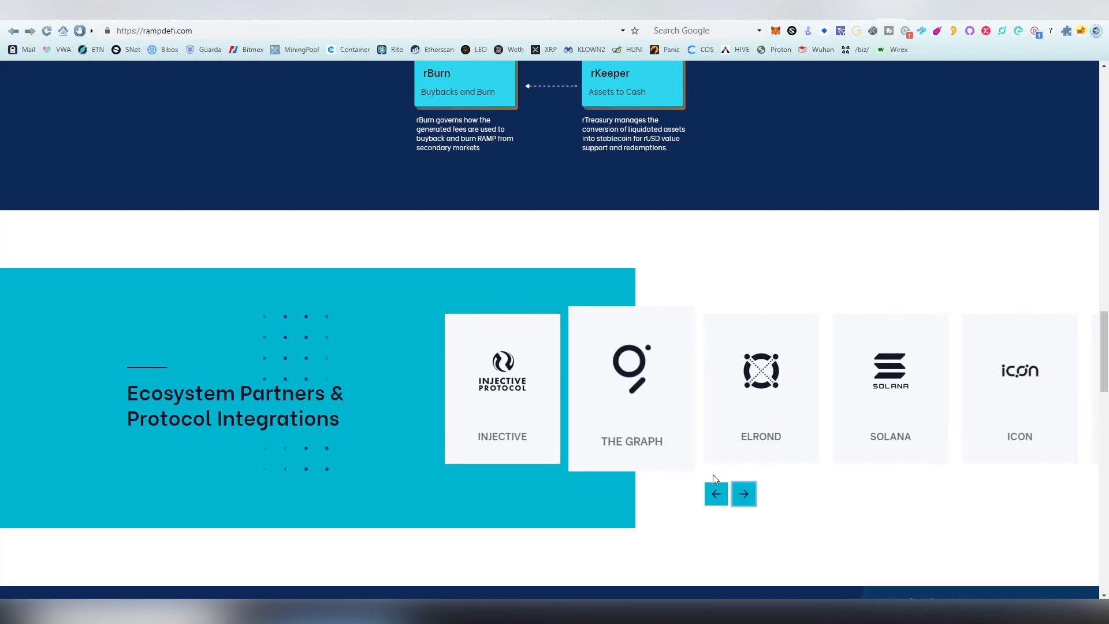
left_click(743, 494)
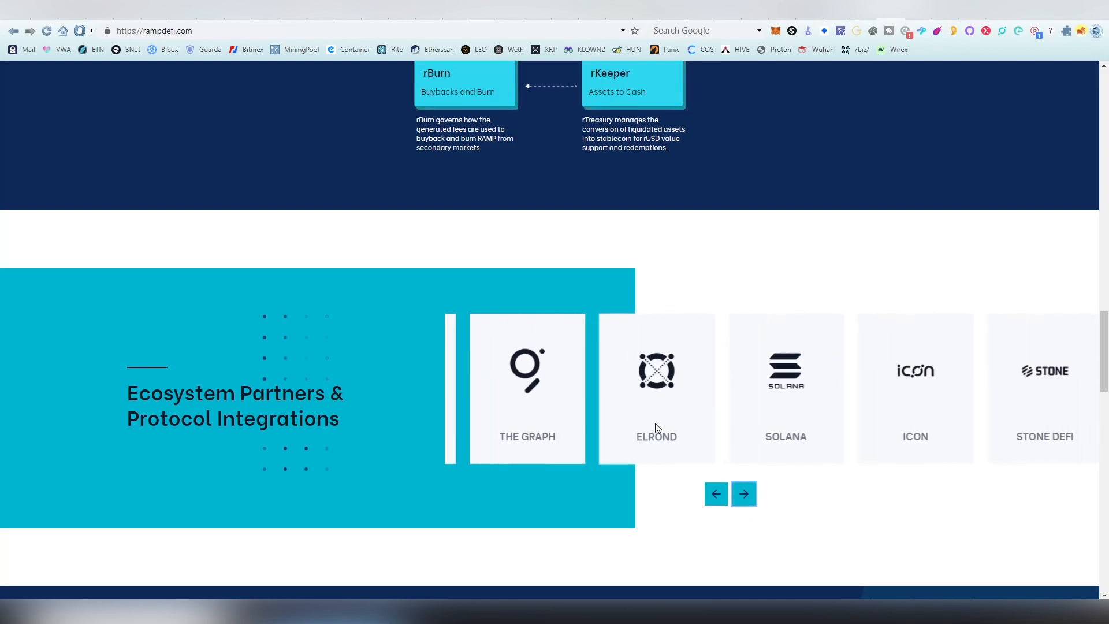
left_click(743, 493)
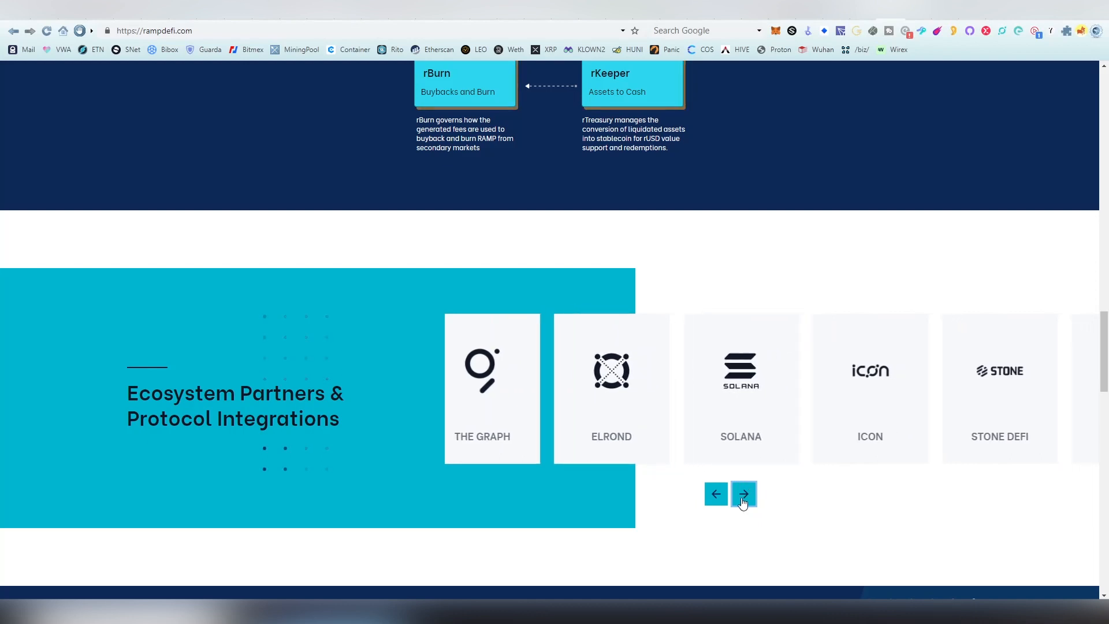
left_click(742, 494)
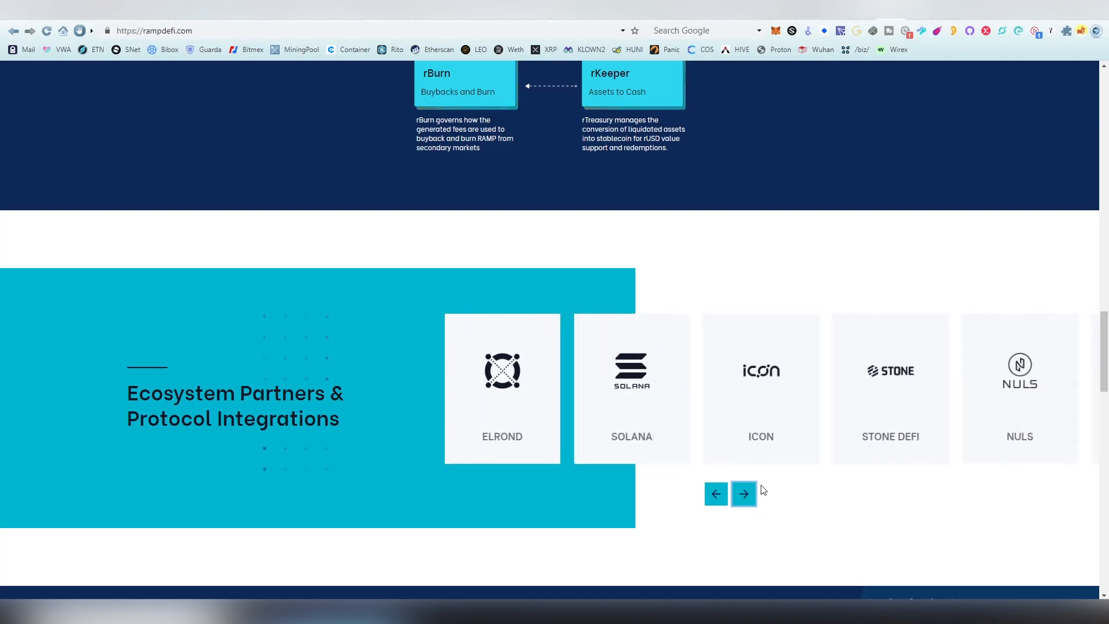
left_click(743, 494)
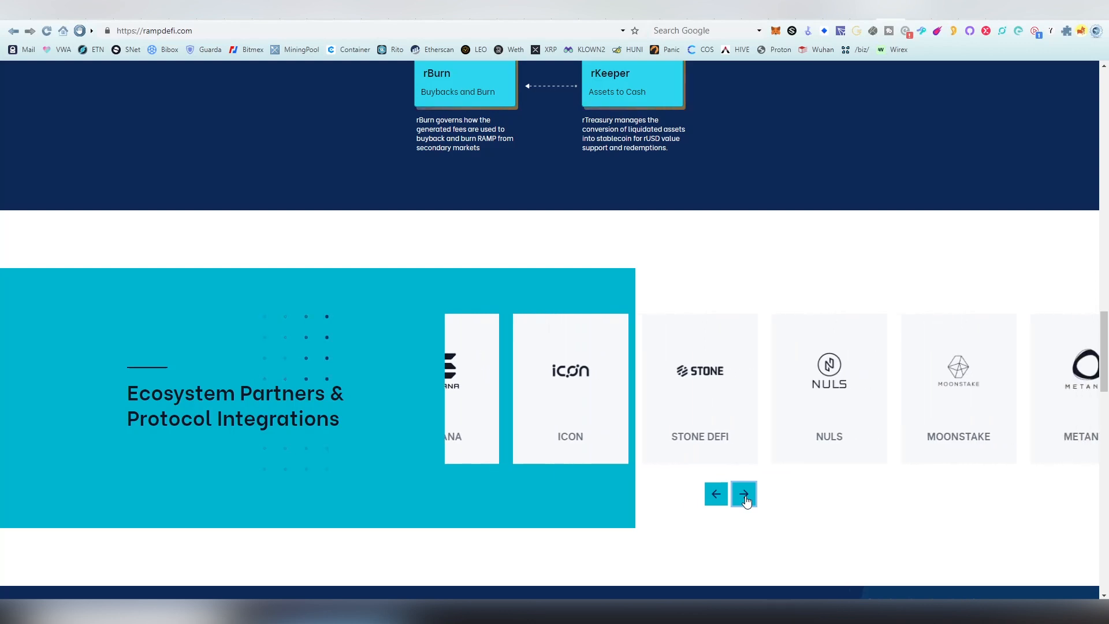
left_click(743, 493)
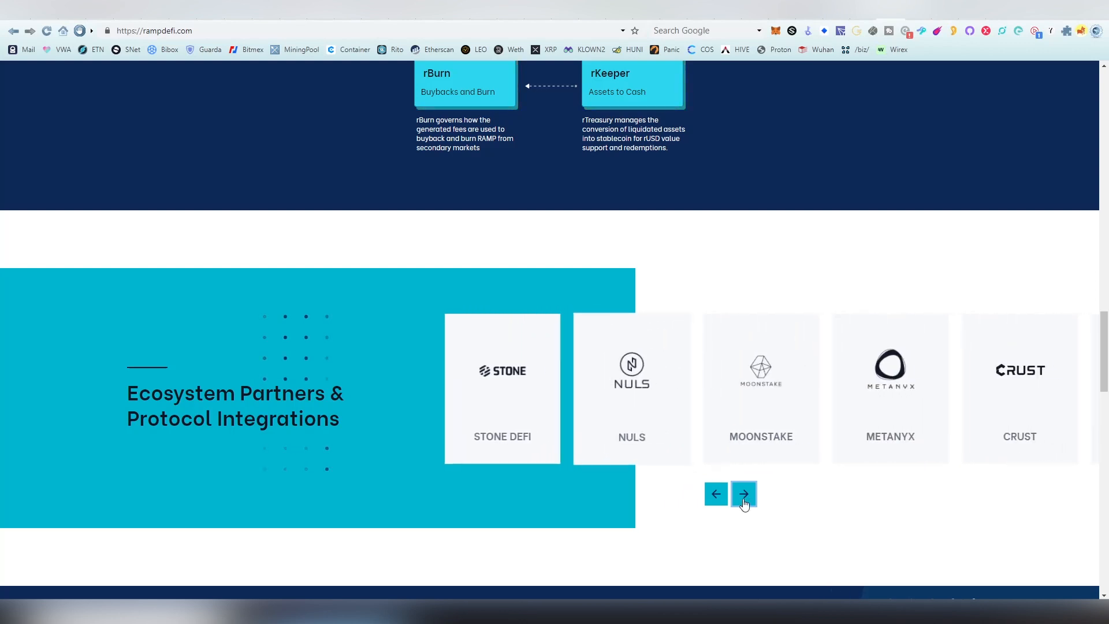
left_click(743, 493)
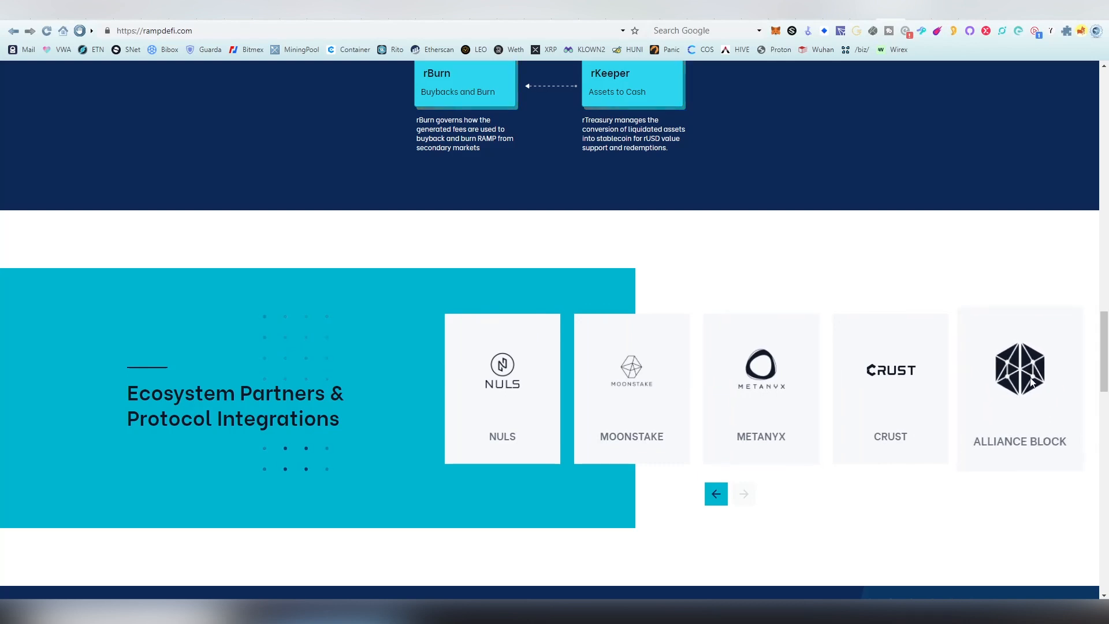
left_click(743, 493)
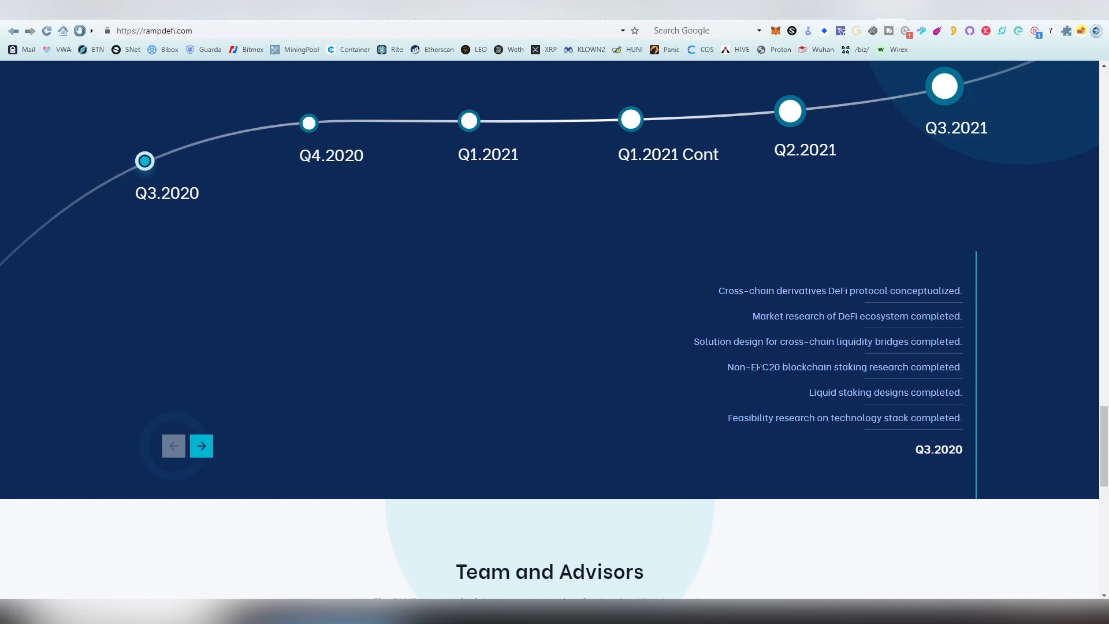
Scroll past Team and Advisors and Investors, then go to app.rampdefi.com with its Install Metamask prompt
scroll("down", 3)
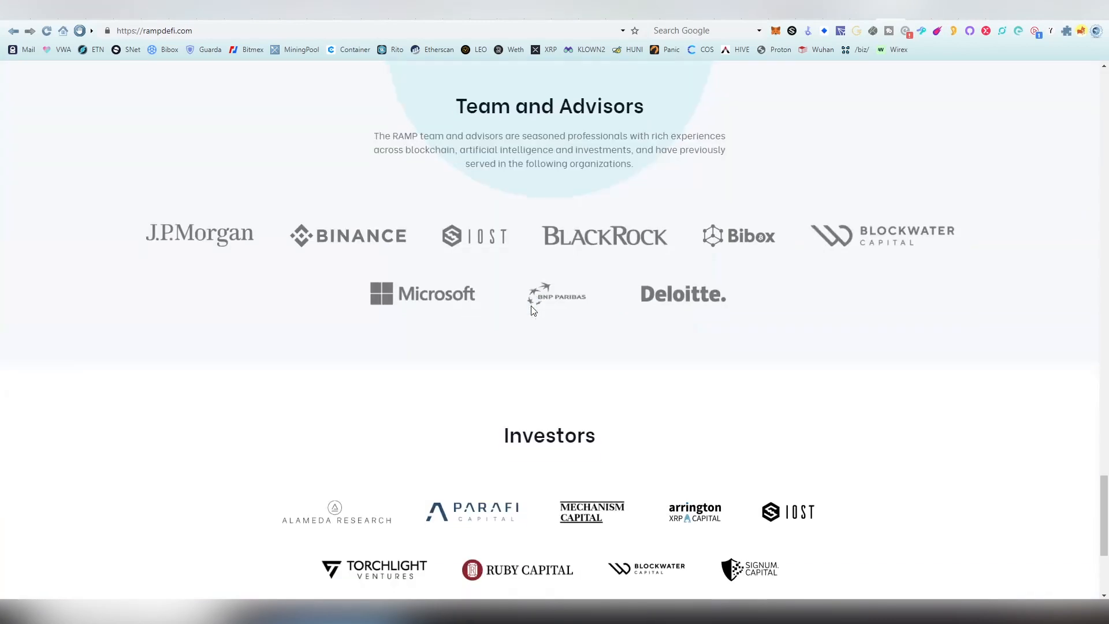
scroll("down", 3)
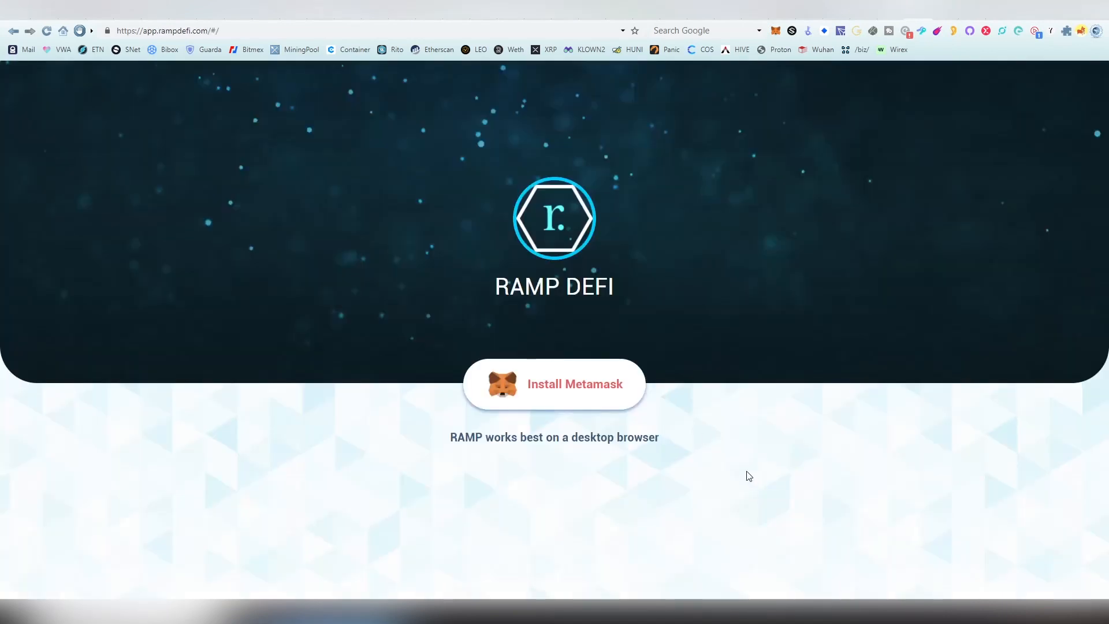
mouse_move(625, 518)
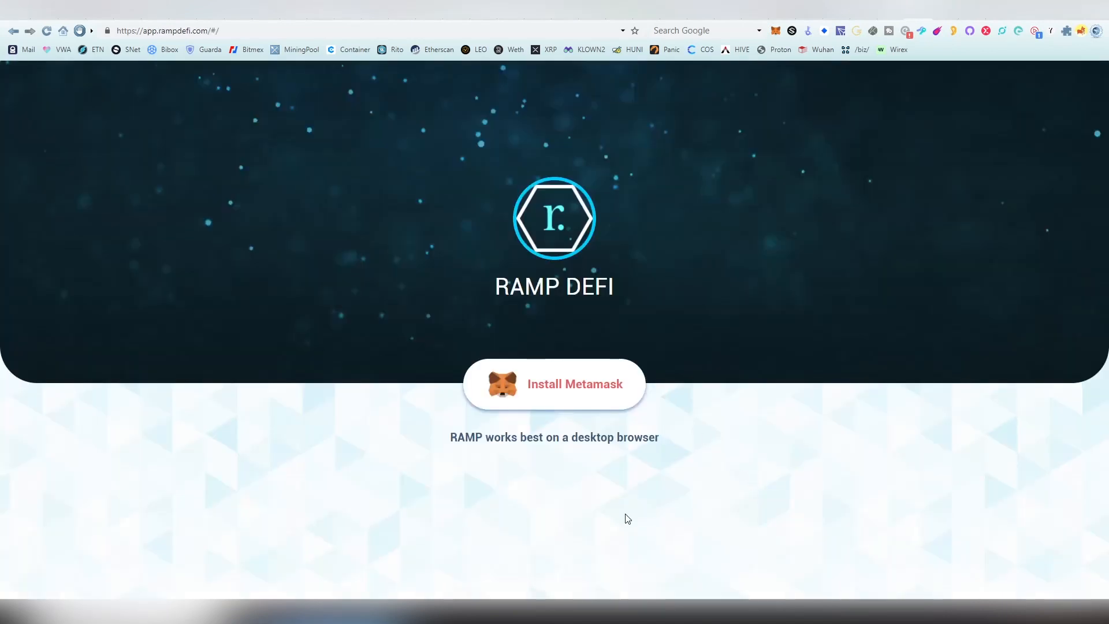
mouse_move(652, 392)
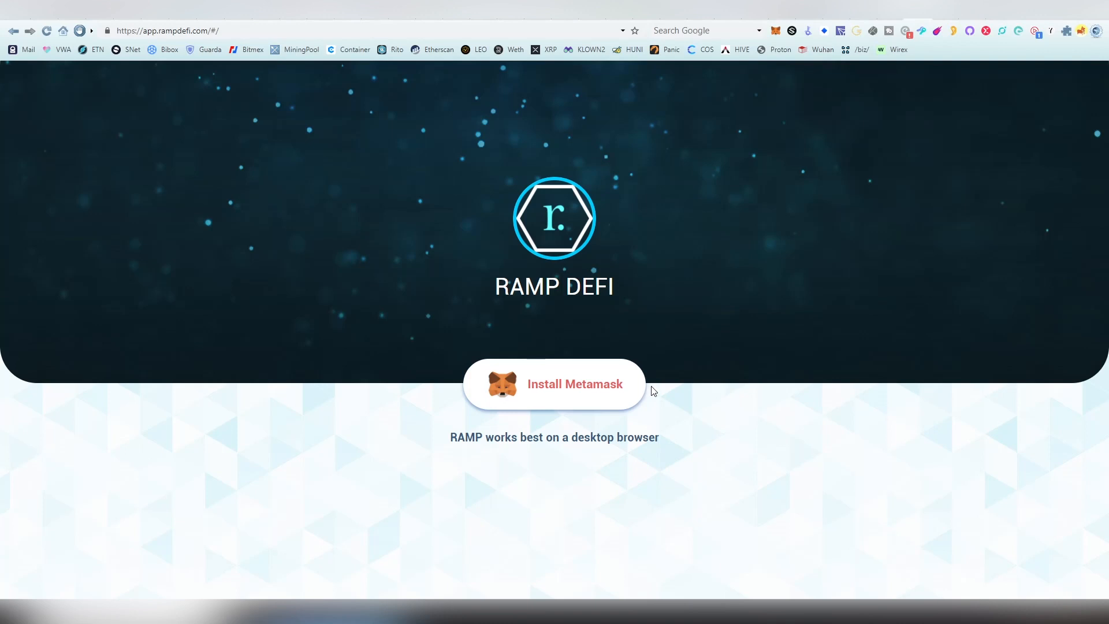
left_click(554, 384)
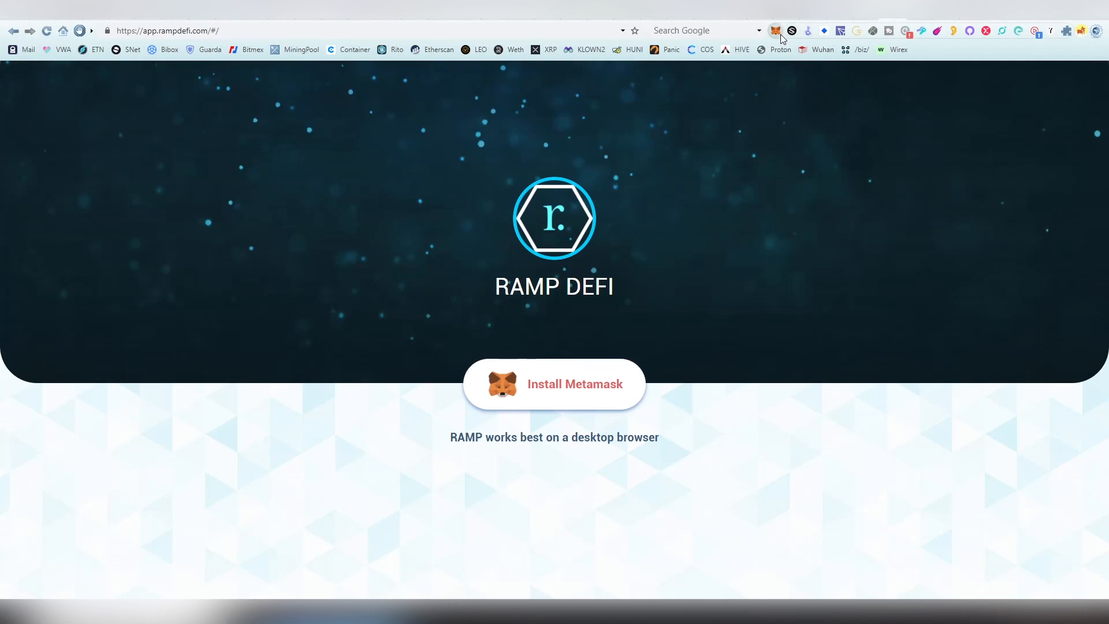
Unlock MetaMask to the Exodus account and reload the app so it shows staking and Vaults options
left_click(776, 30)
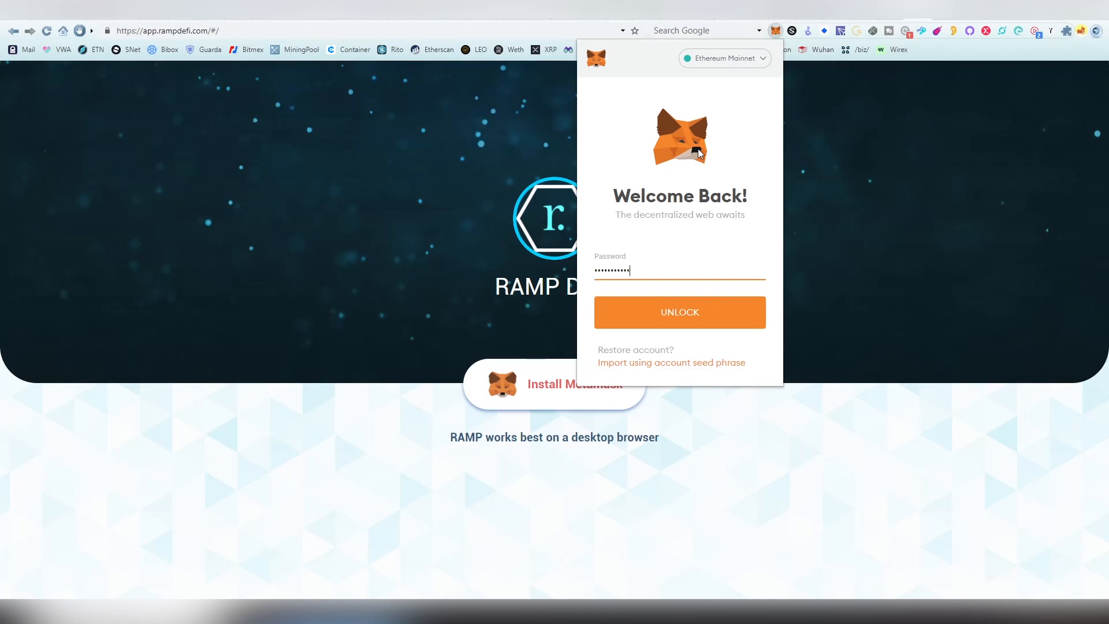
left_click(679, 312)
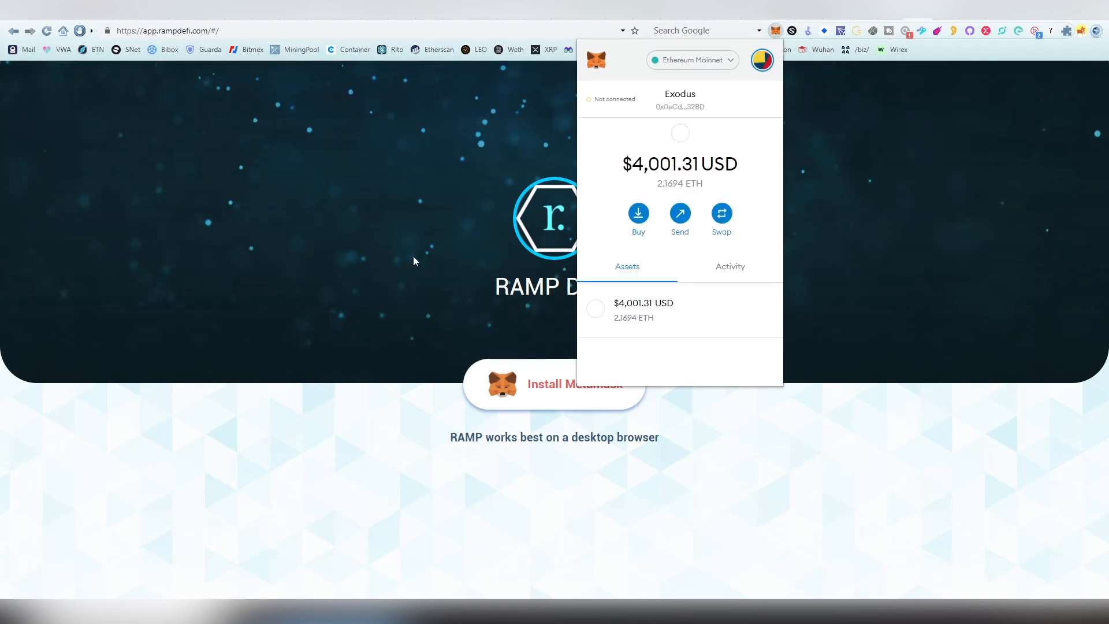
left_click(414, 261)
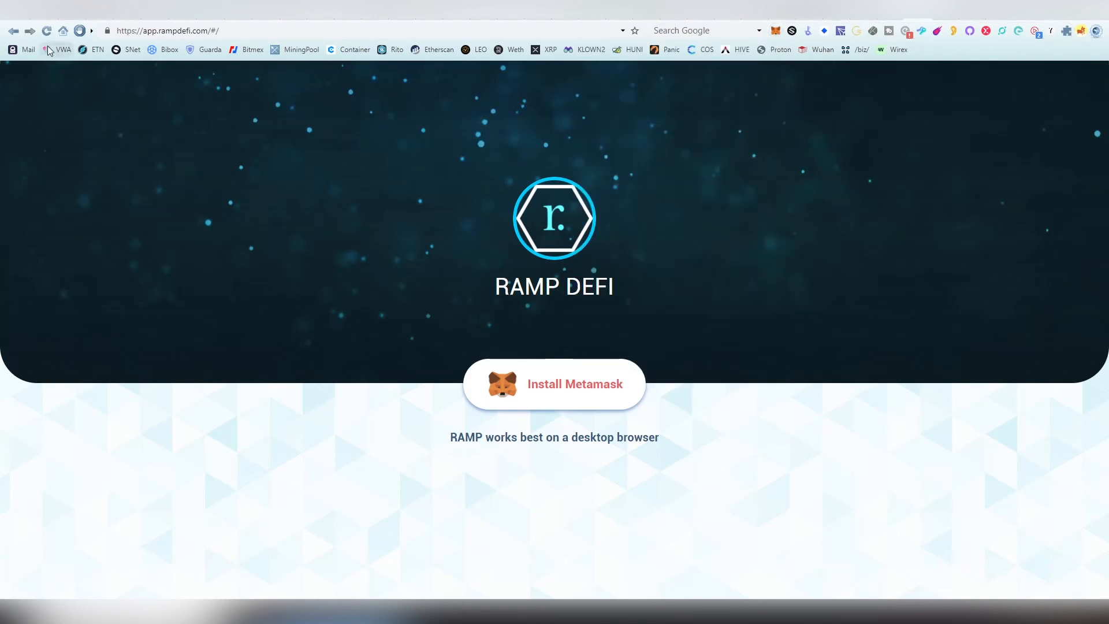
left_click(46, 30)
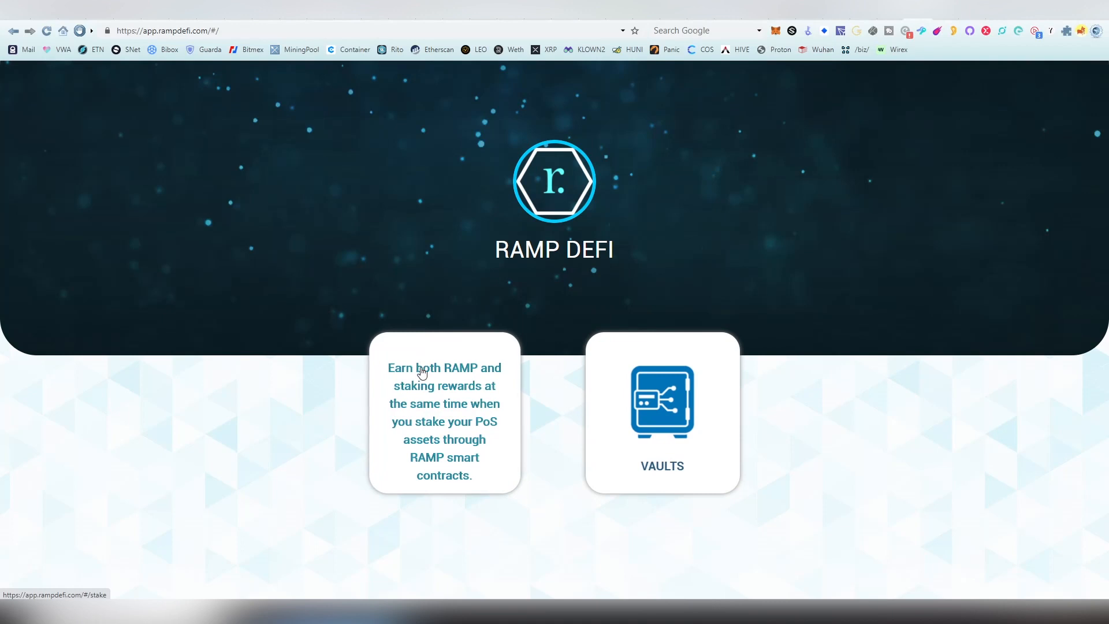
Open the rStake page listing IOST, TOMO and TEZOS with zero balances
left_click(443, 420)
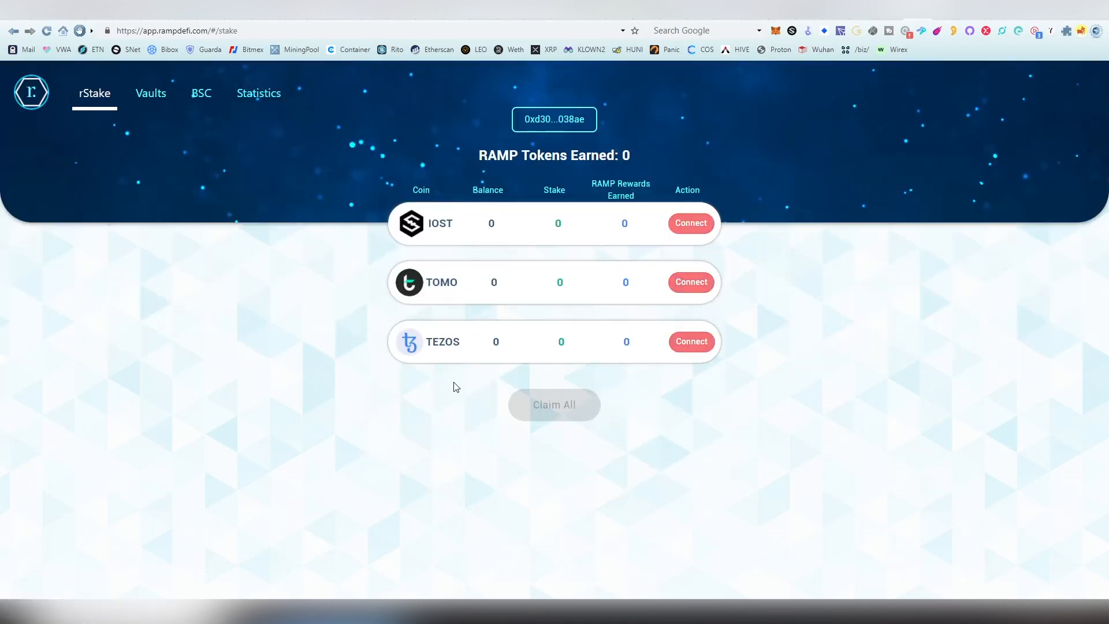
mouse_move(474, 247)
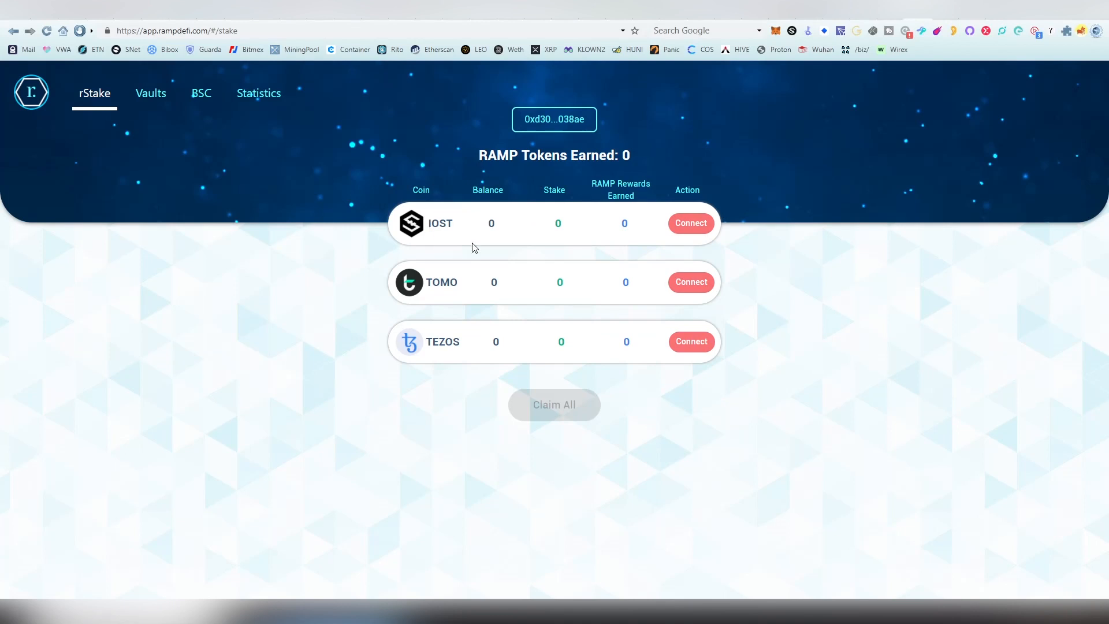
mouse_move(487, 241)
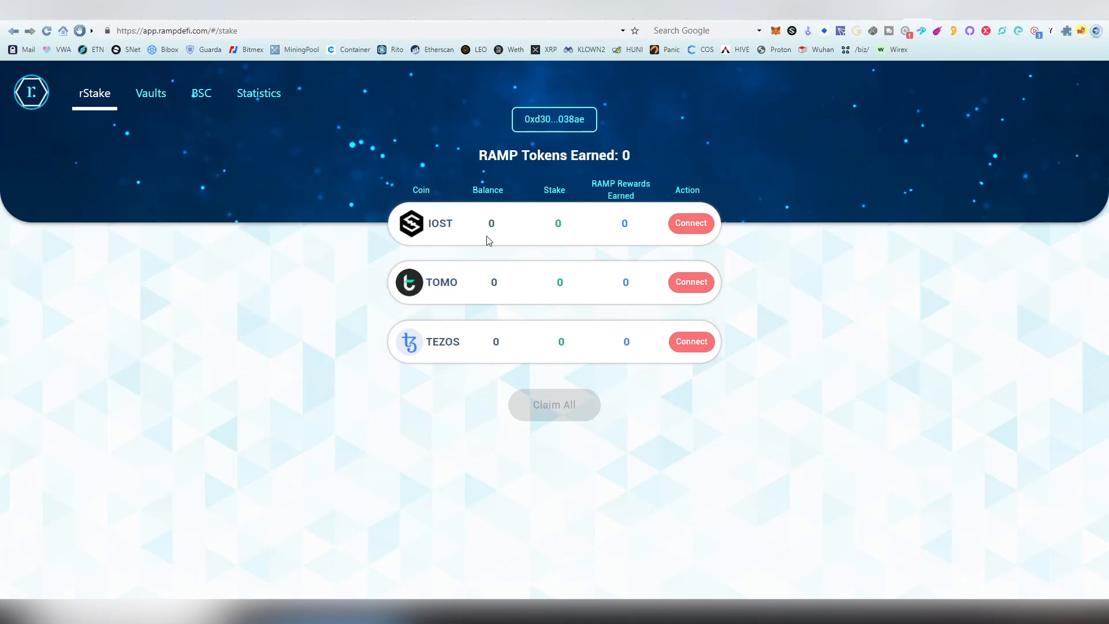
mouse_move(792, 30)
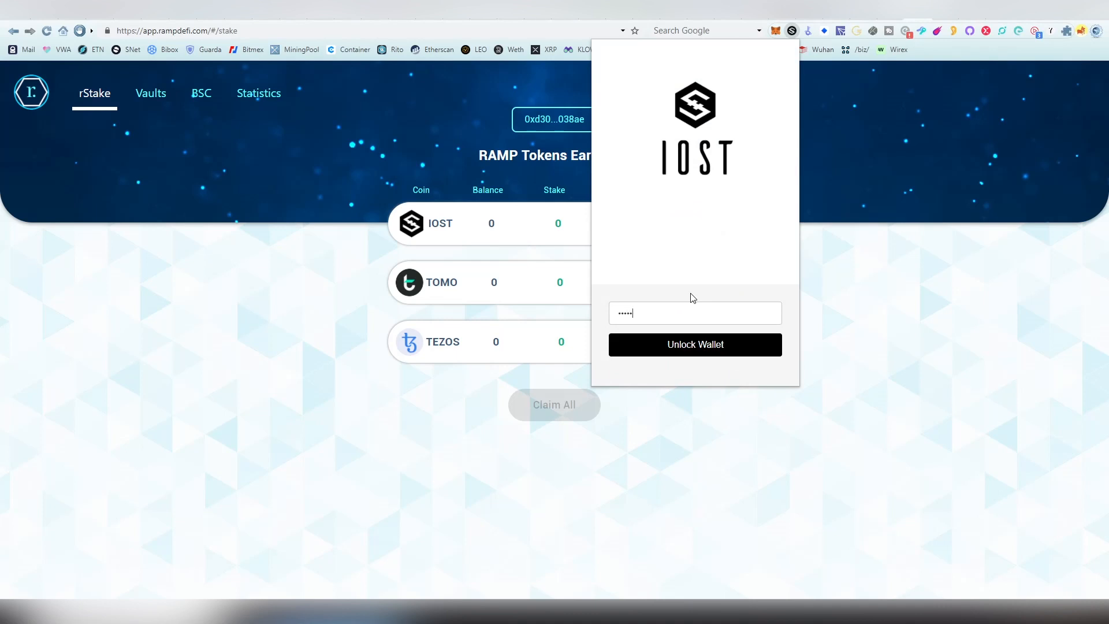
Unlock iWallet and connect the IOST row, showing 6090 IOST staked and 0.7076 RAMP earned
left_click(695, 344)
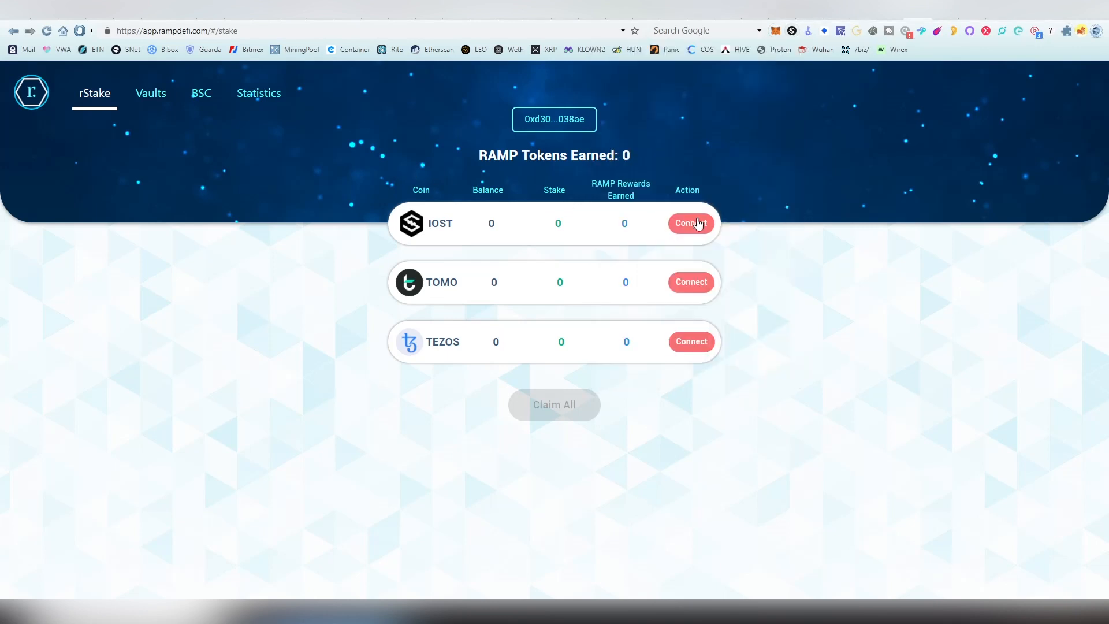
mouse_move(691, 223)
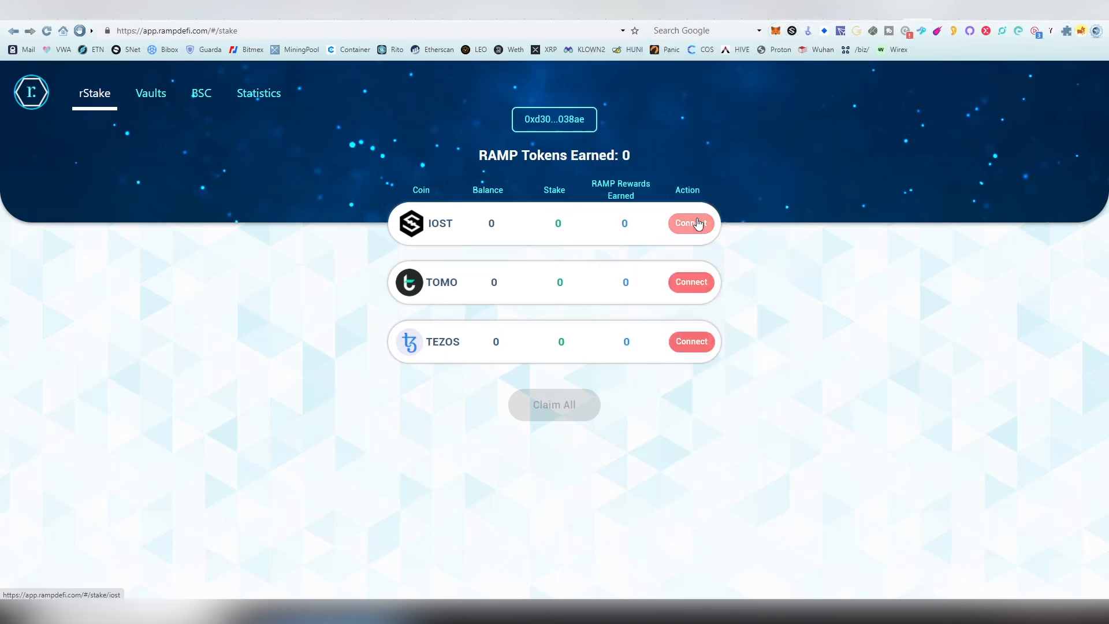
left_click(691, 223)
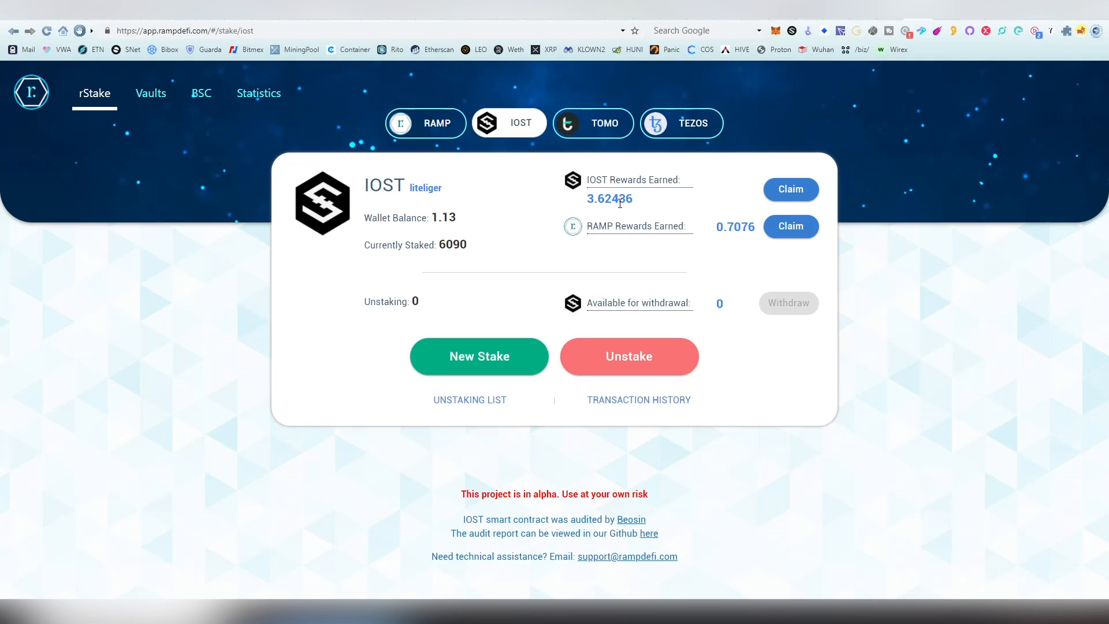
mouse_move(689, 241)
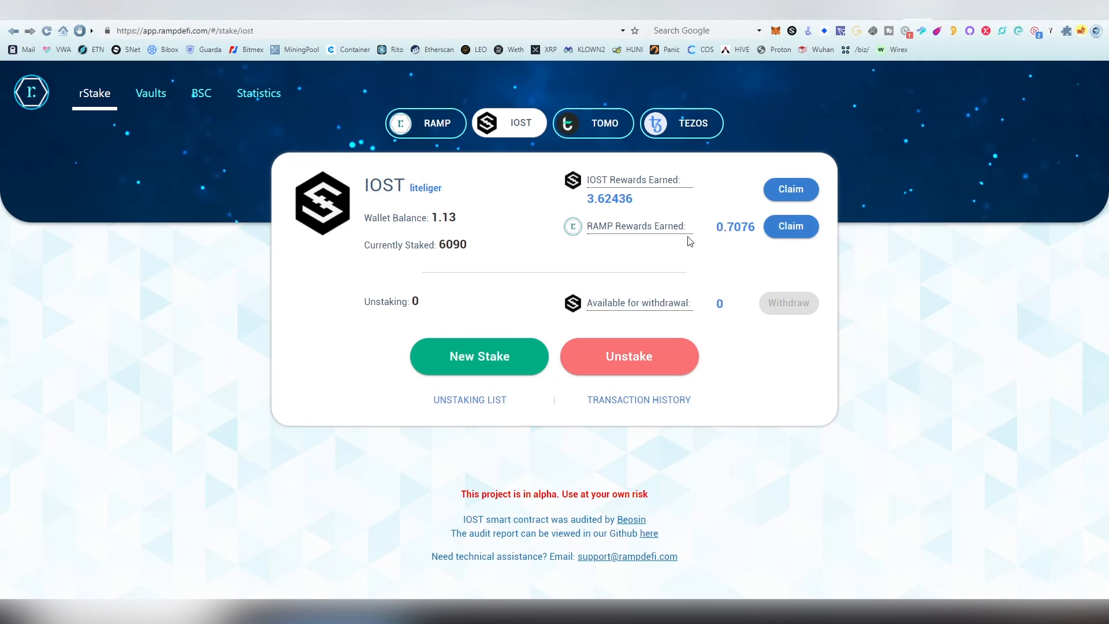
mouse_move(790, 226)
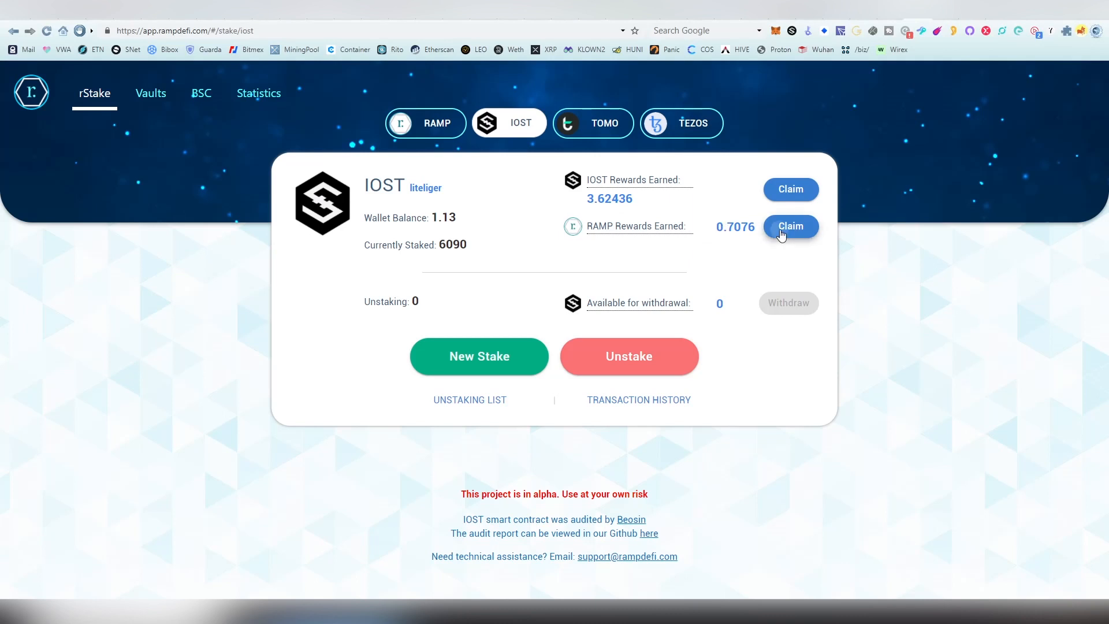
Request a claim of the earned RAMP rewards, bringing up MetaMask's $53.08 gas-fee confirmation
left_click(790, 227)
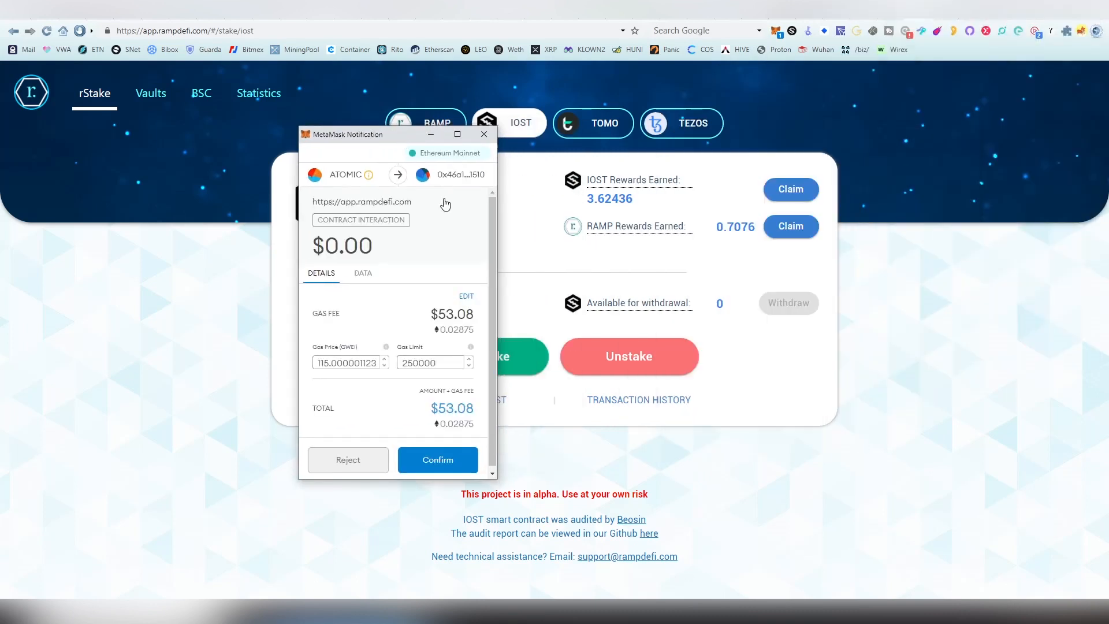
mouse_move(512, 357)
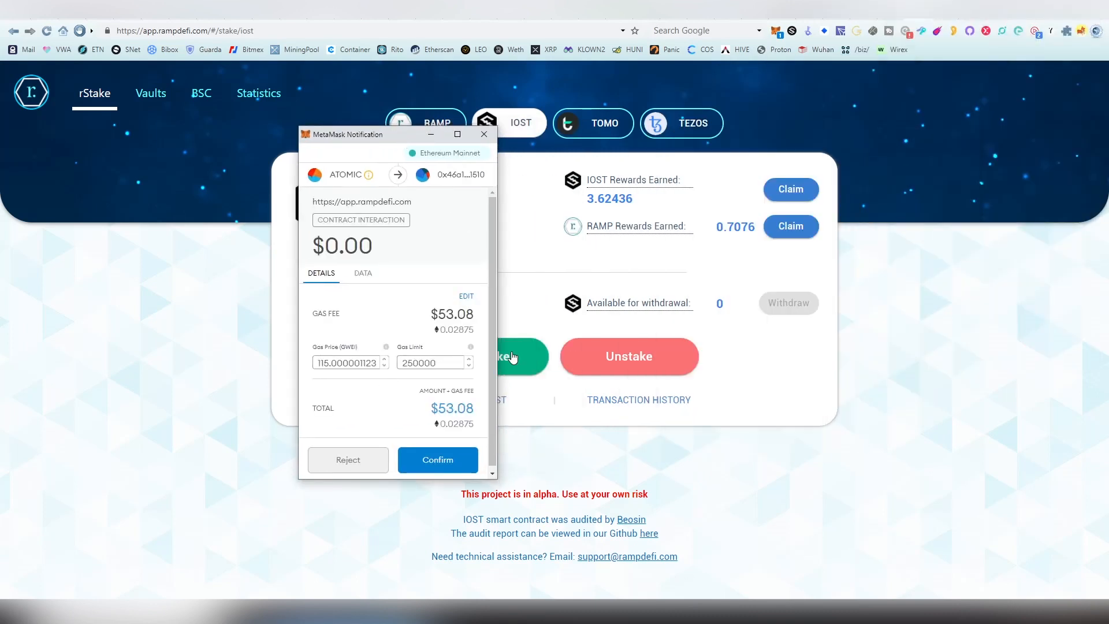
mouse_move(364, 450)
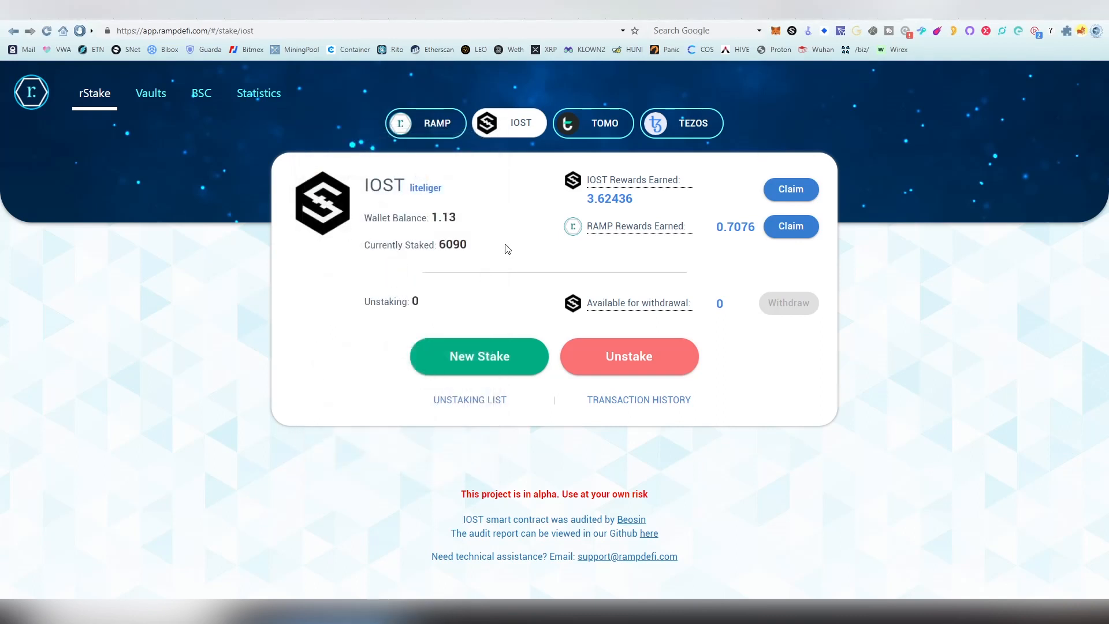
mouse_move(667, 228)
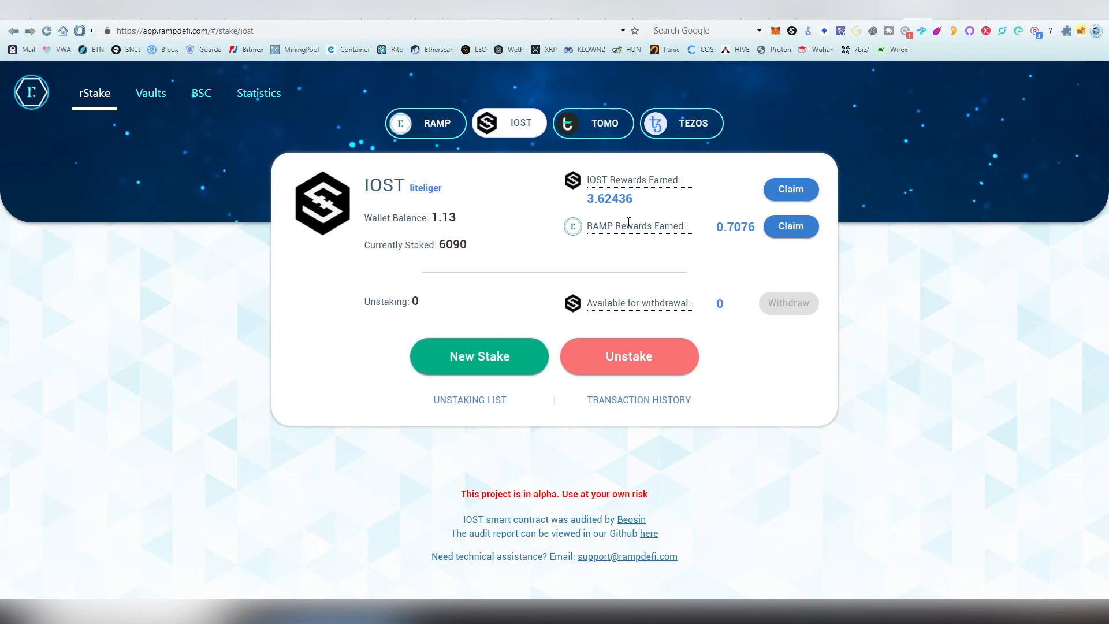
mouse_move(650, 209)
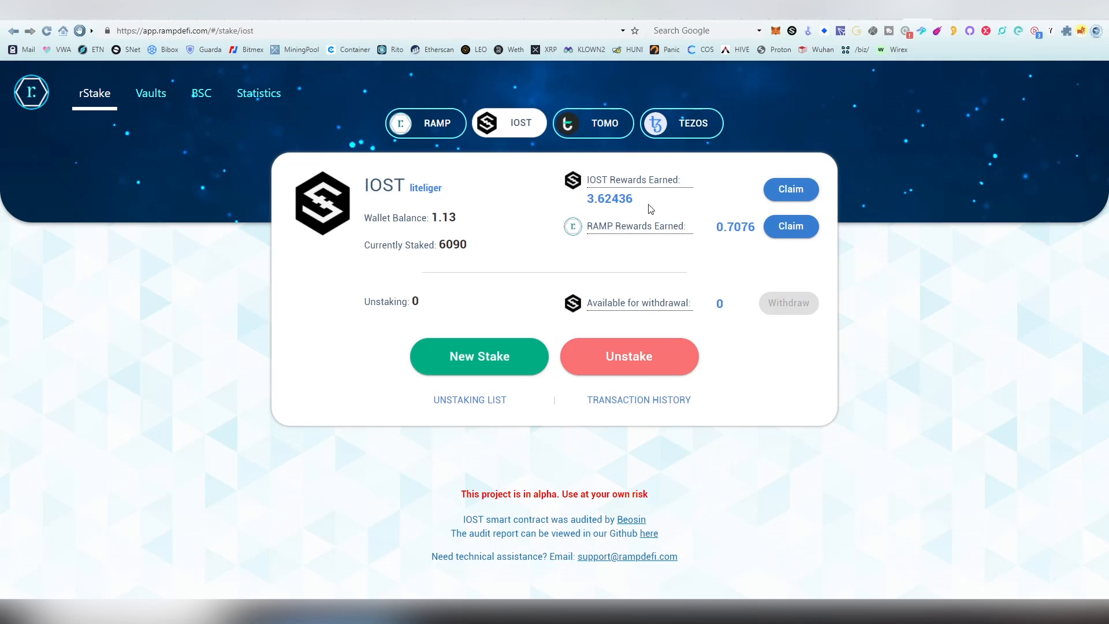
Claim the IOST rewards and confirm in iWallet, resetting IOST Rewards Earned to 0
left_click(790, 189)
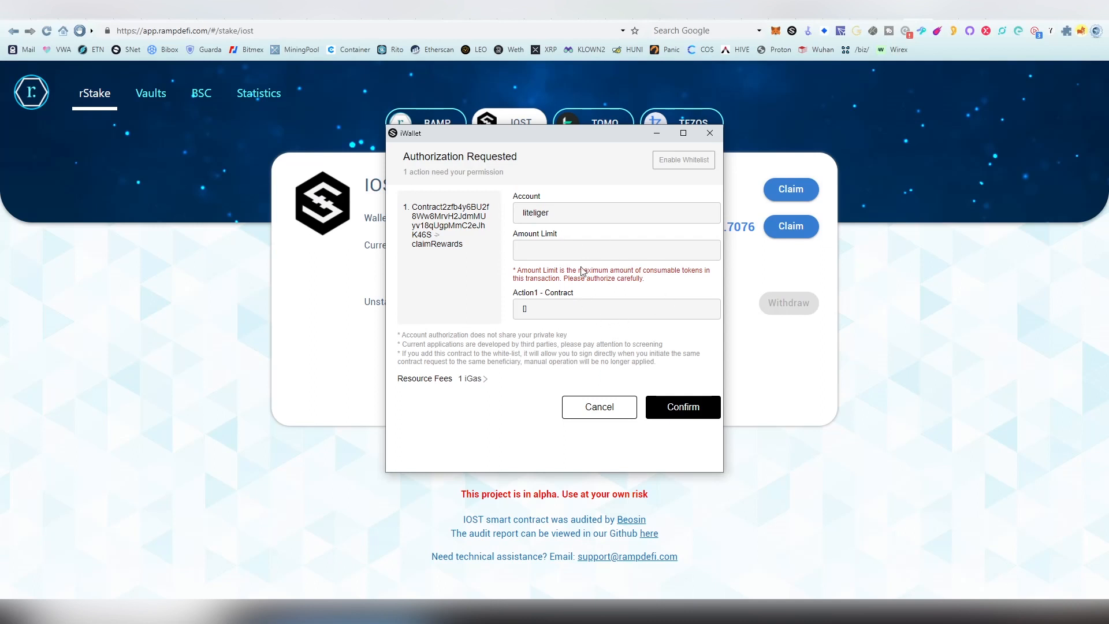
left_click(682, 407)
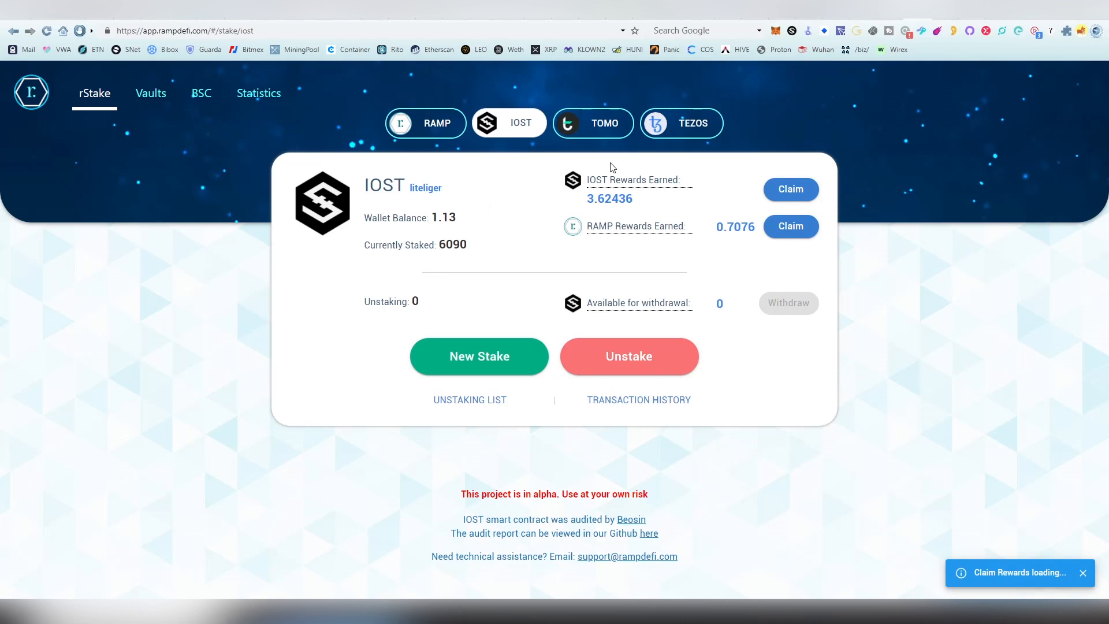
left_click(790, 188)
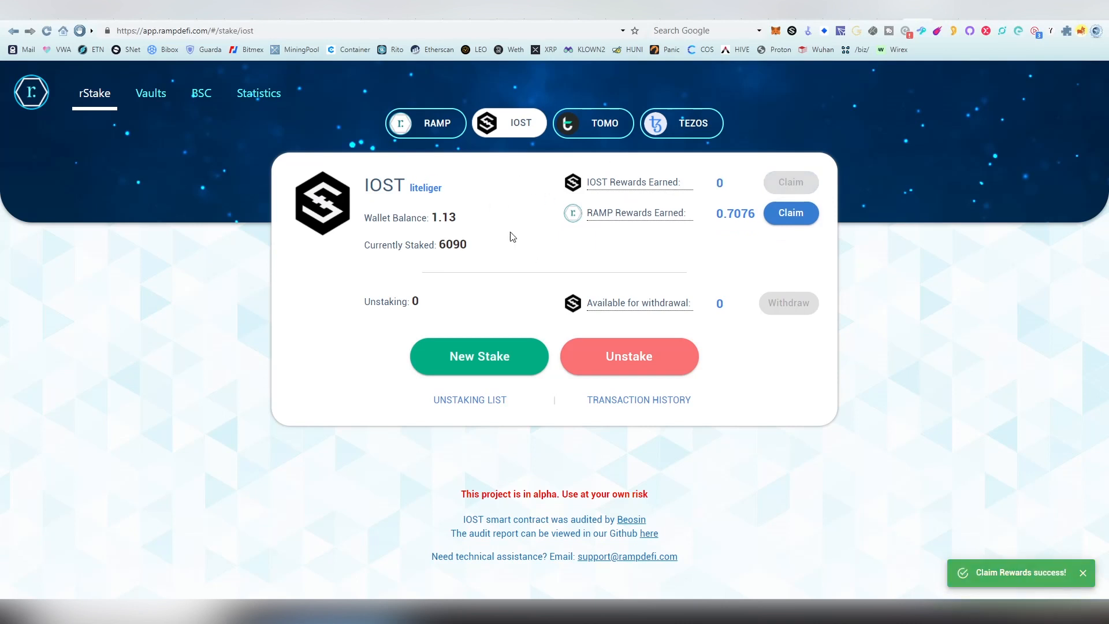
mouse_move(470, 345)
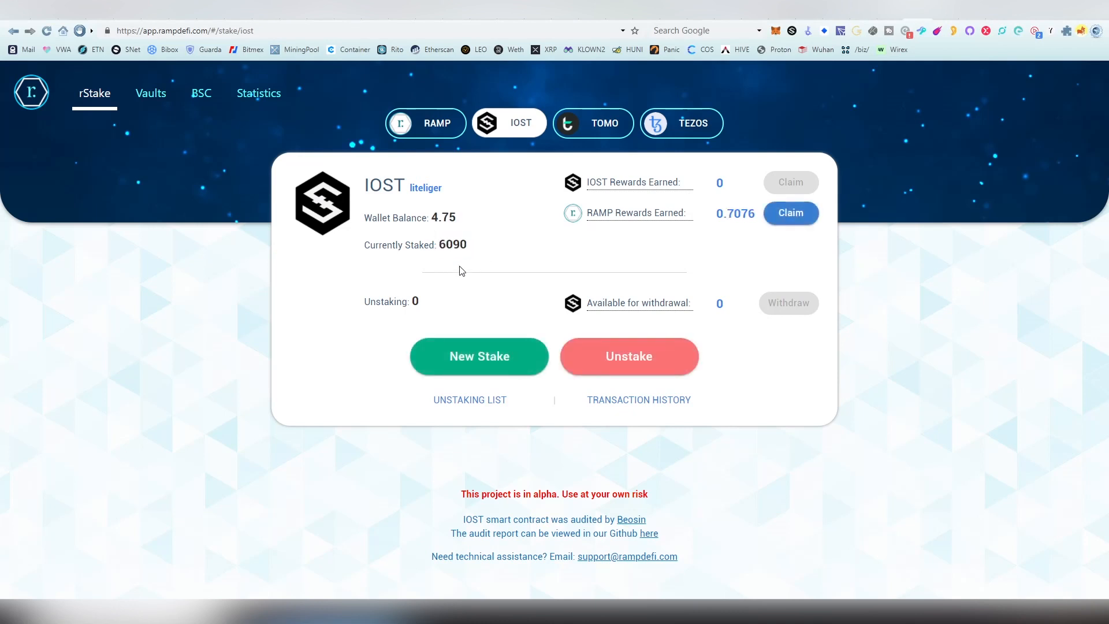
Stake another 4 IOST, raising Currently Staked to 6094 with 0.75 left in the wallet
double_click(444, 217)
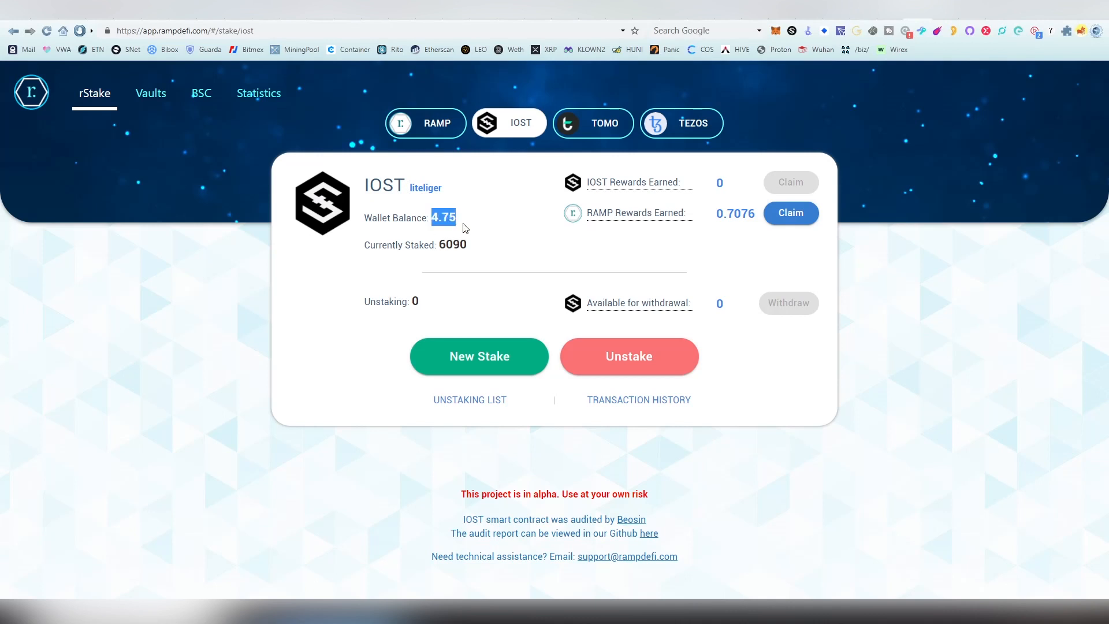
left_click(479, 356)
type("4")
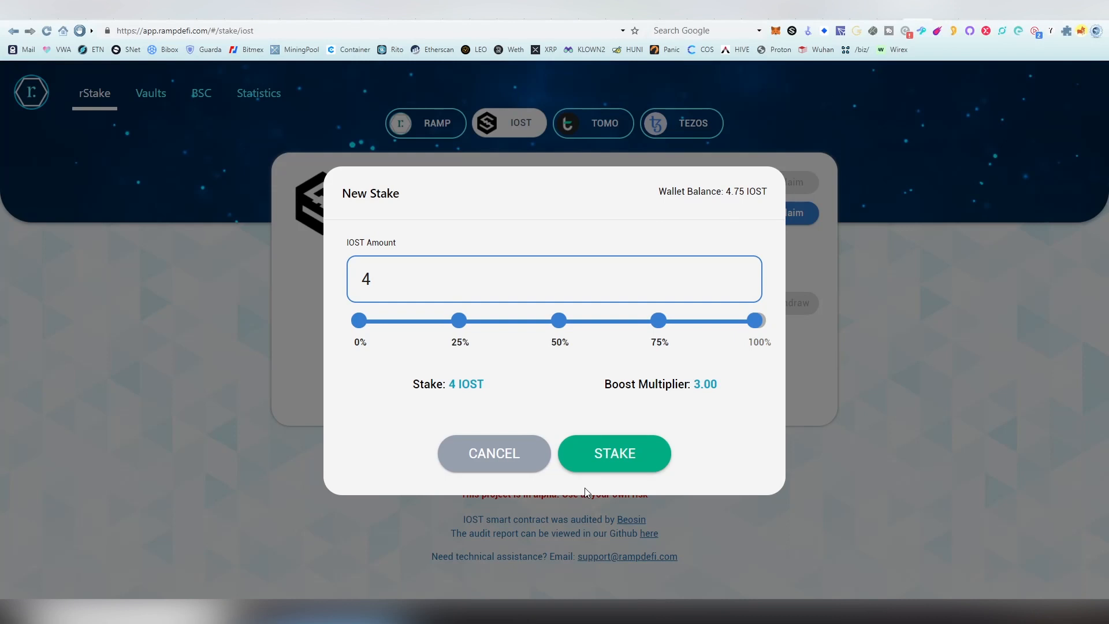
mouse_move(614, 453)
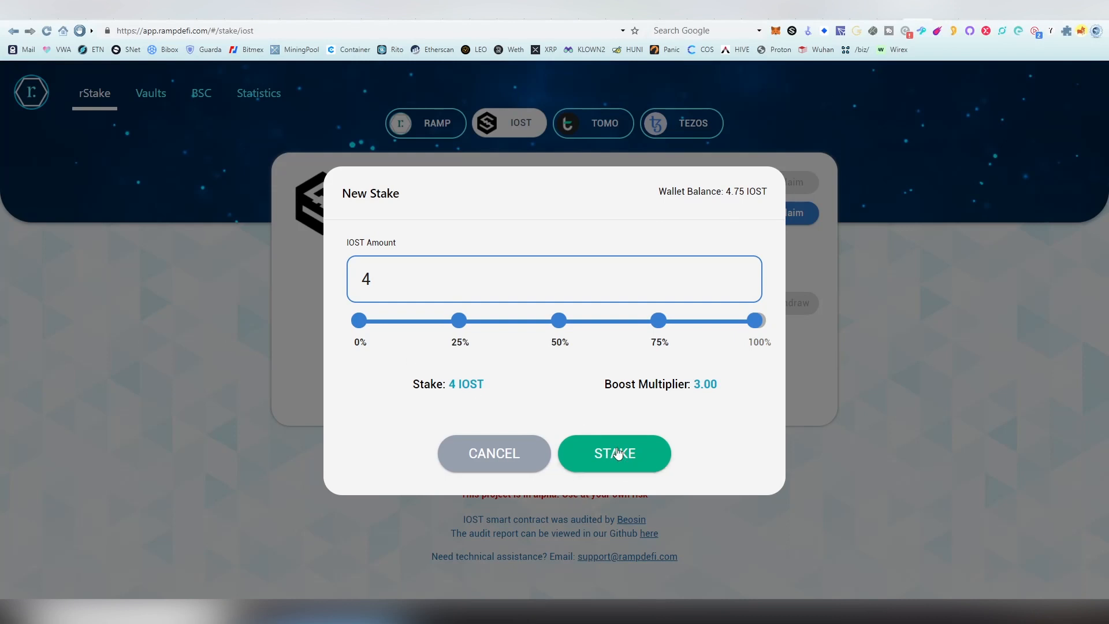
mouse_move(684, 415)
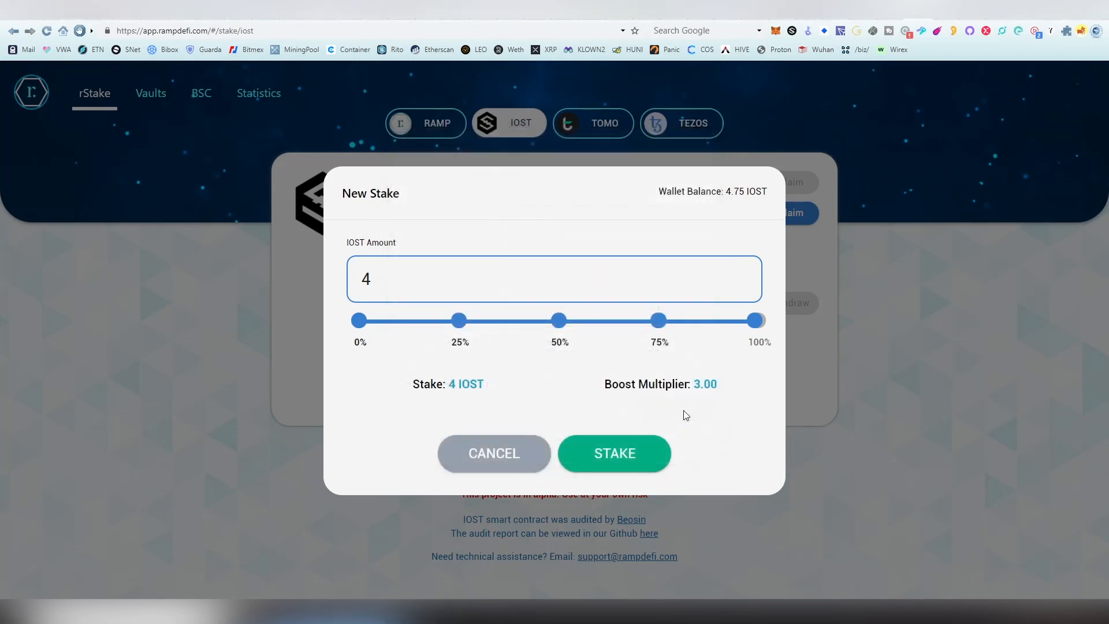
left_click(614, 453)
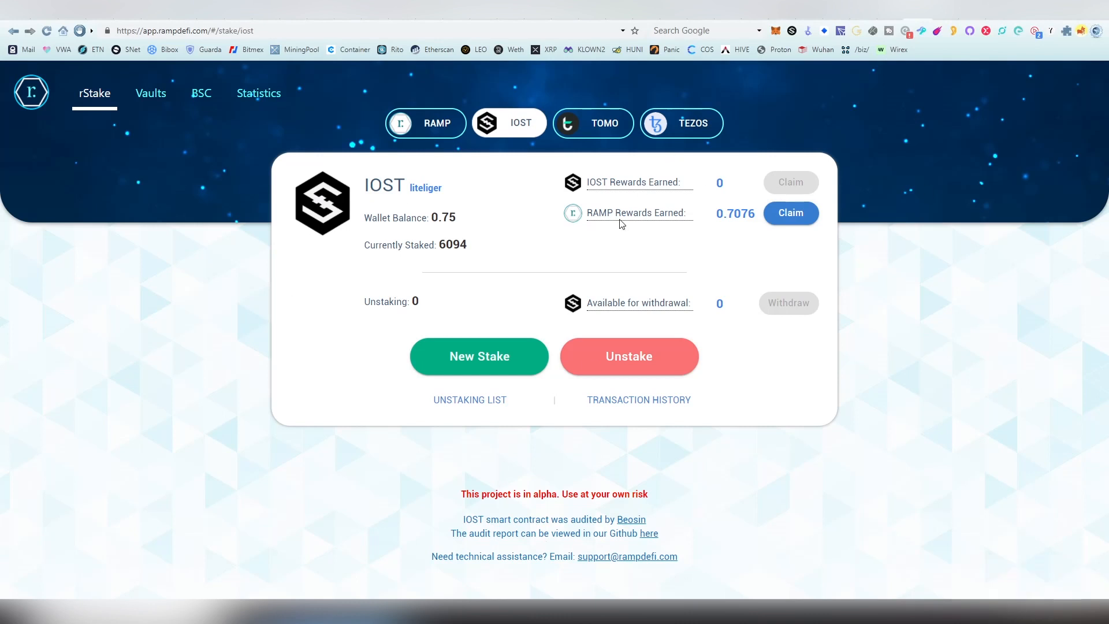
mouse_move(641, 187)
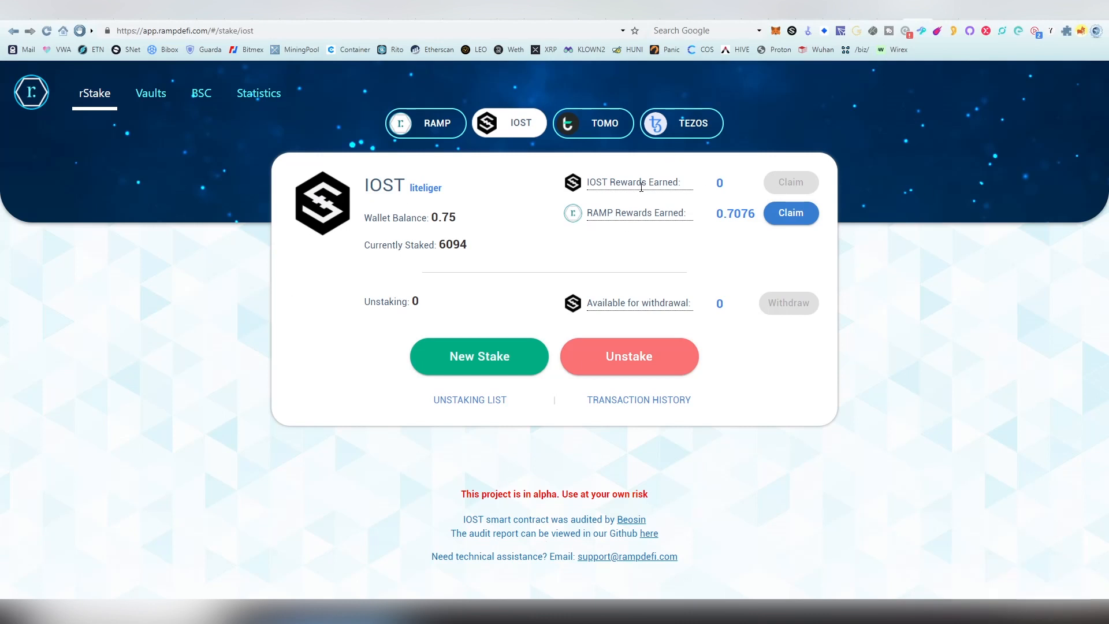
mouse_move(579, 146)
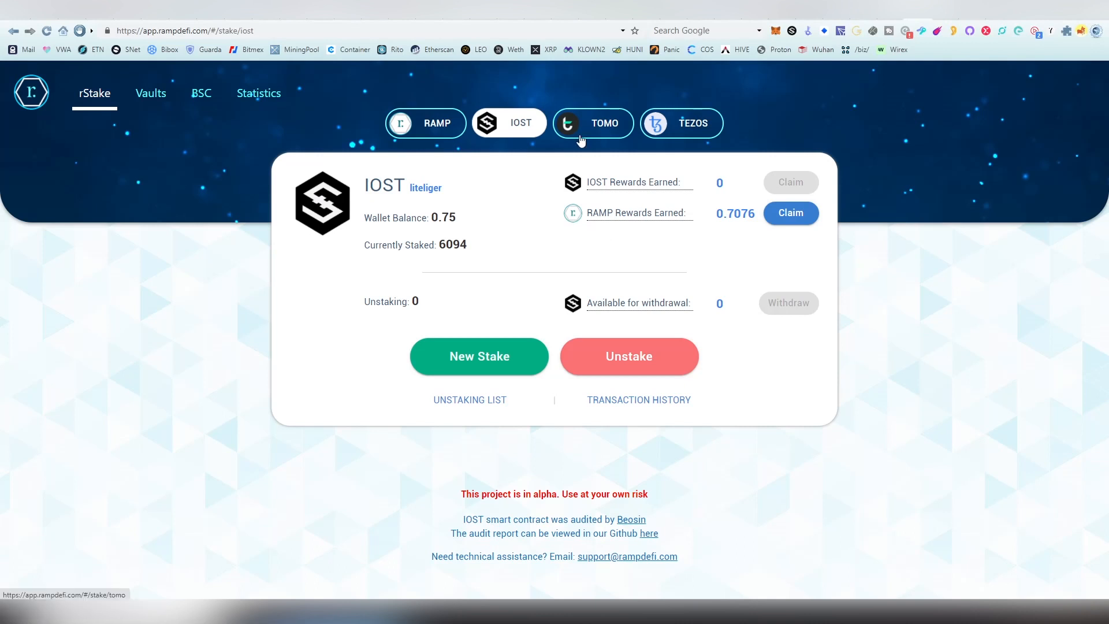
mouse_move(479, 324)
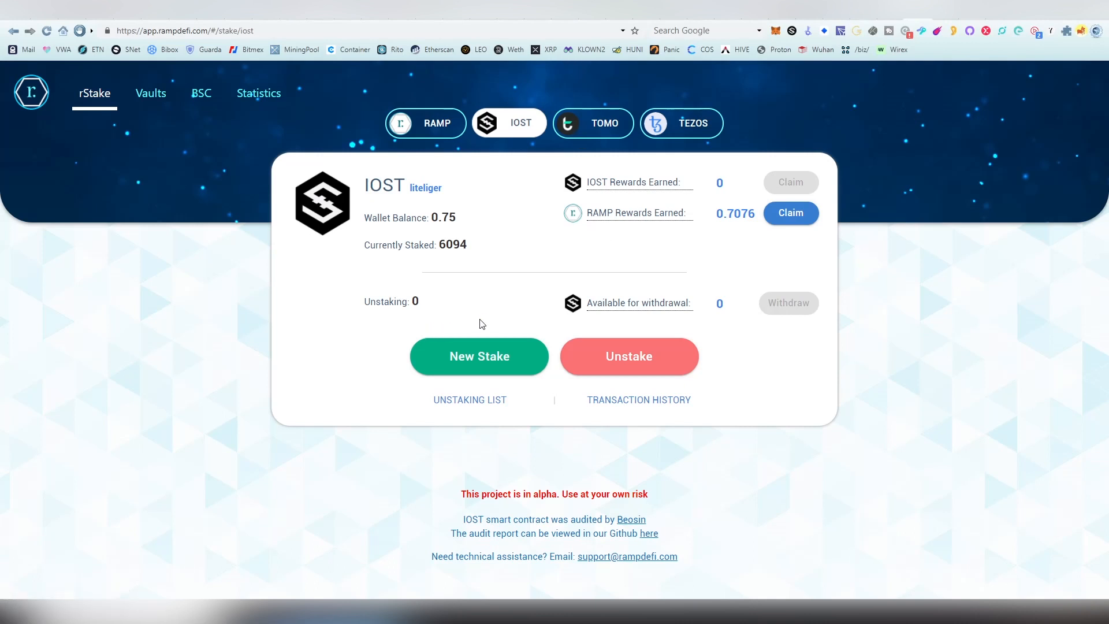
mouse_move(647, 196)
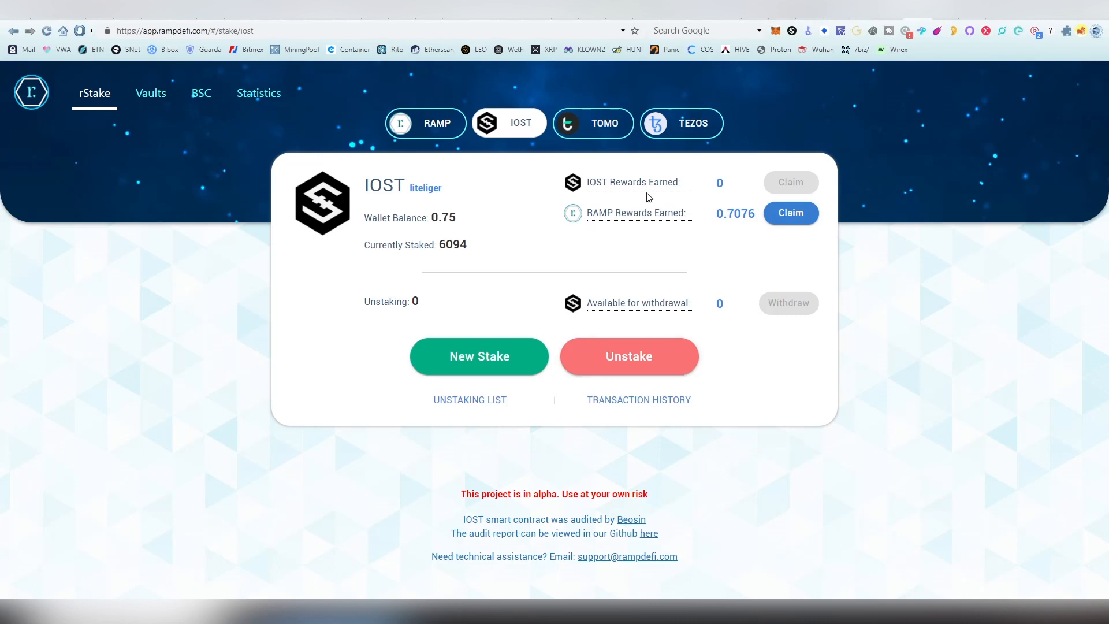
mouse_move(650, 180)
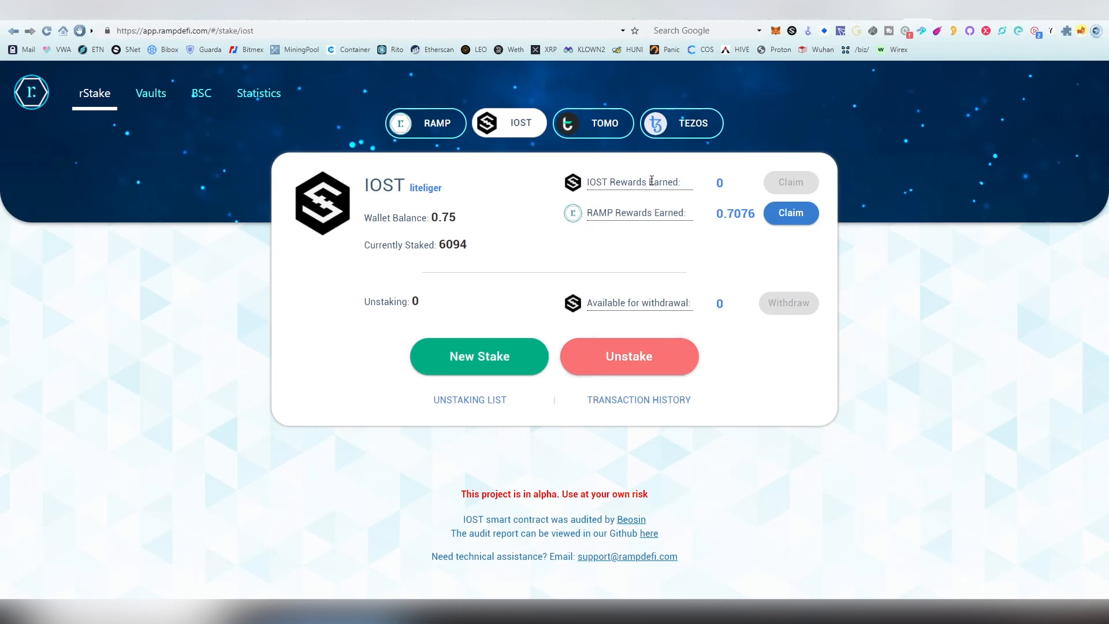
mouse_move(654, 194)
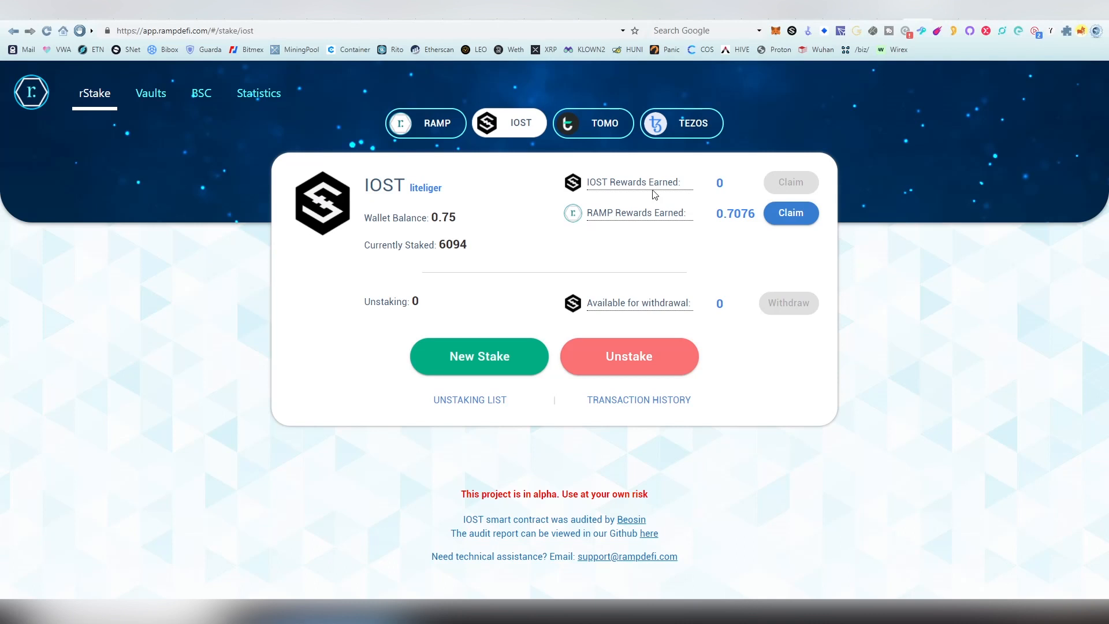
mouse_move(637, 400)
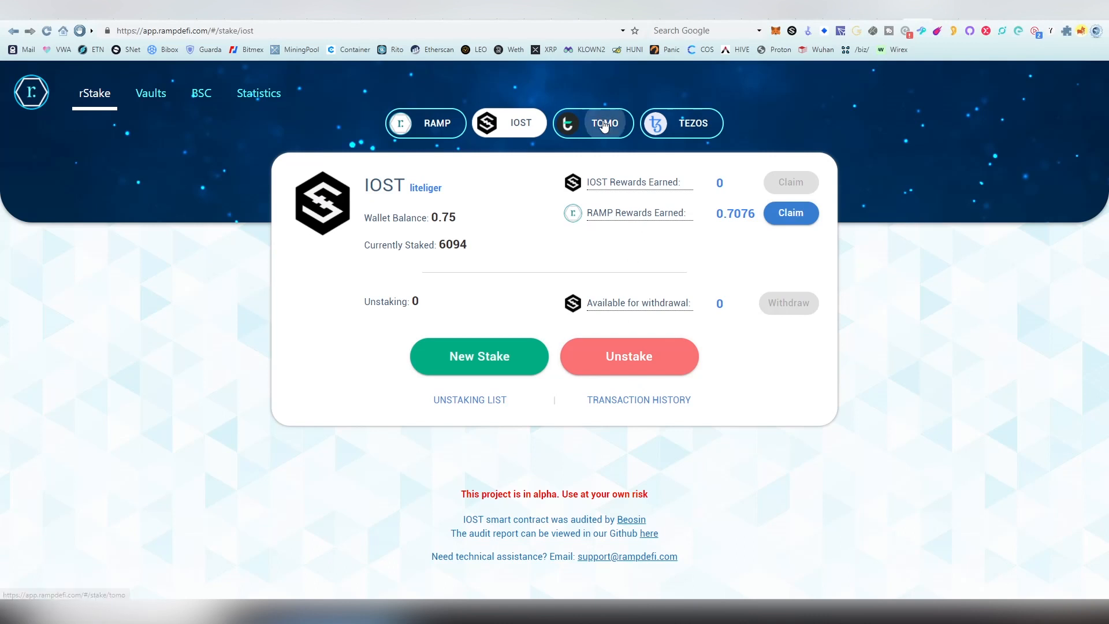
View the TOMO staking page, then the TEZOS page with its 'full version is now live' popup dismissed
left_click(592, 124)
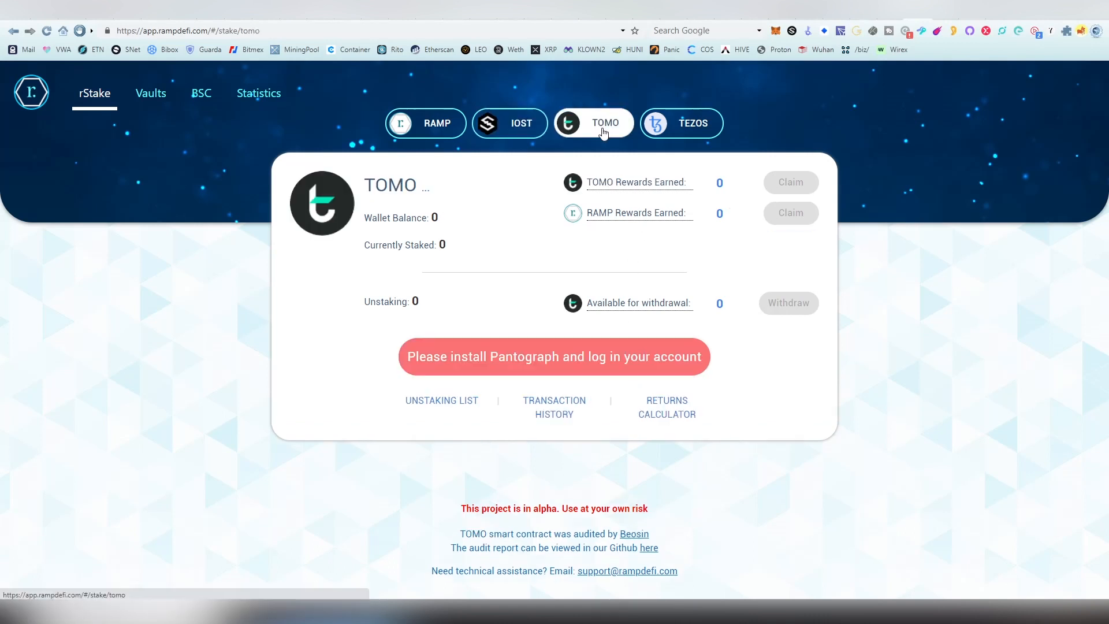
mouse_move(689, 156)
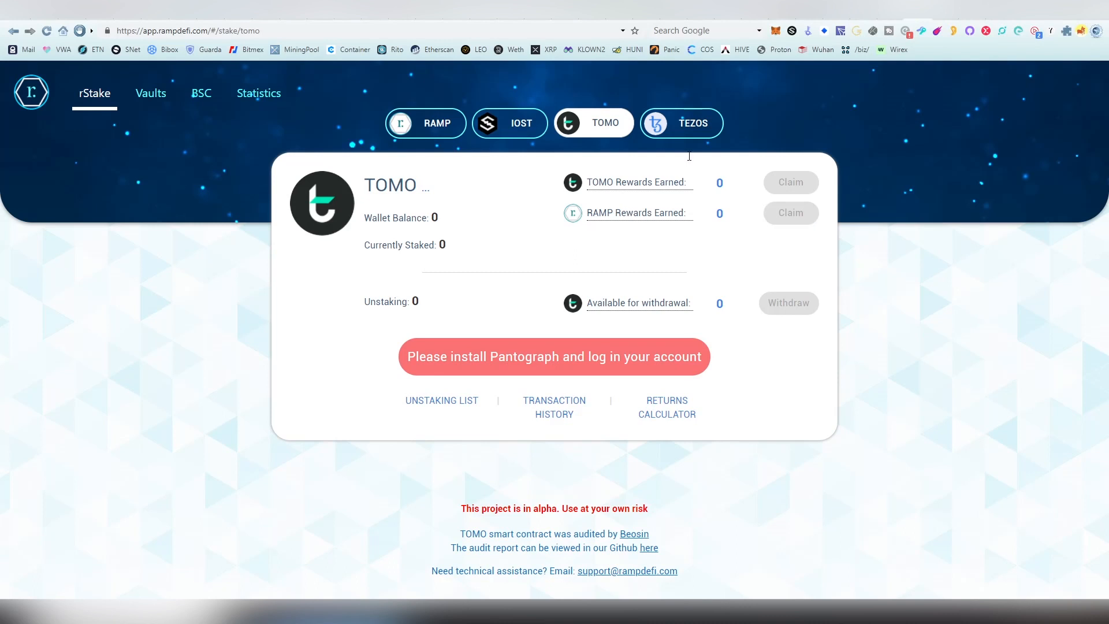
left_click(681, 122)
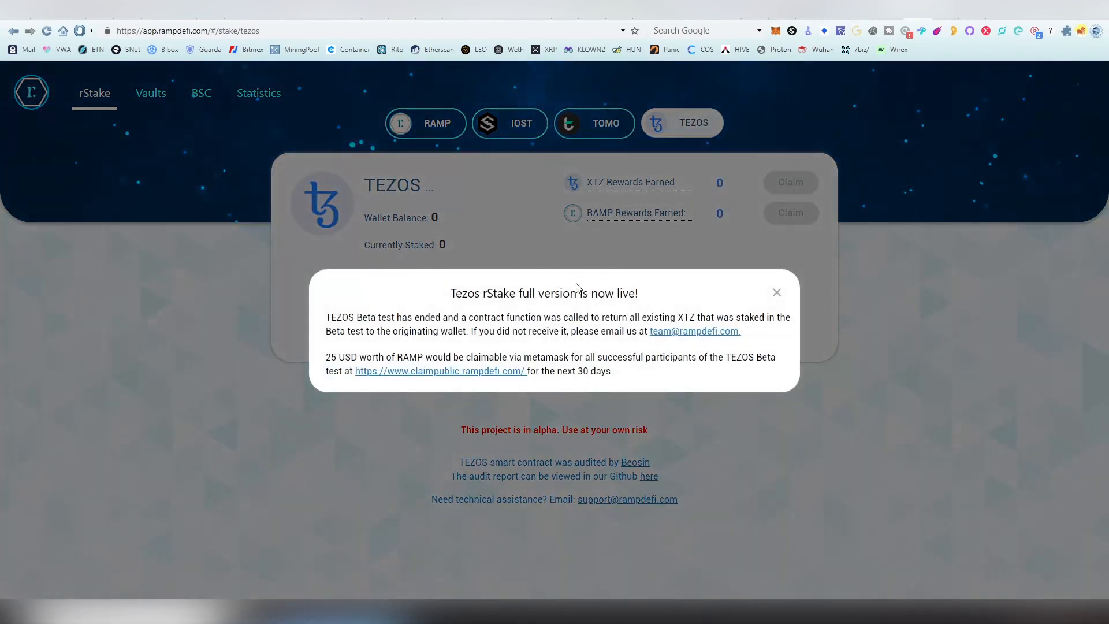
mouse_move(475, 276)
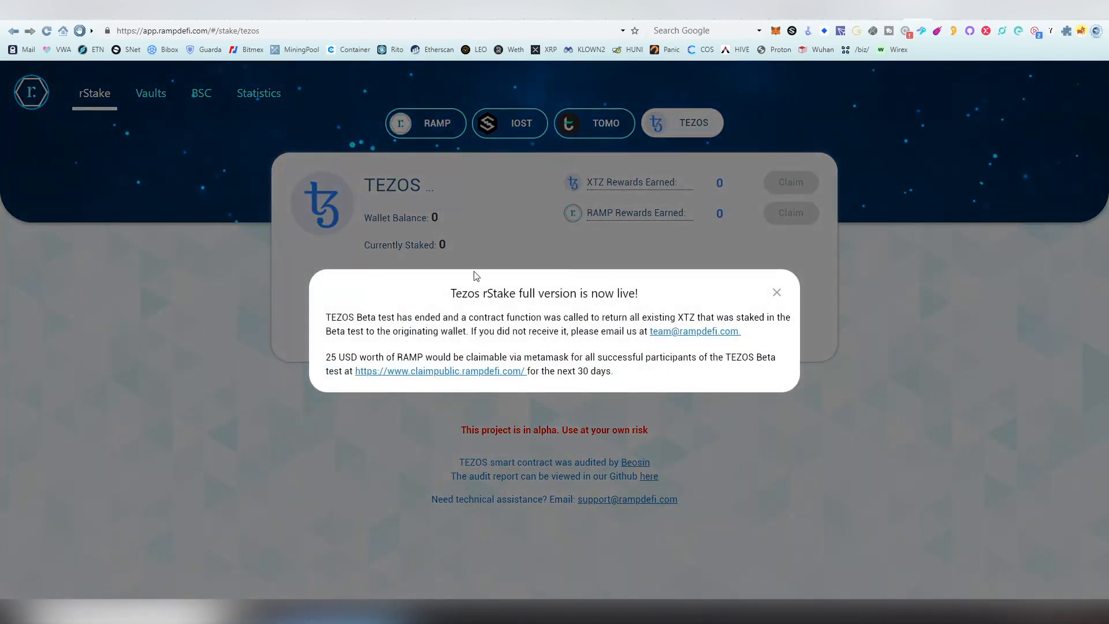
mouse_move(413, 349)
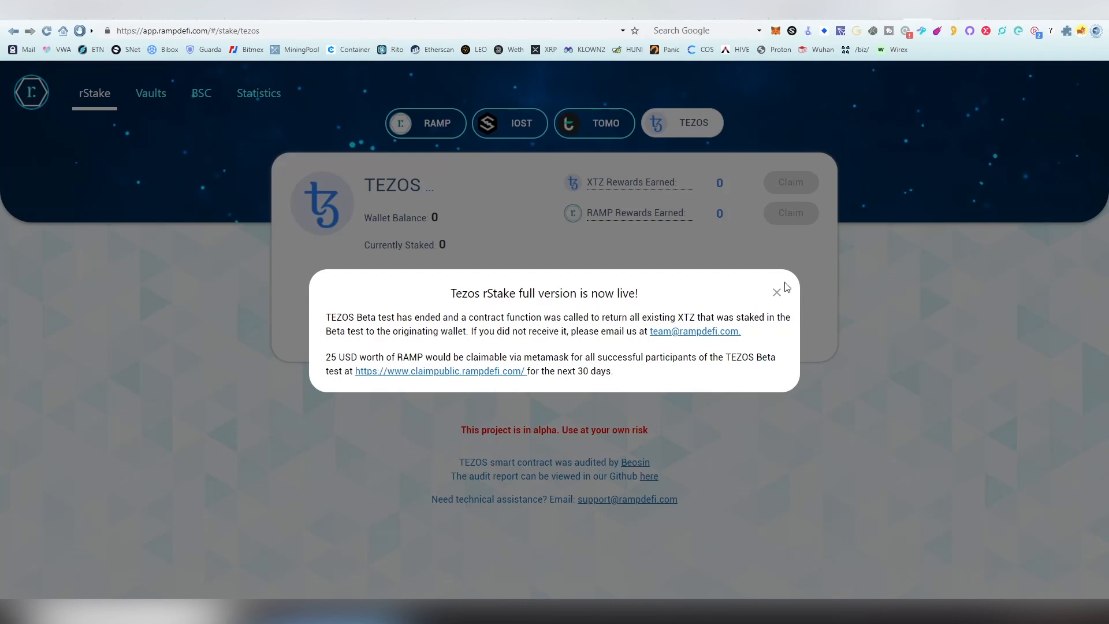
left_click(776, 291)
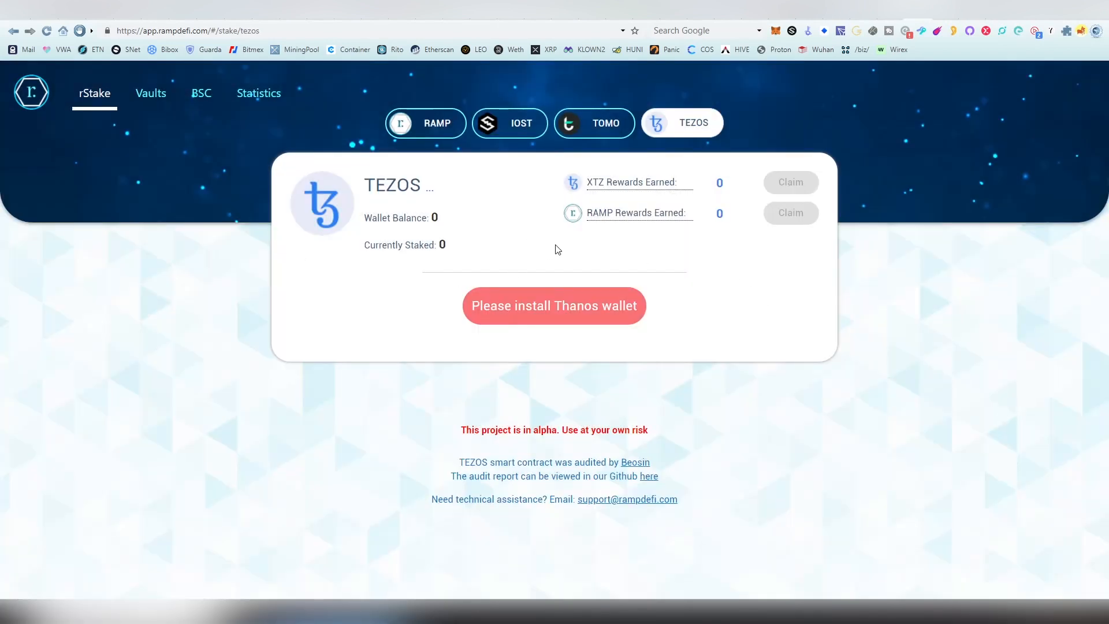
mouse_move(165, 112)
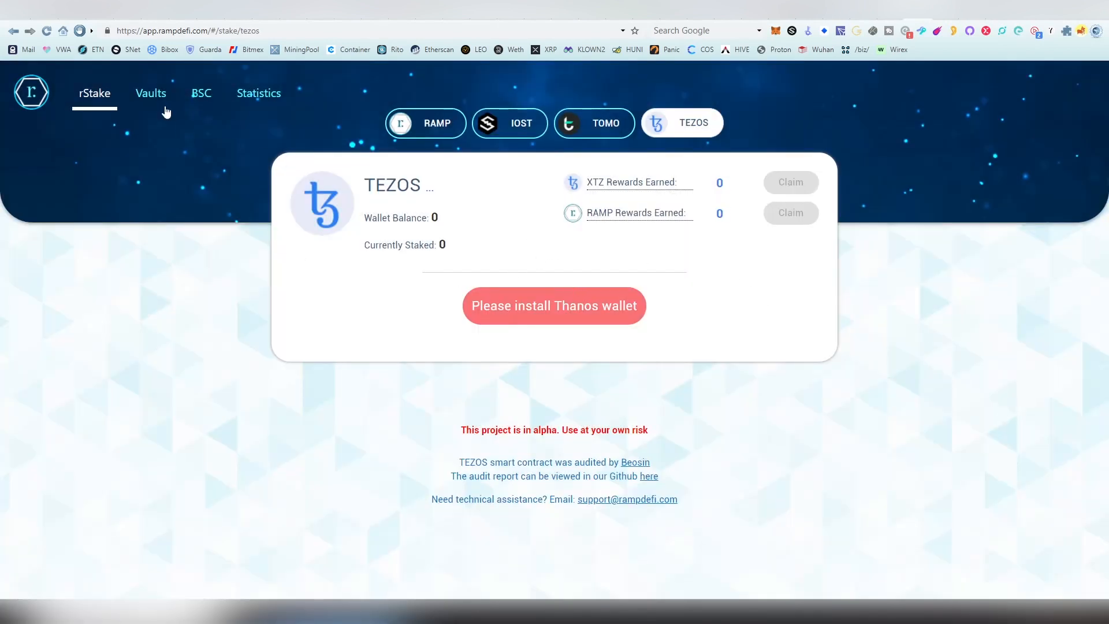
left_click(151, 92)
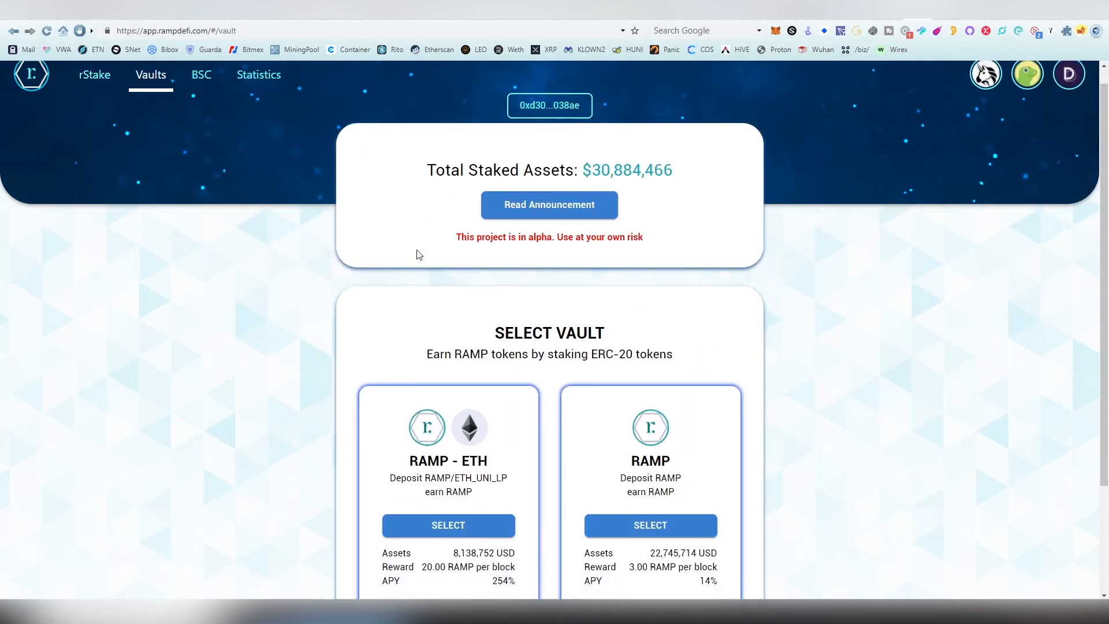
scroll("down", 3)
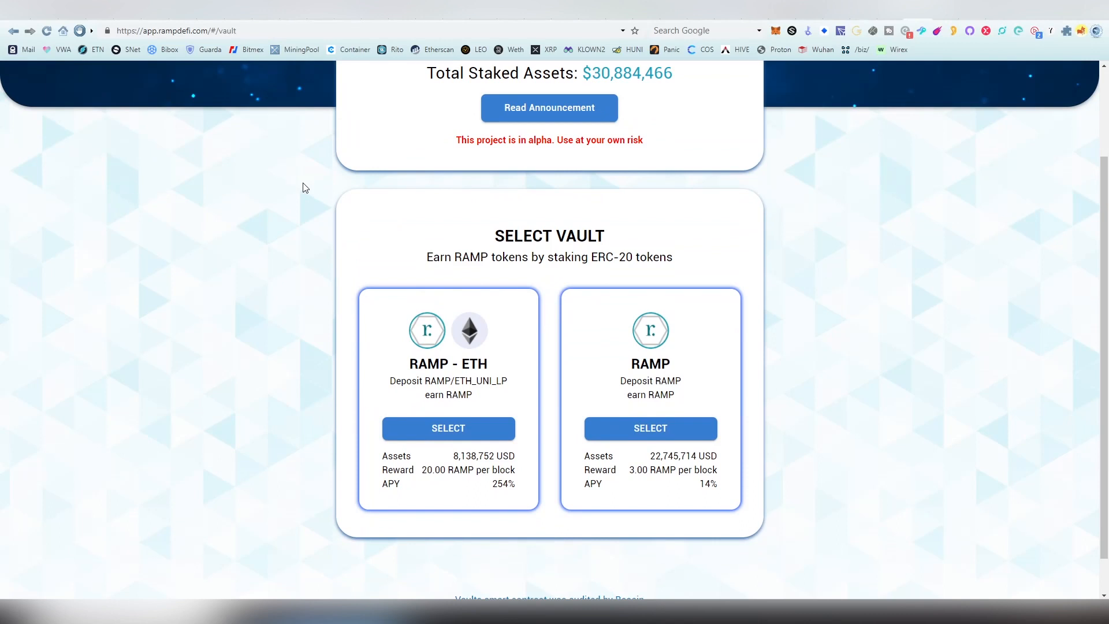
scroll("down", 3)
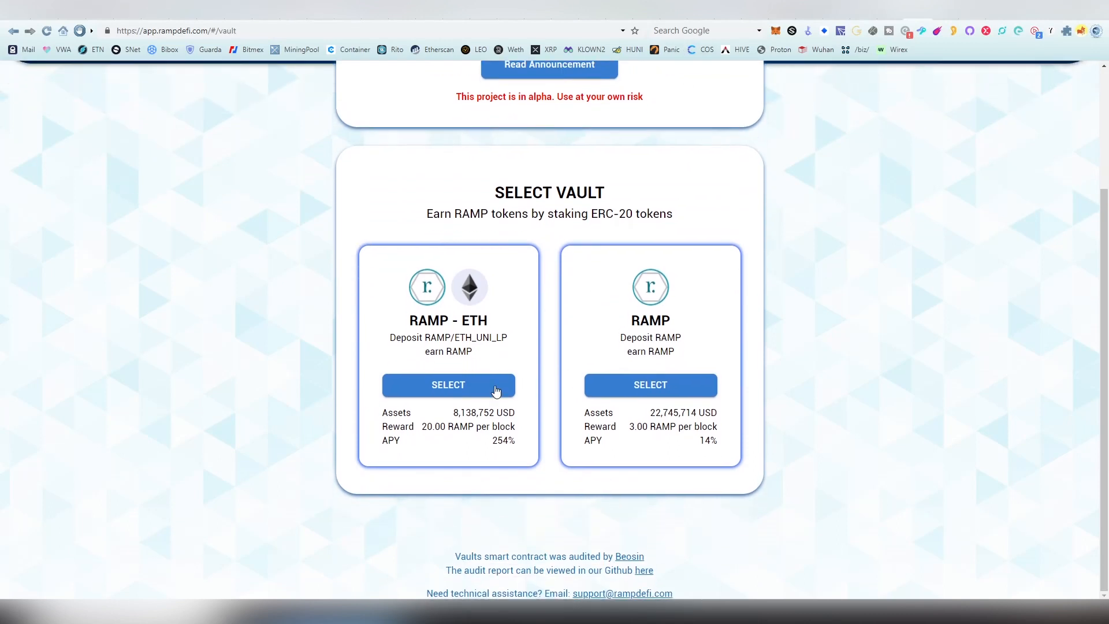
scroll("up", 3)
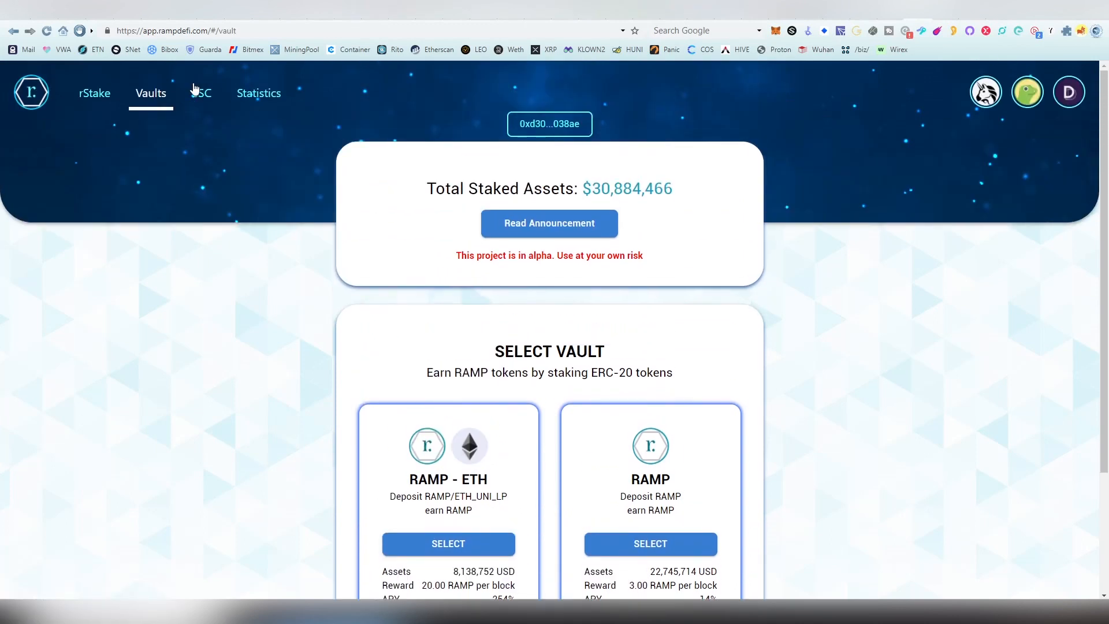
Show the BSC portal for bridging ERC-20 RAMP to BEP-20, with its 0 RAMP balance
left_click(201, 92)
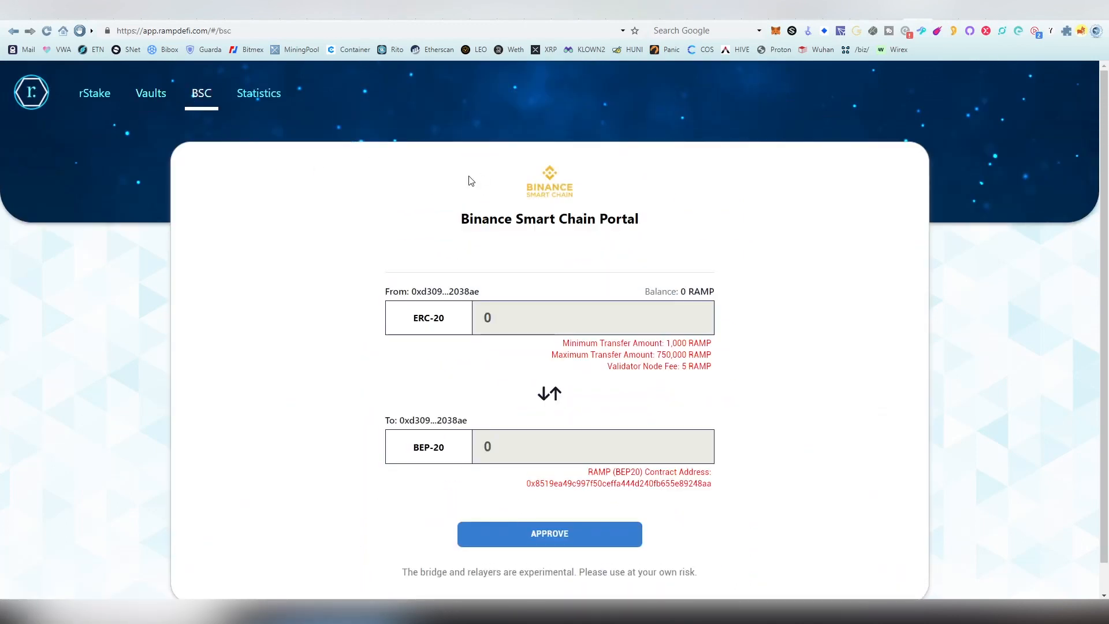
mouse_move(525, 355)
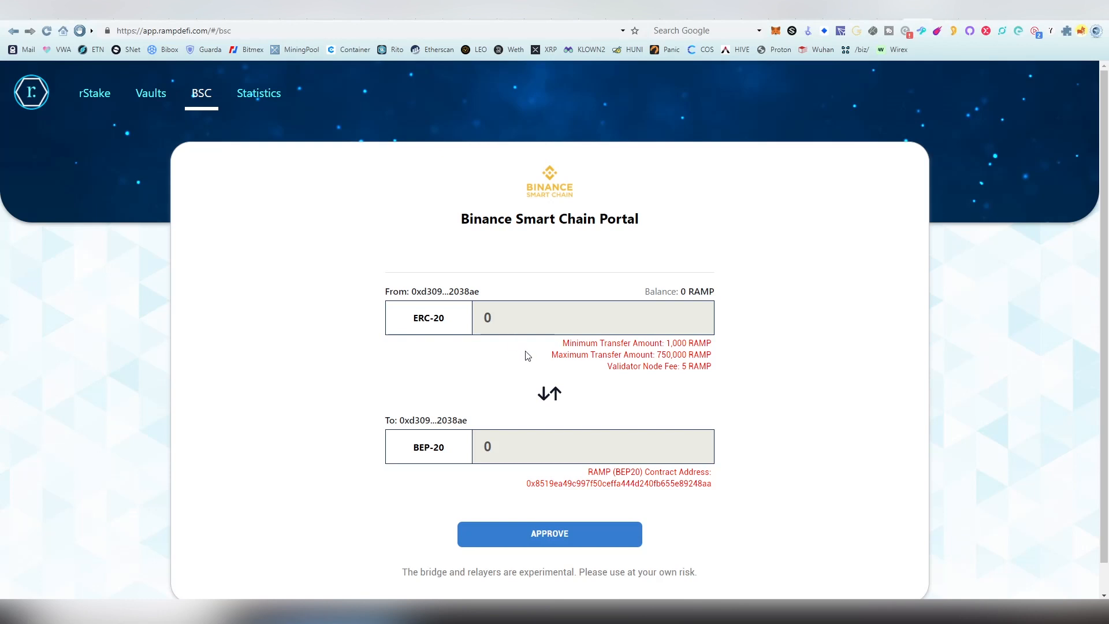
scroll("down", 3)
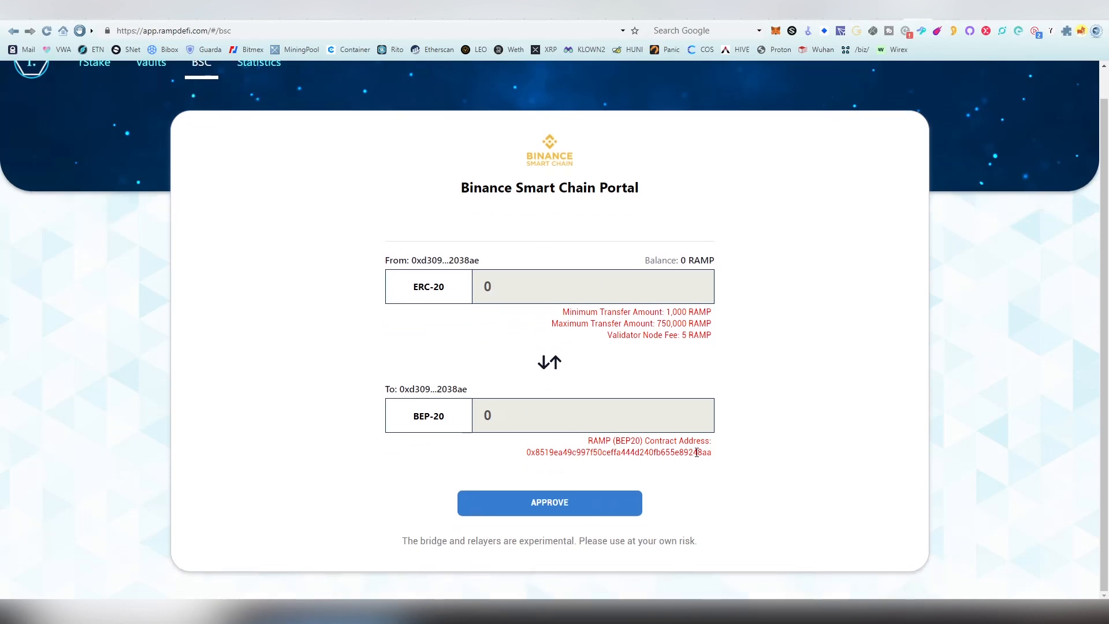
mouse_move(630, 351)
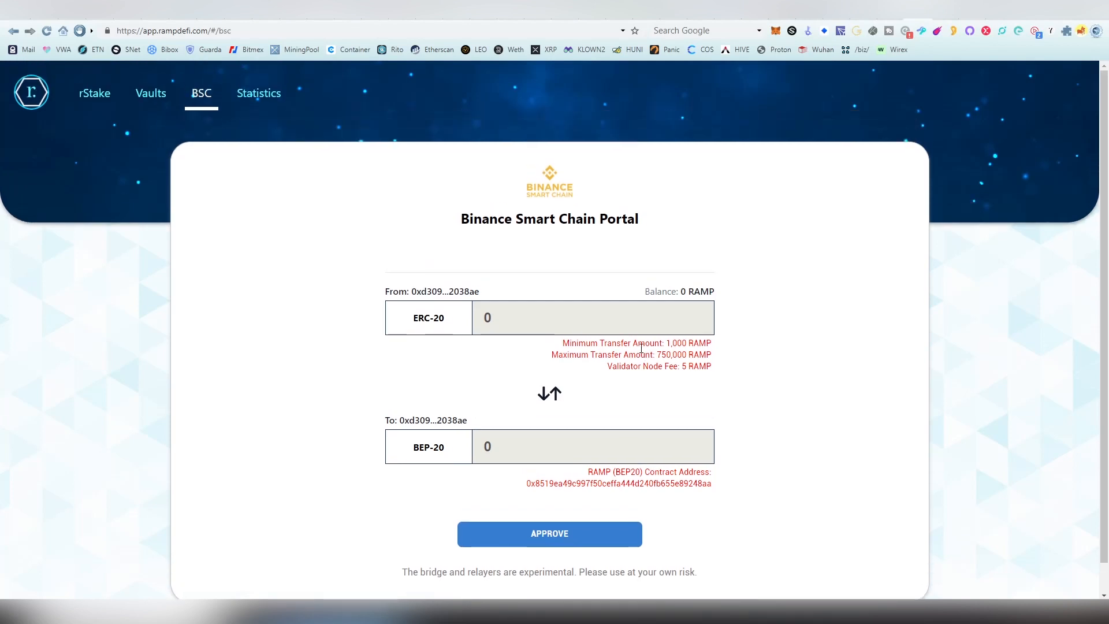
mouse_move(629, 382)
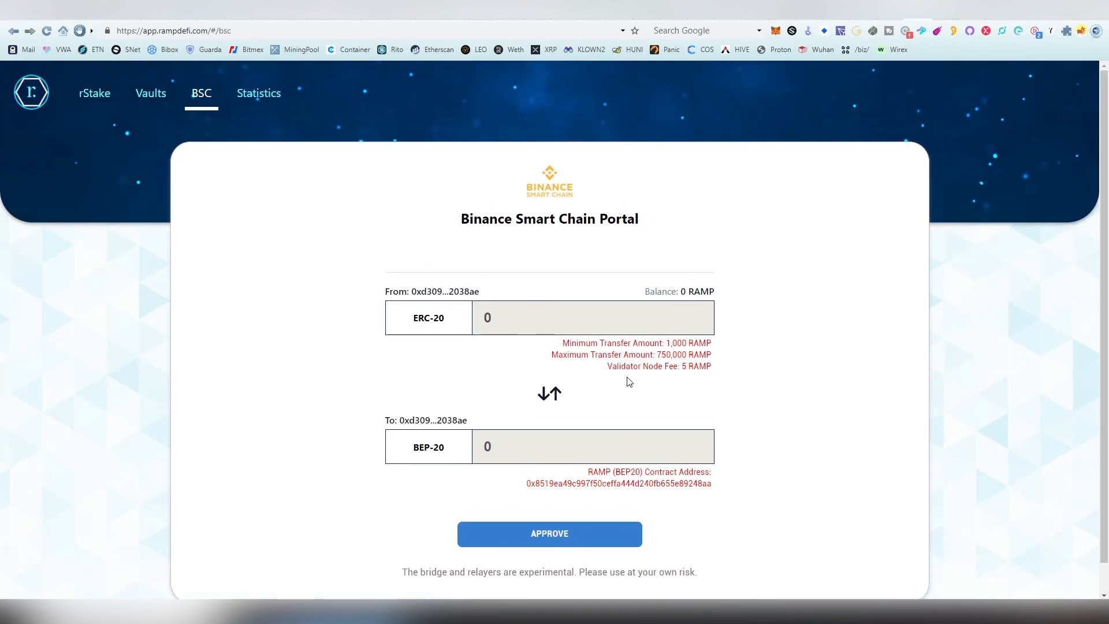
mouse_move(534, 293)
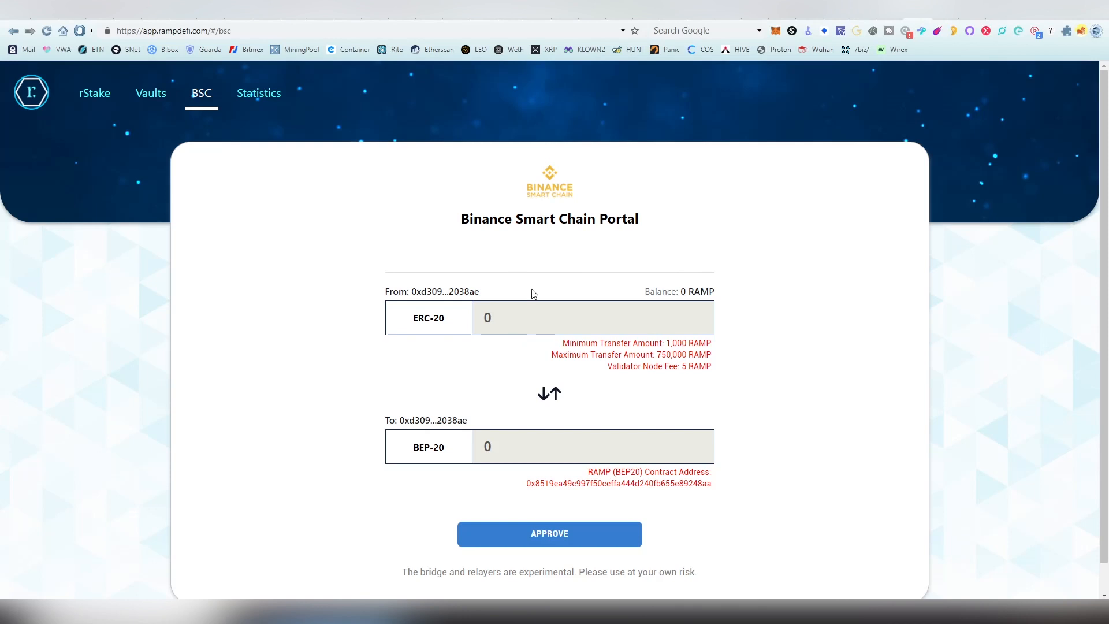
mouse_move(554, 204)
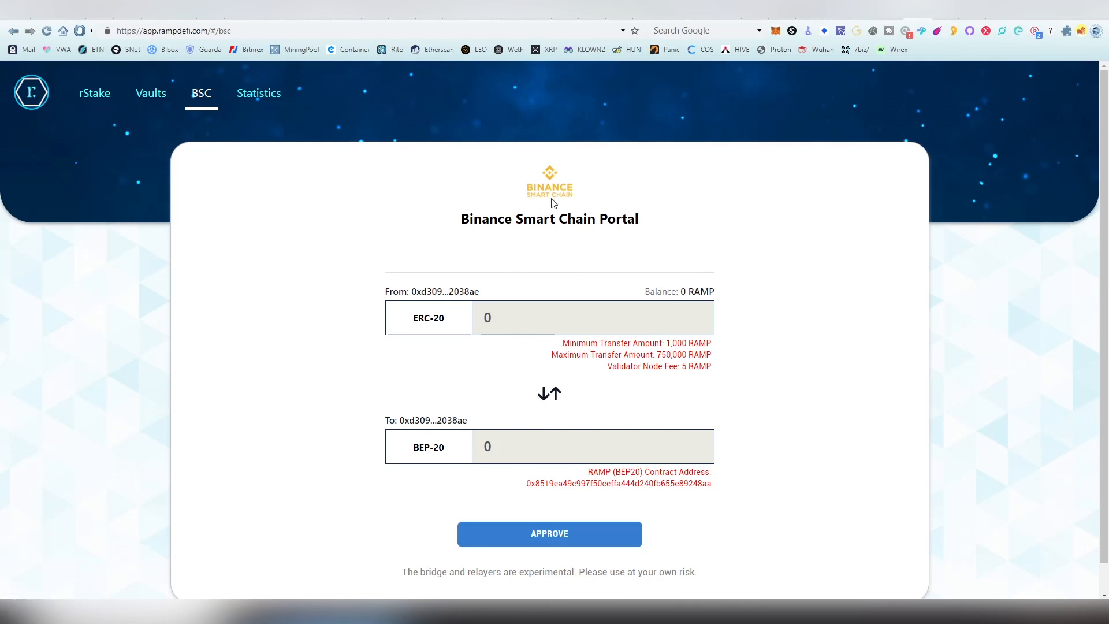
mouse_move(360, 502)
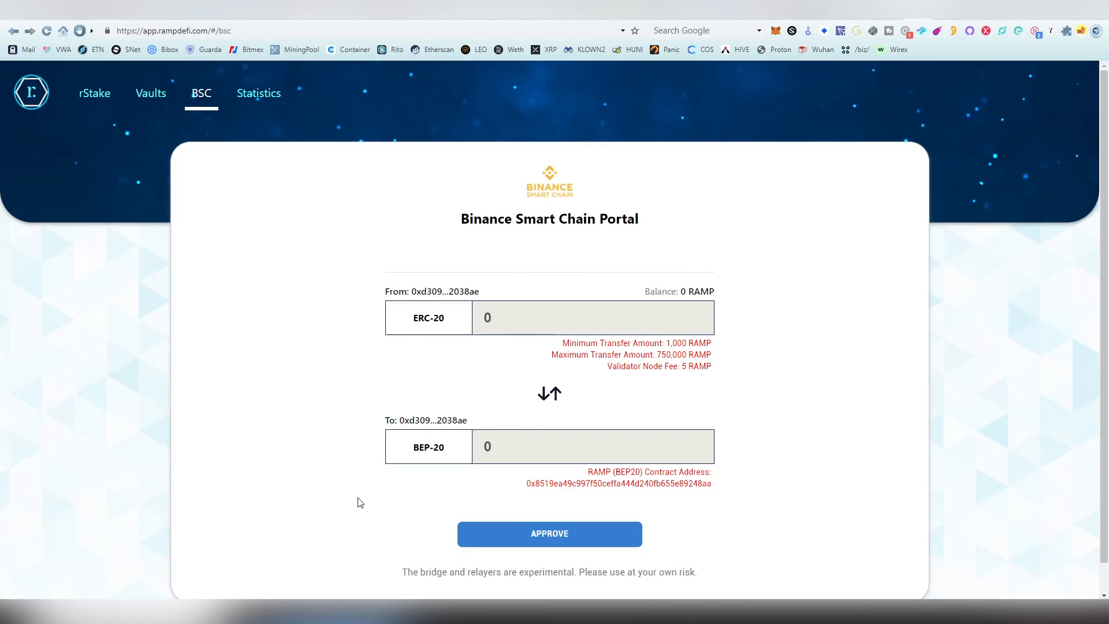
mouse_move(740, 272)
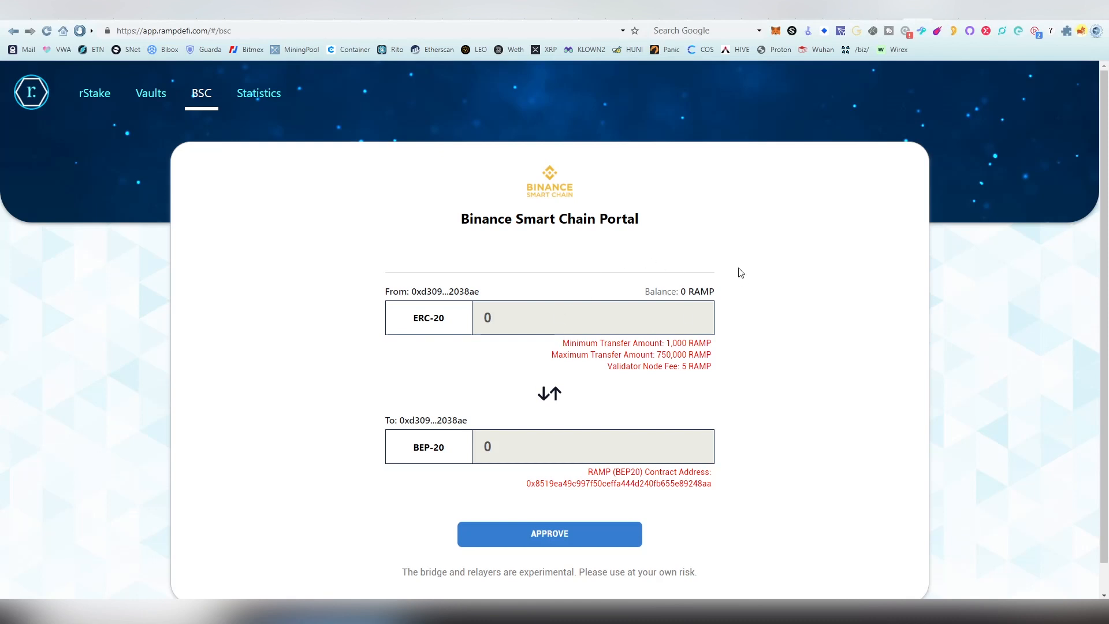
mouse_move(595, 330)
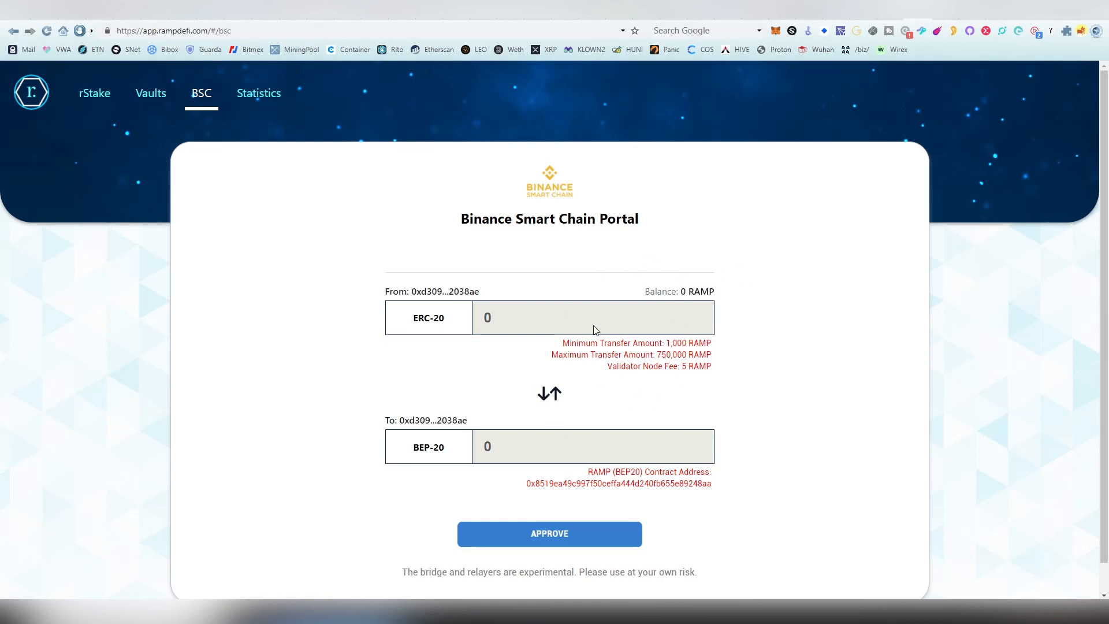
mouse_move(223, 108)
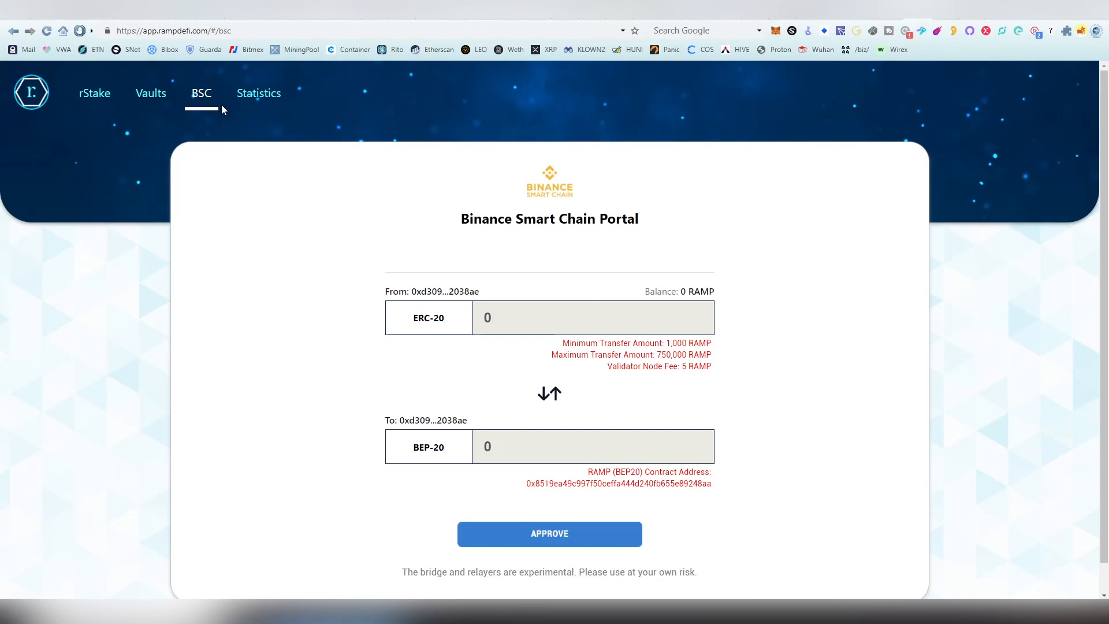
Review the Statistics page's stake value, income and RAMP burned charts, then return to rStake
left_click(258, 92)
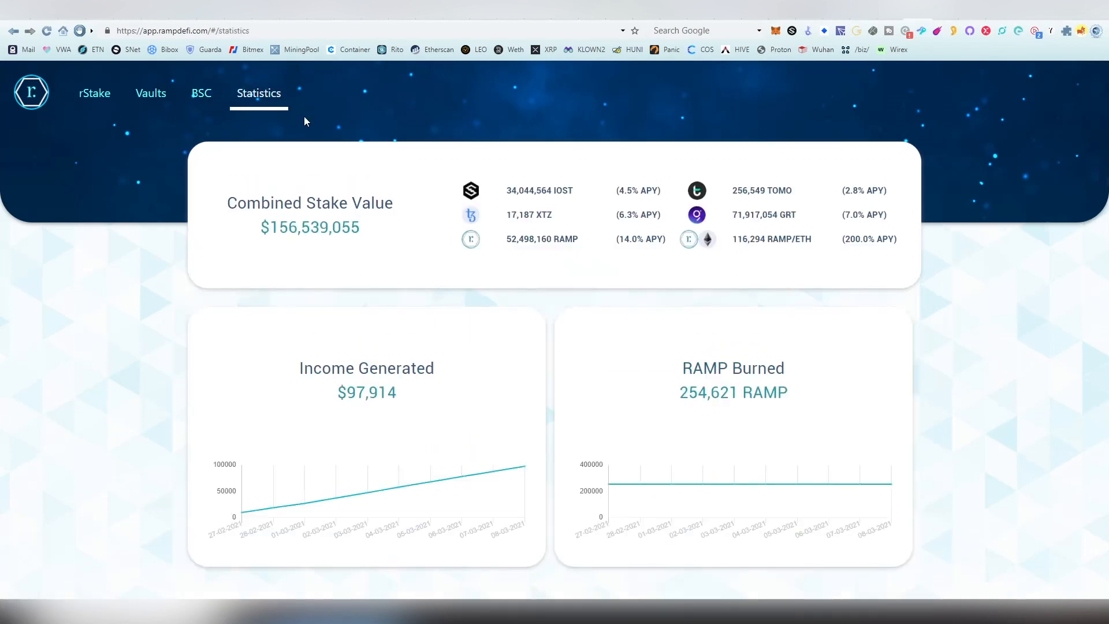
mouse_move(1102, 154)
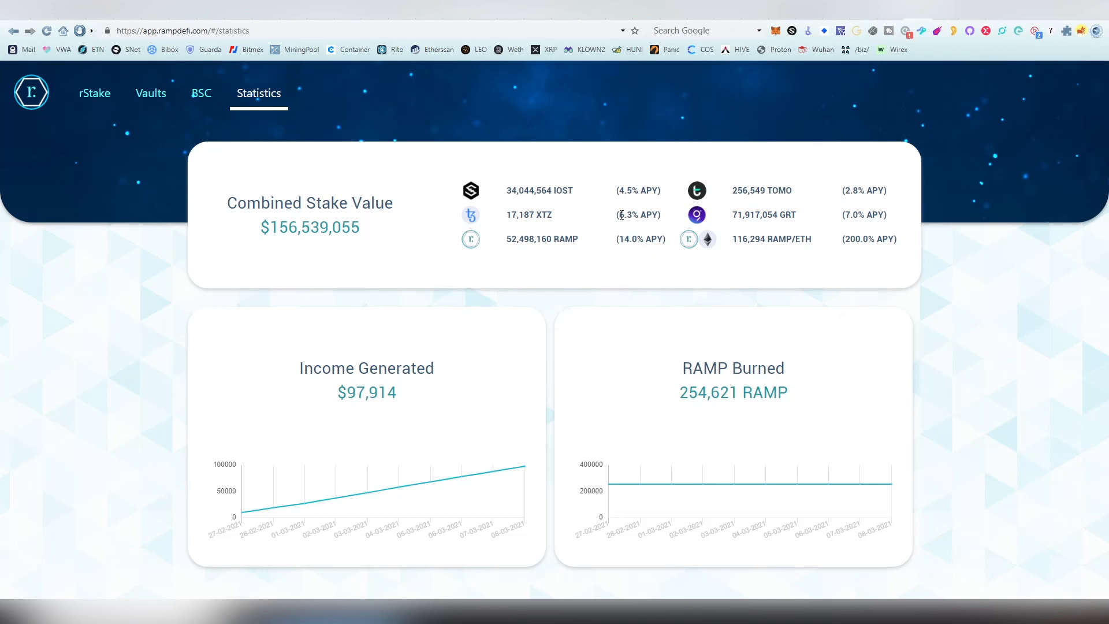
double_click(637, 191)
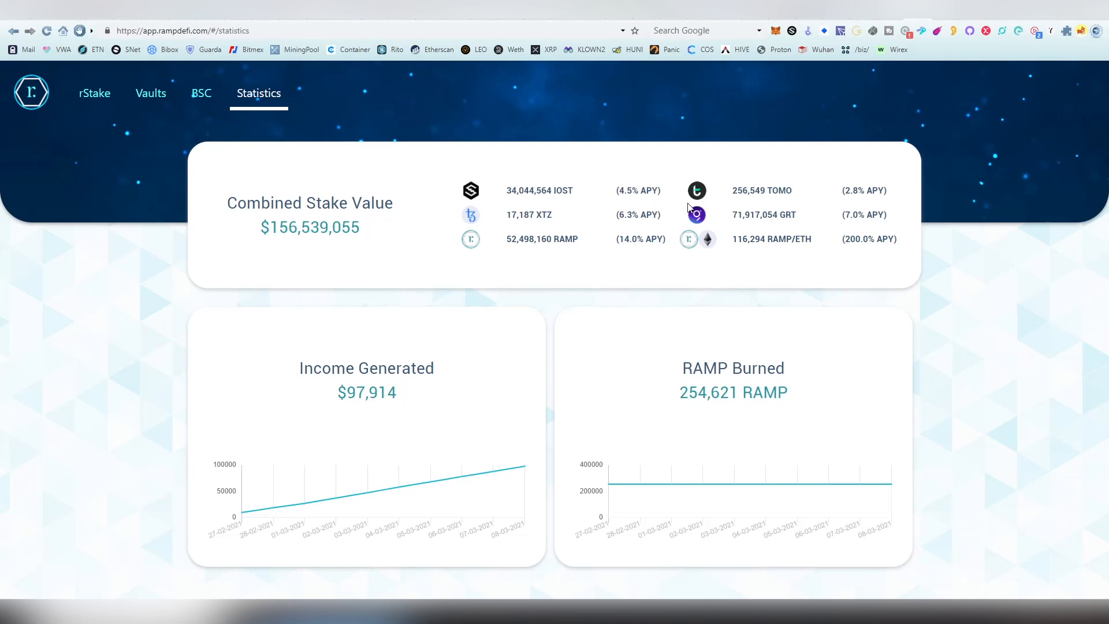
mouse_move(795, 158)
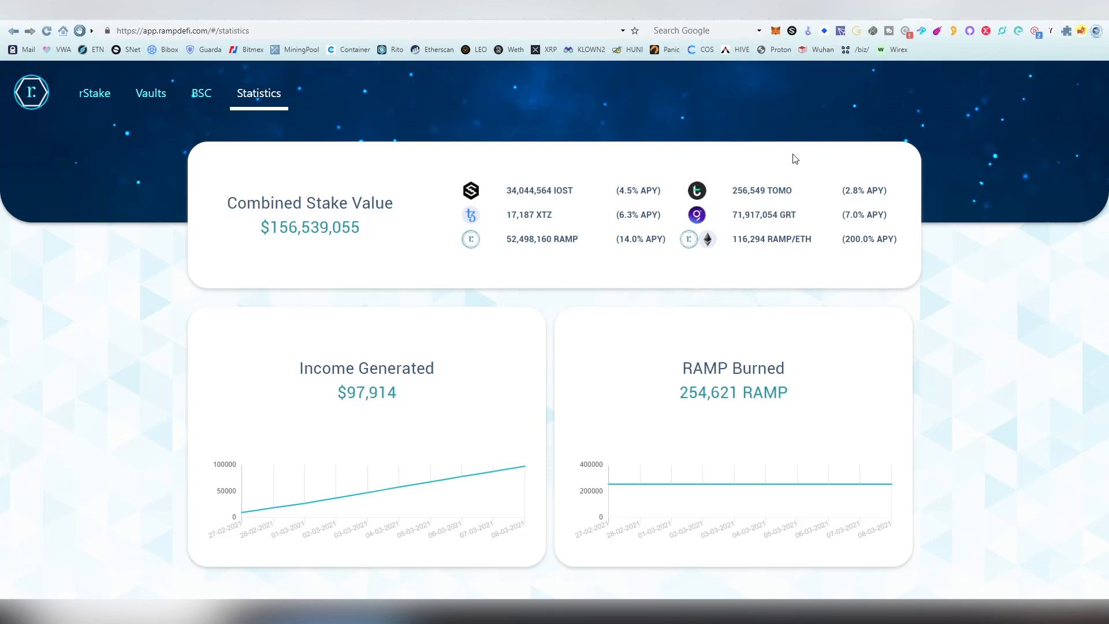
mouse_move(755, 183)
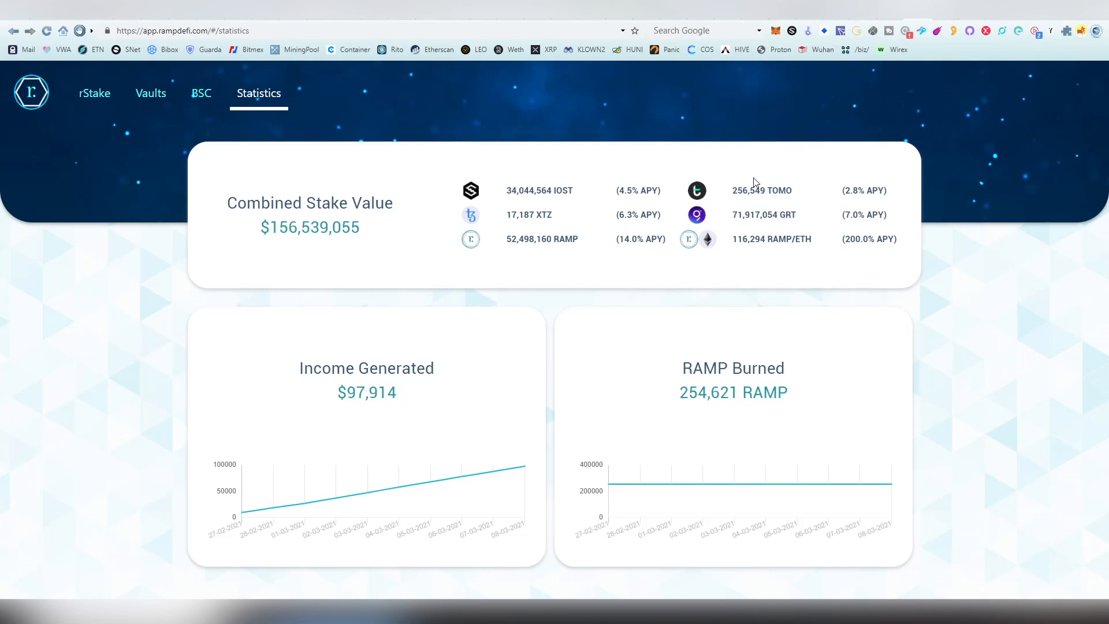
mouse_move(600, 345)
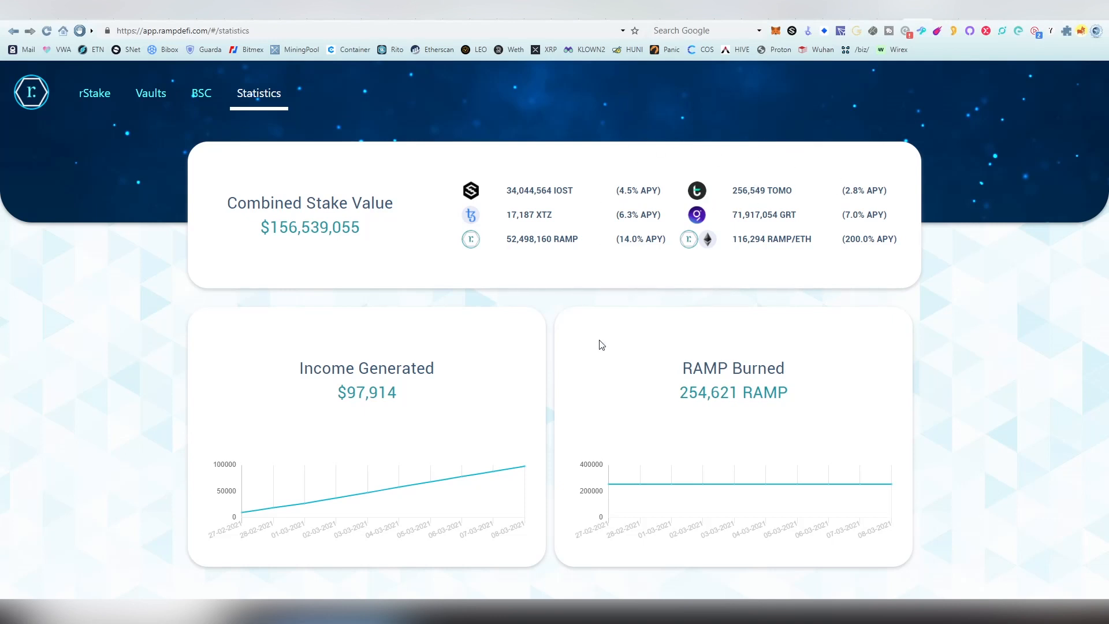
mouse_move(640, 484)
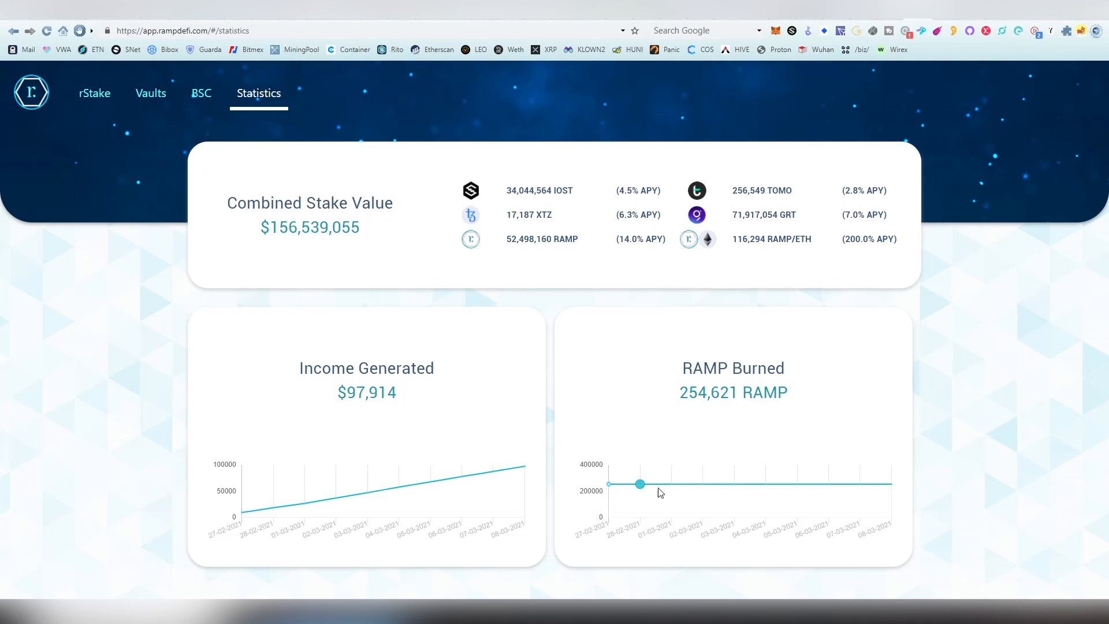
mouse_move(646, 456)
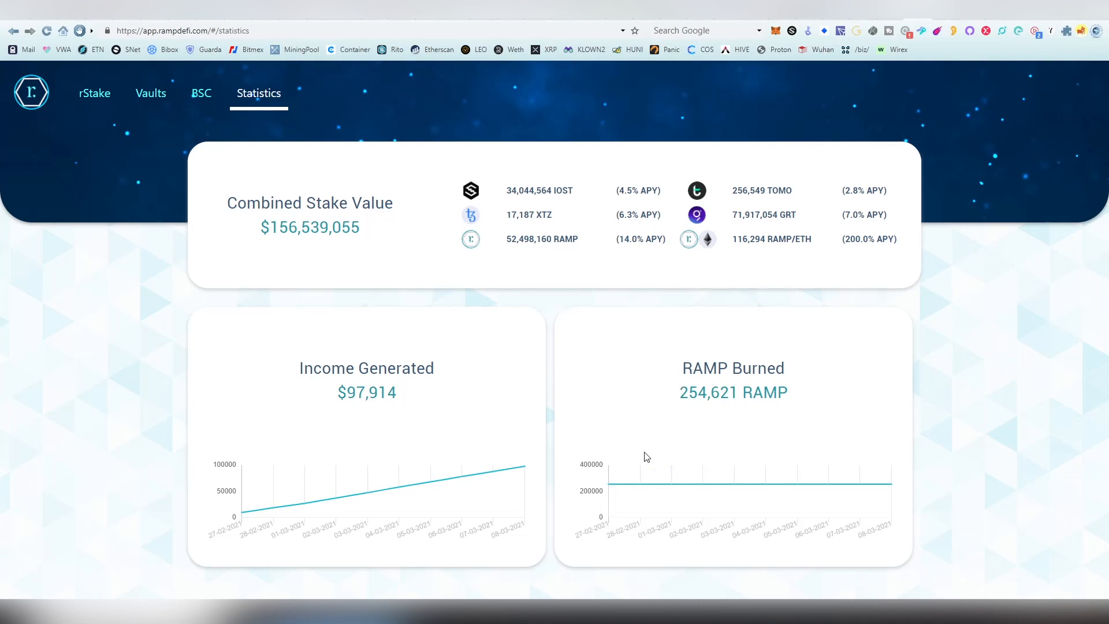
mouse_move(363, 415)
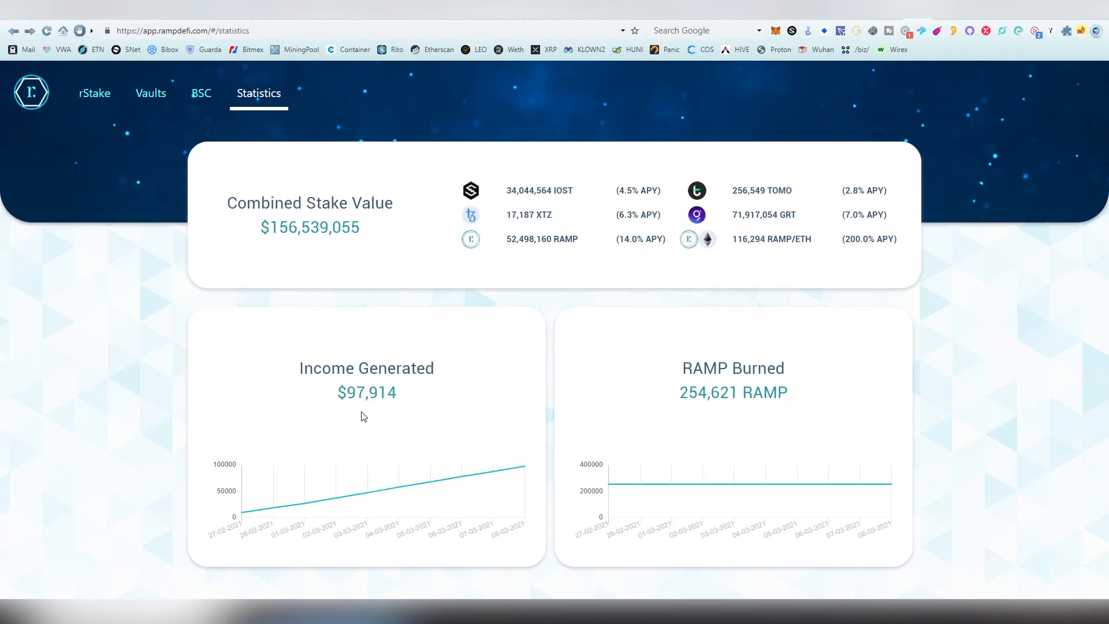
mouse_move(425, 420)
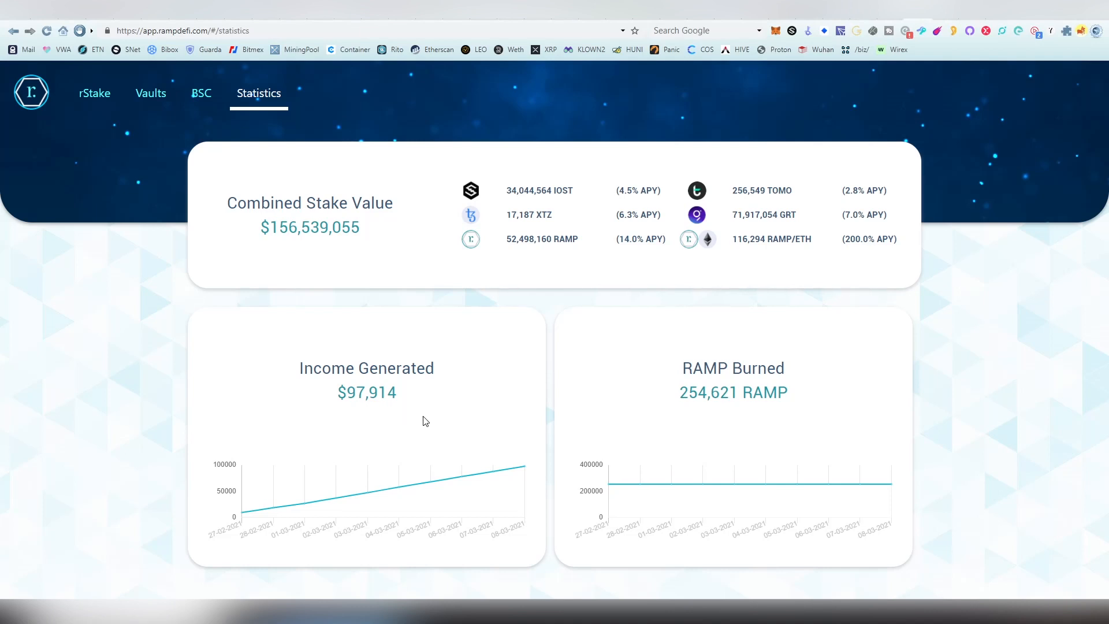
mouse_move(459, 413)
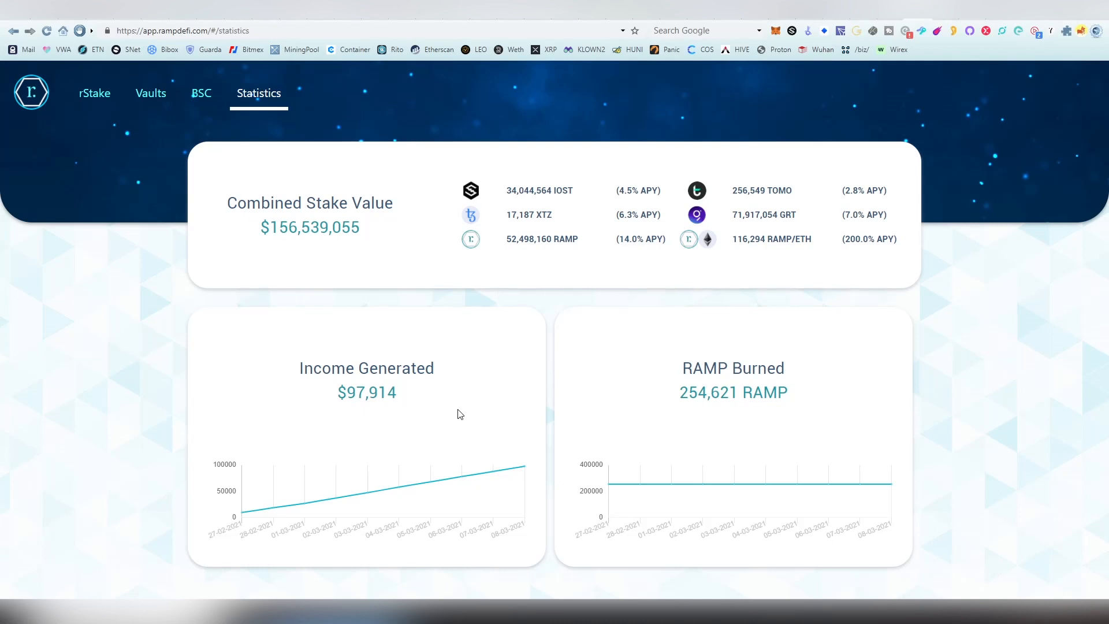
mouse_move(441, 331)
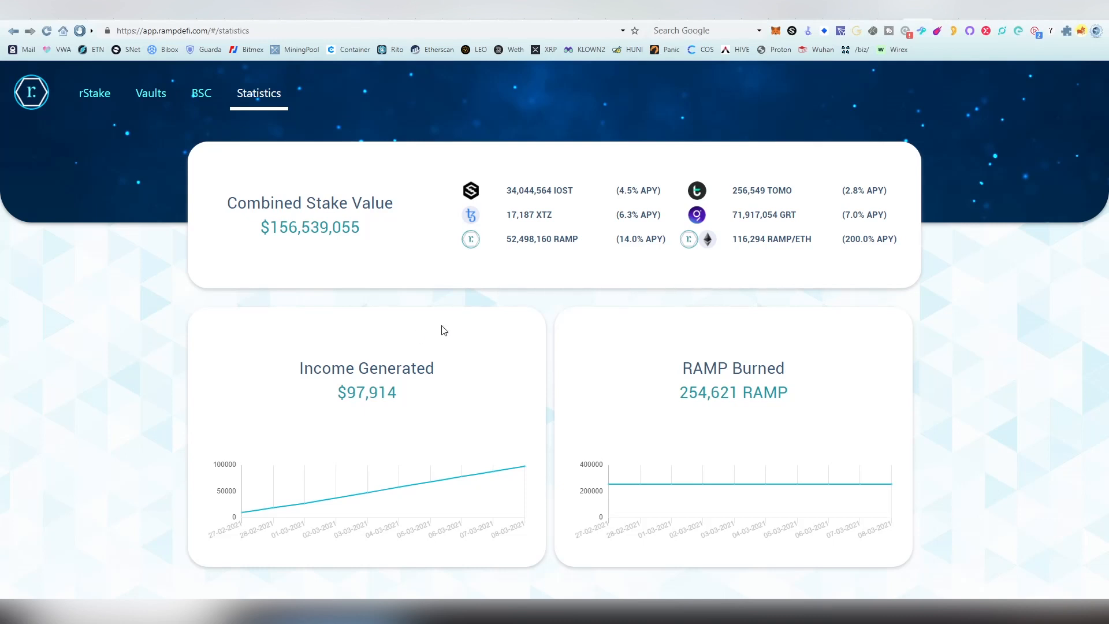
mouse_move(515, 252)
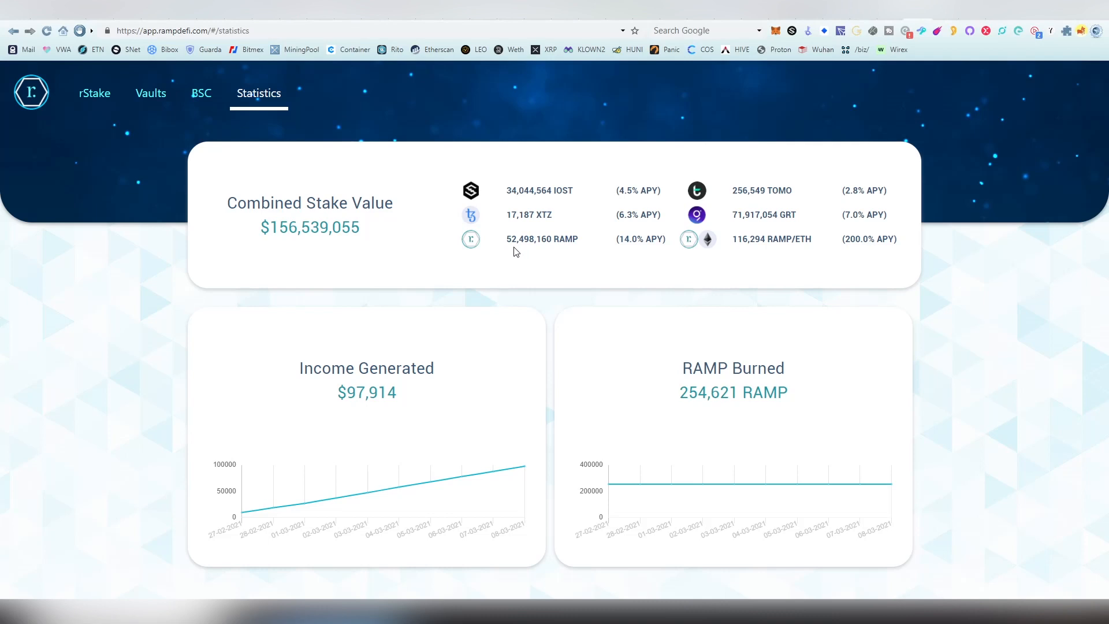
mouse_move(510, 249)
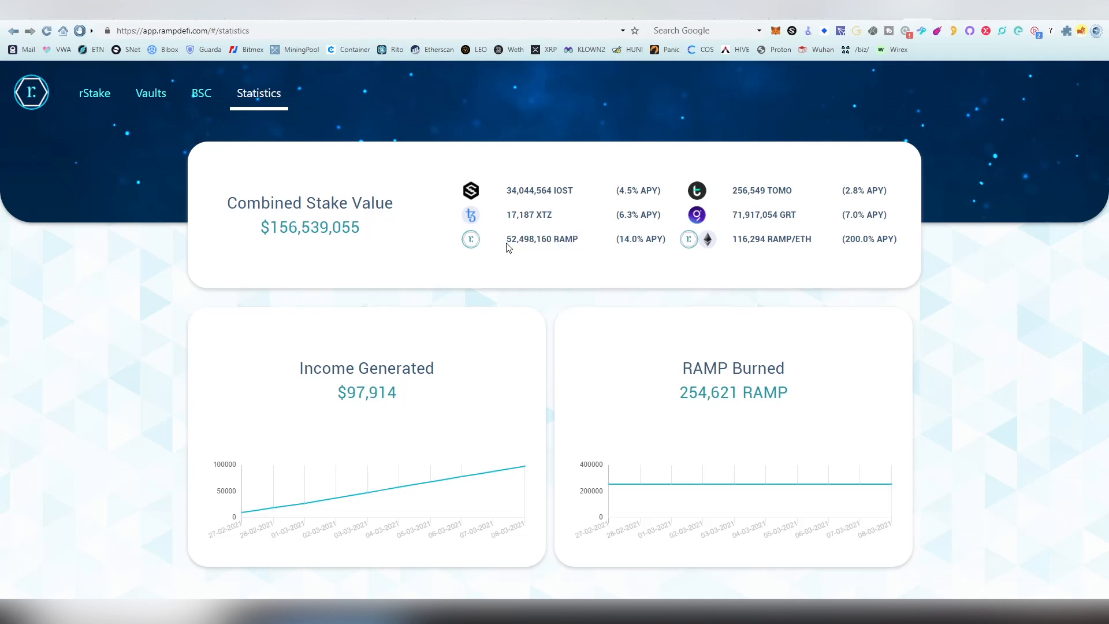
mouse_move(94, 92)
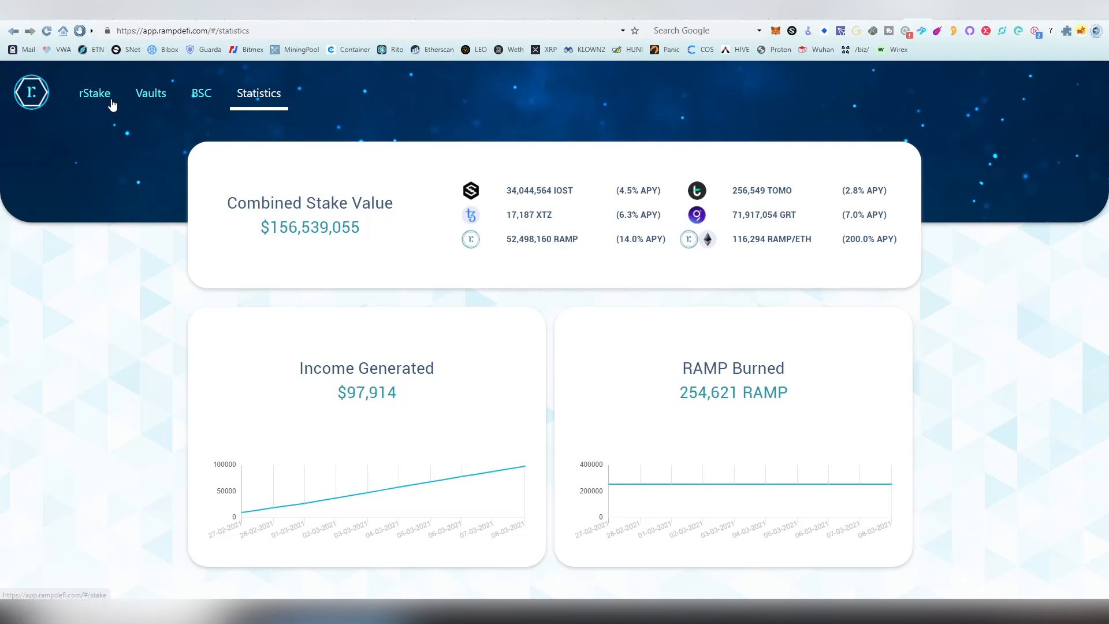
left_click(93, 92)
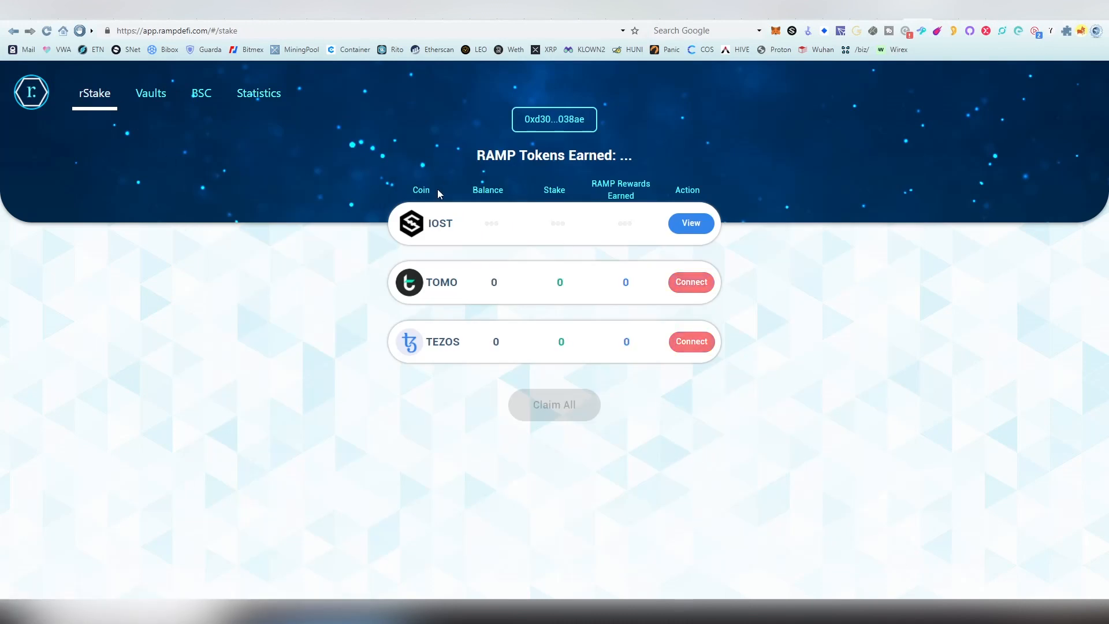
mouse_move(638, 156)
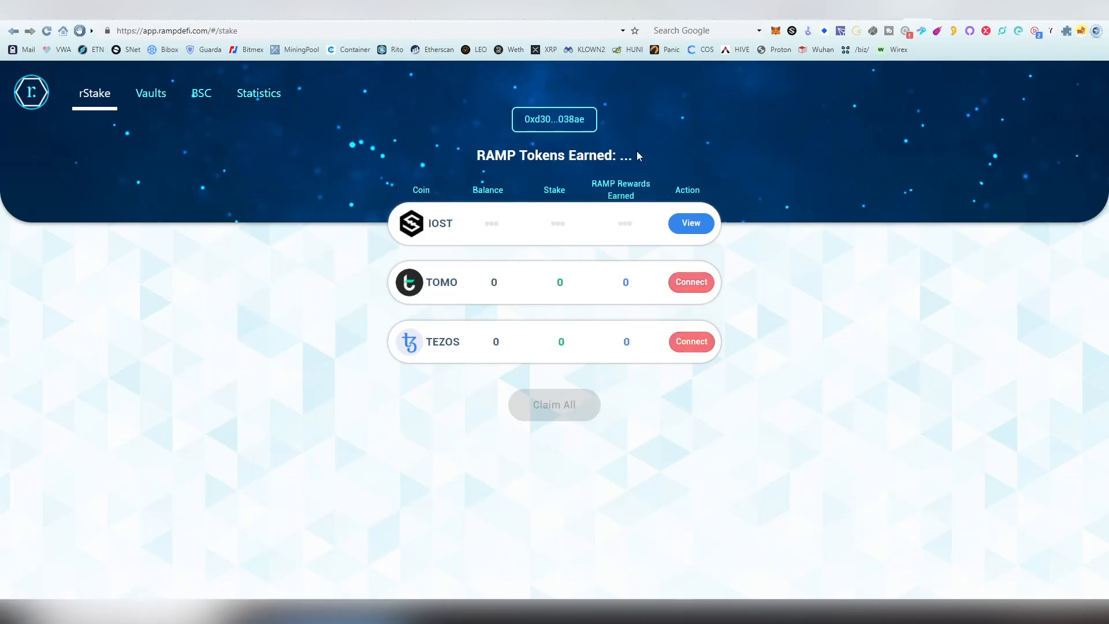
mouse_move(572, 404)
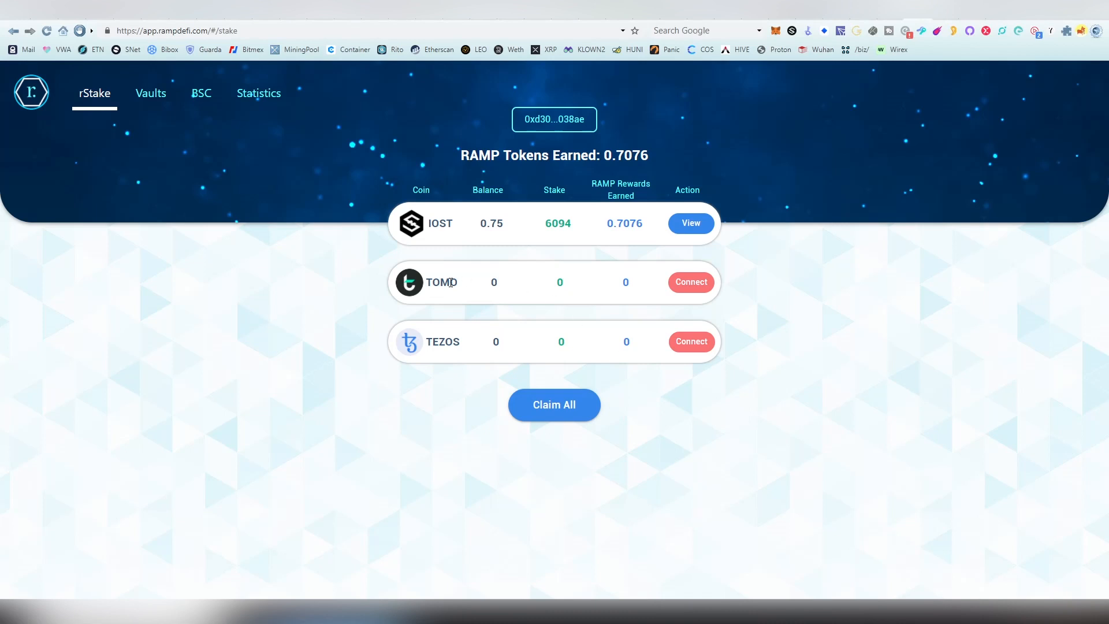
mouse_move(401, 335)
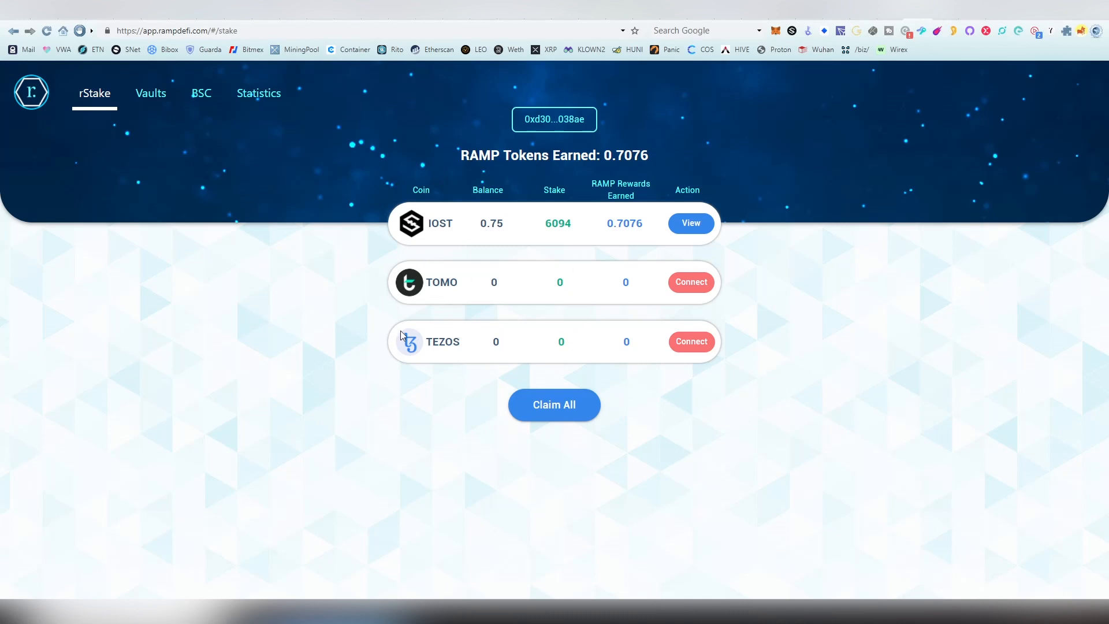
mouse_move(420, 335)
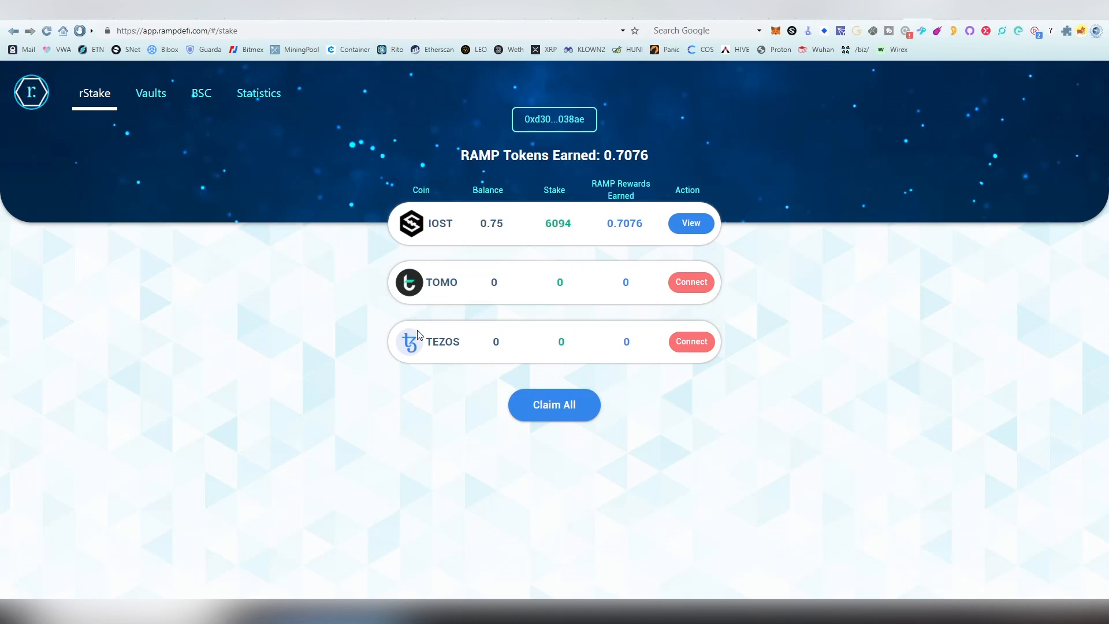
mouse_move(317, 275)
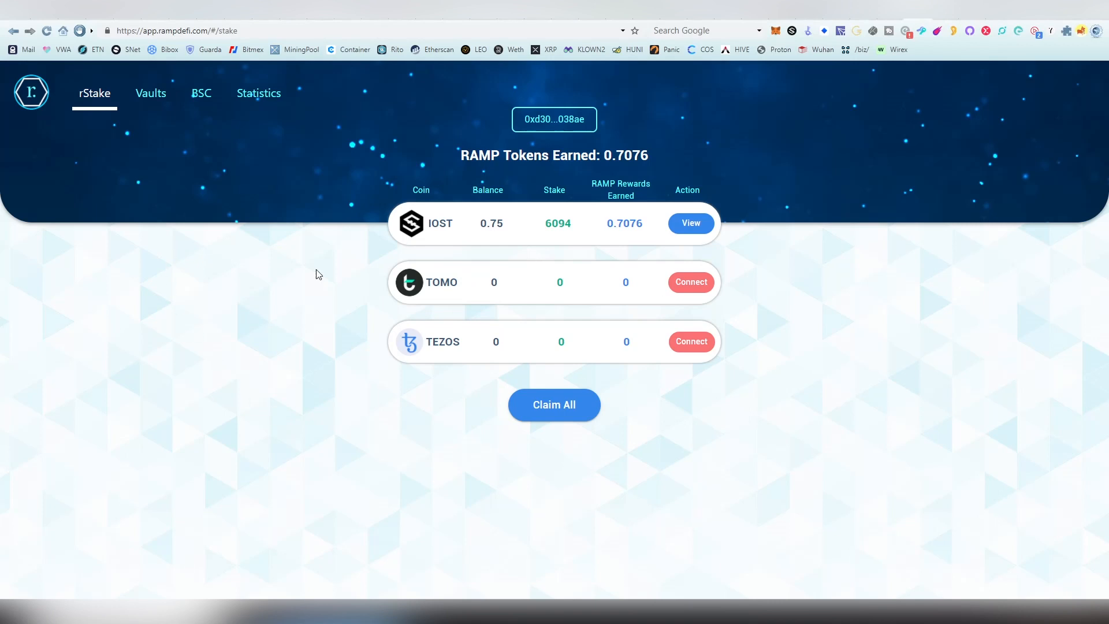
mouse_move(407, 72)
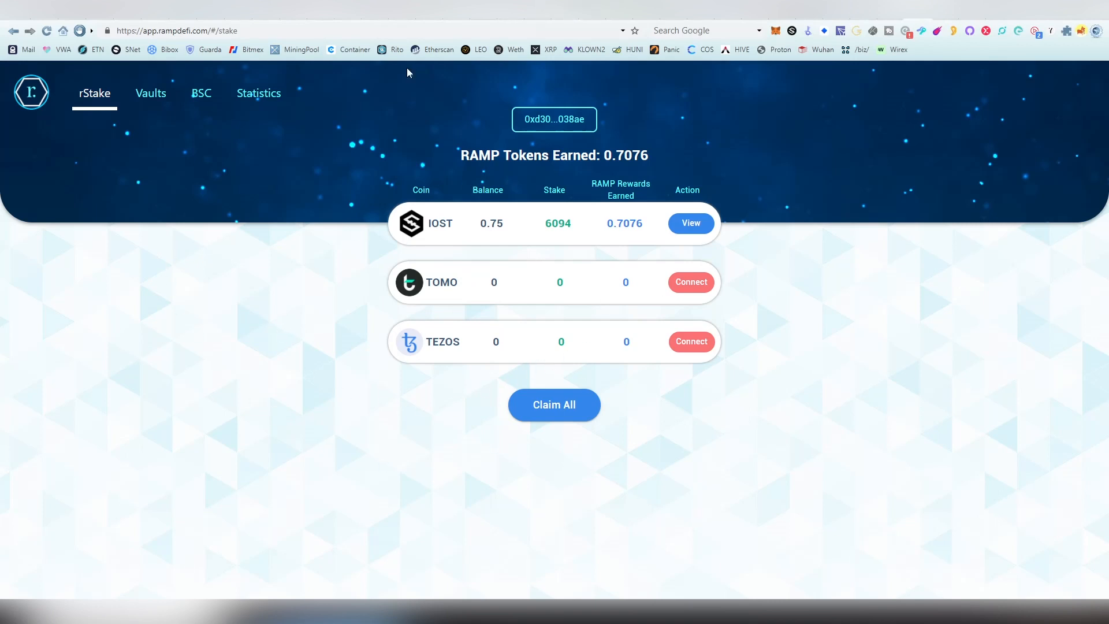
mouse_move(405, 396)
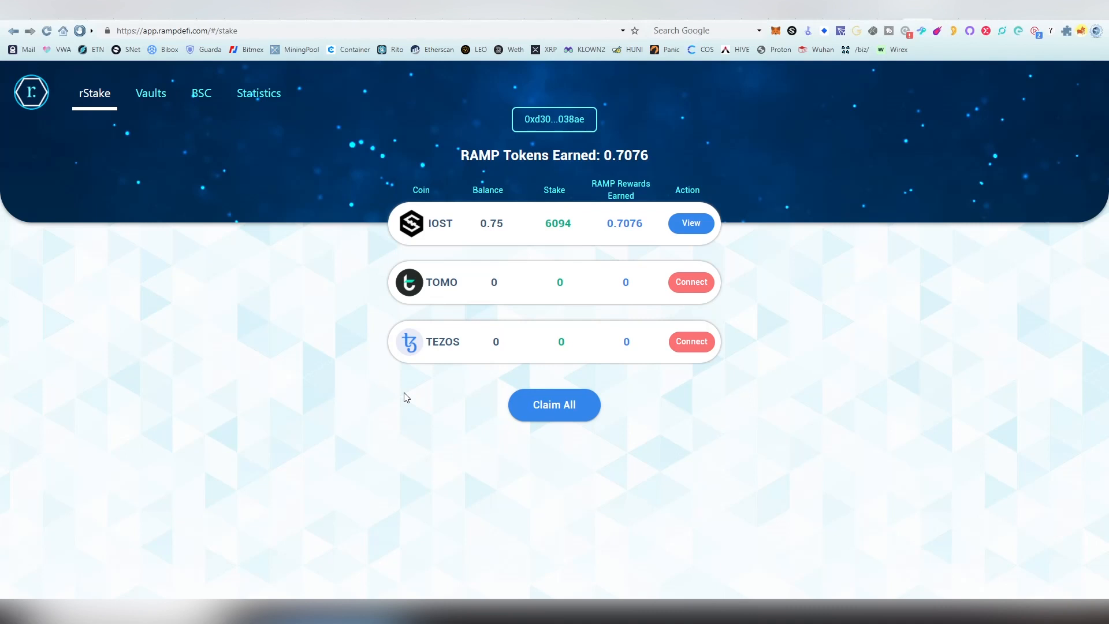
mouse_move(625, 219)
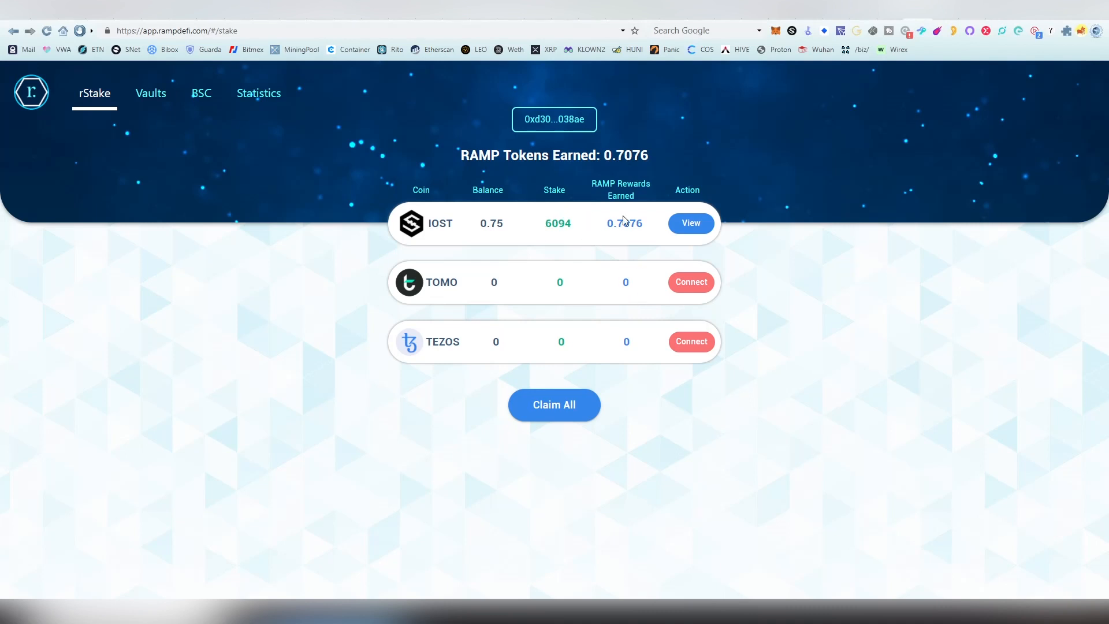
mouse_move(587, 198)
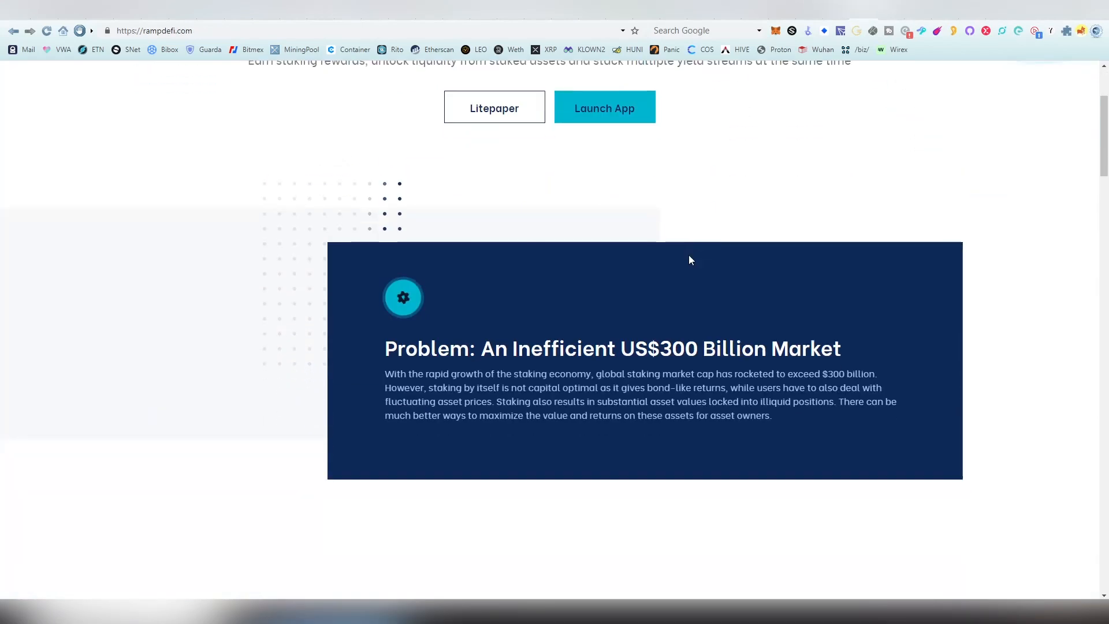
Scroll rampdefi.com through Ecosystem, Road map, Team and Investors, back to top, and launch the Litepaper
scroll("down", 3)
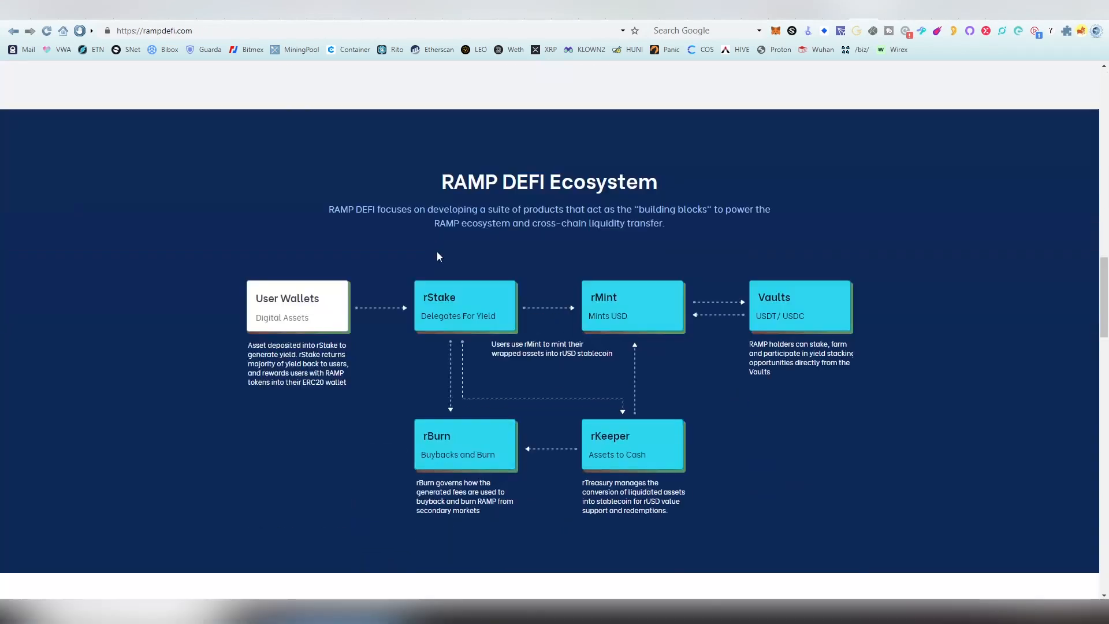
scroll("down", 3)
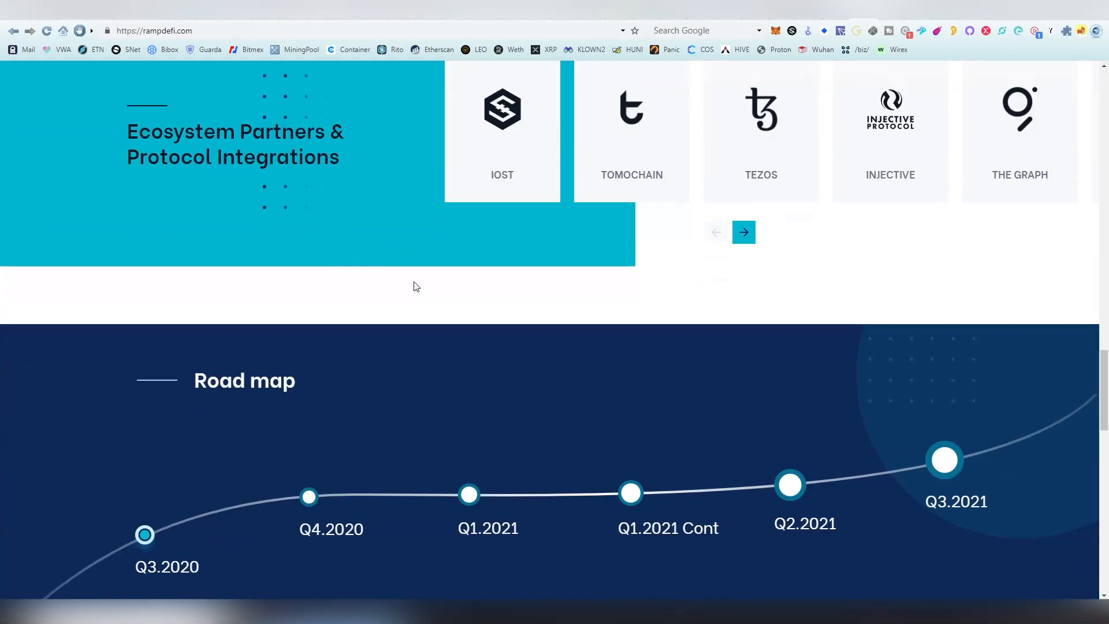
scroll("down", 3)
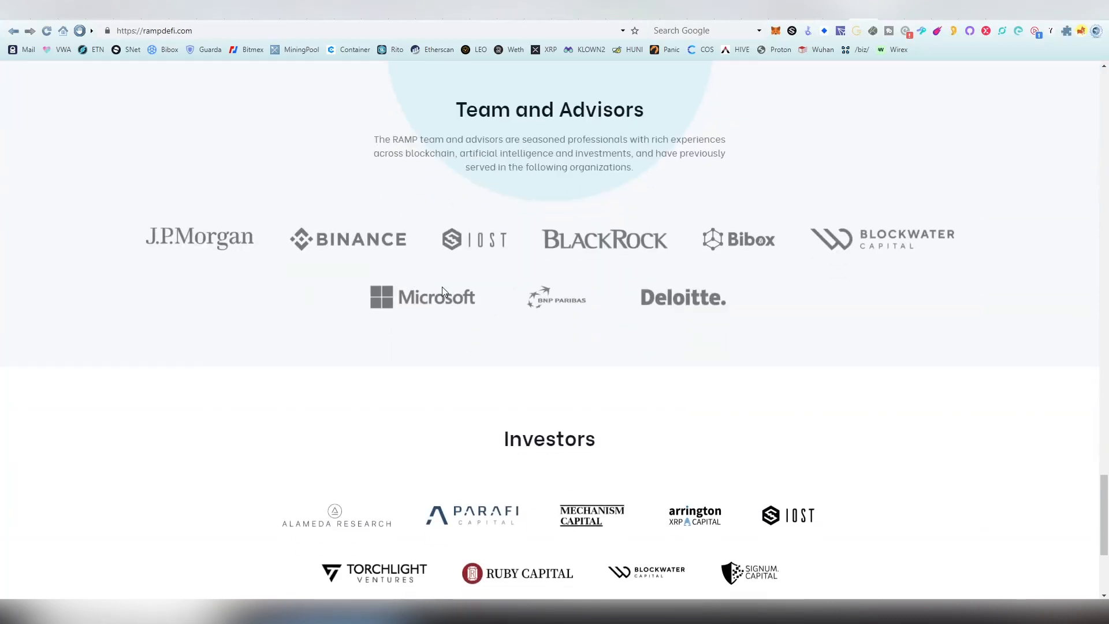
scroll("up", 3)
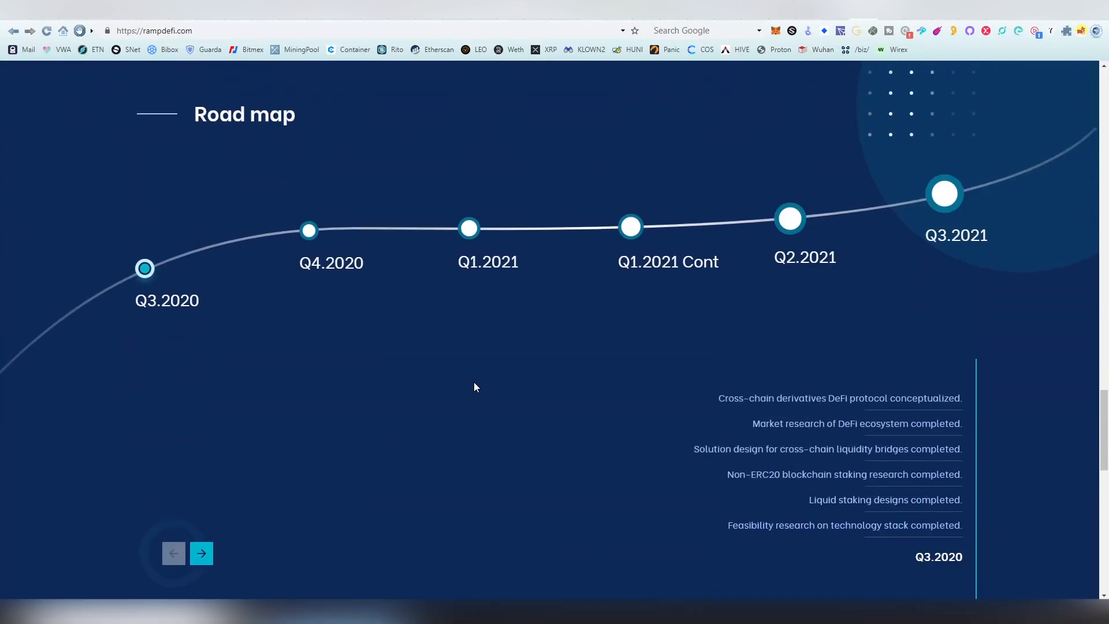
scroll("up", 3)
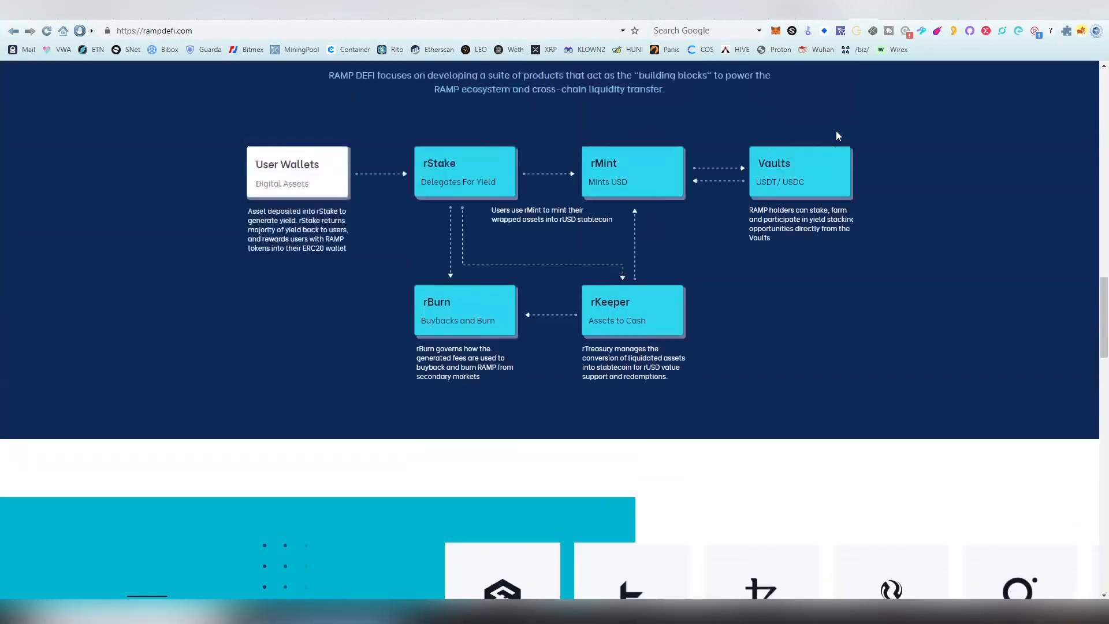
scroll("up", 3)
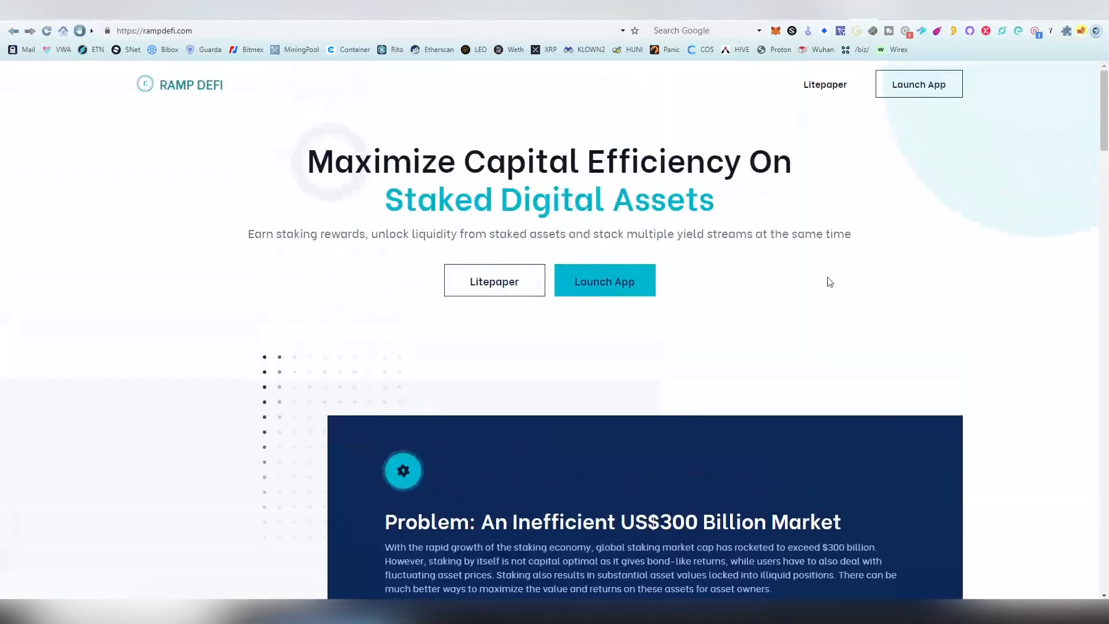
mouse_move(471, 353)
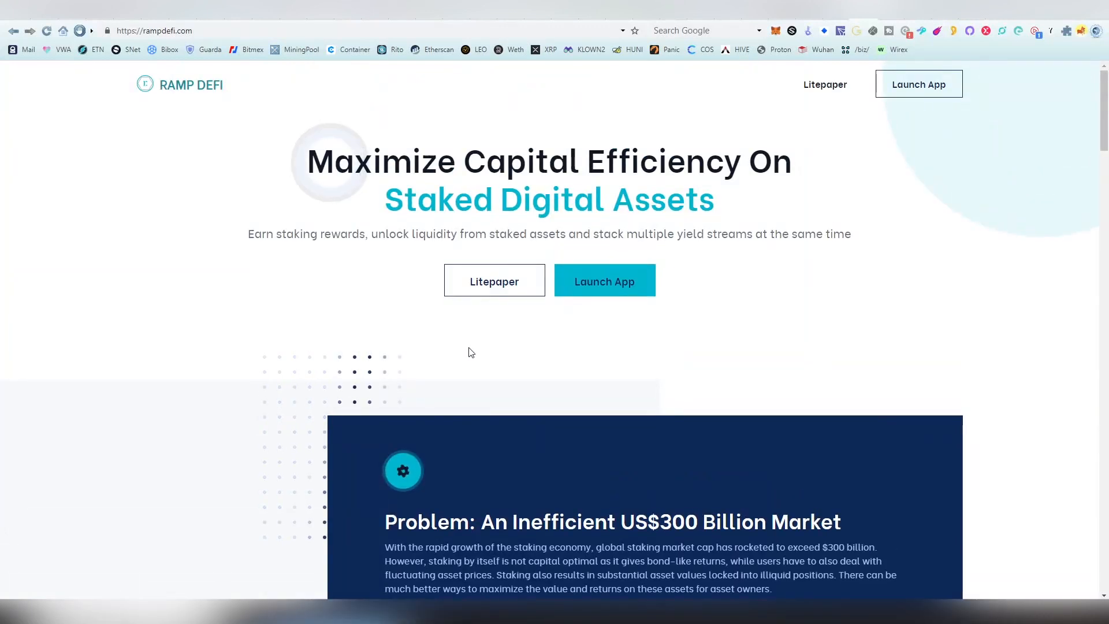
left_click(494, 279)
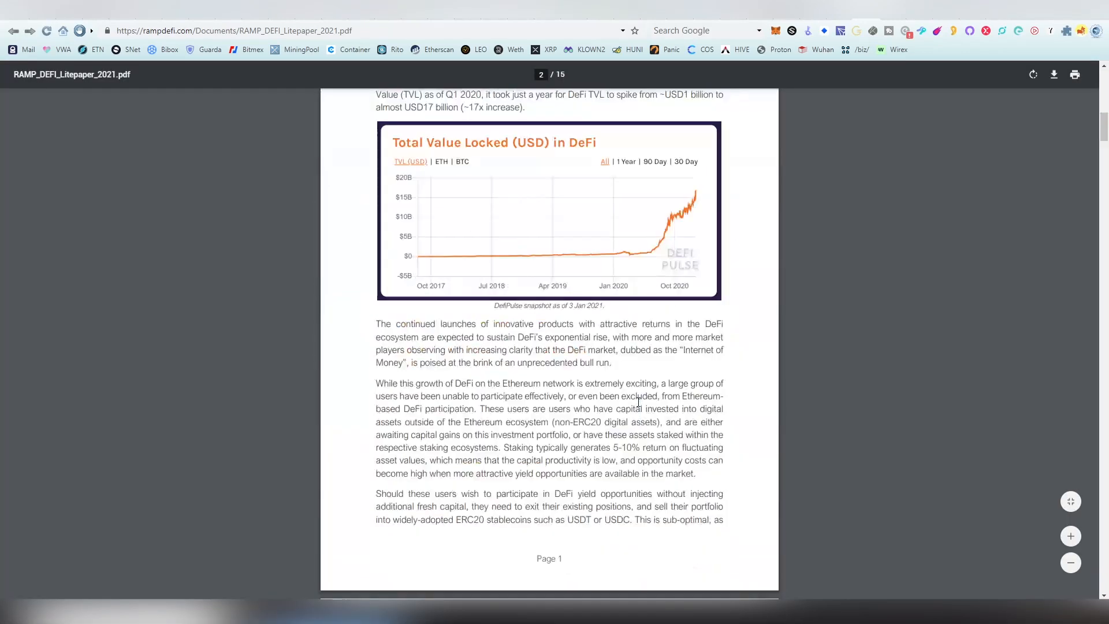
Scroll the 2021 Litepaper to section 2.1.5 rBurn on page 6 and clear the highlighted bullet
scroll("down", 3)
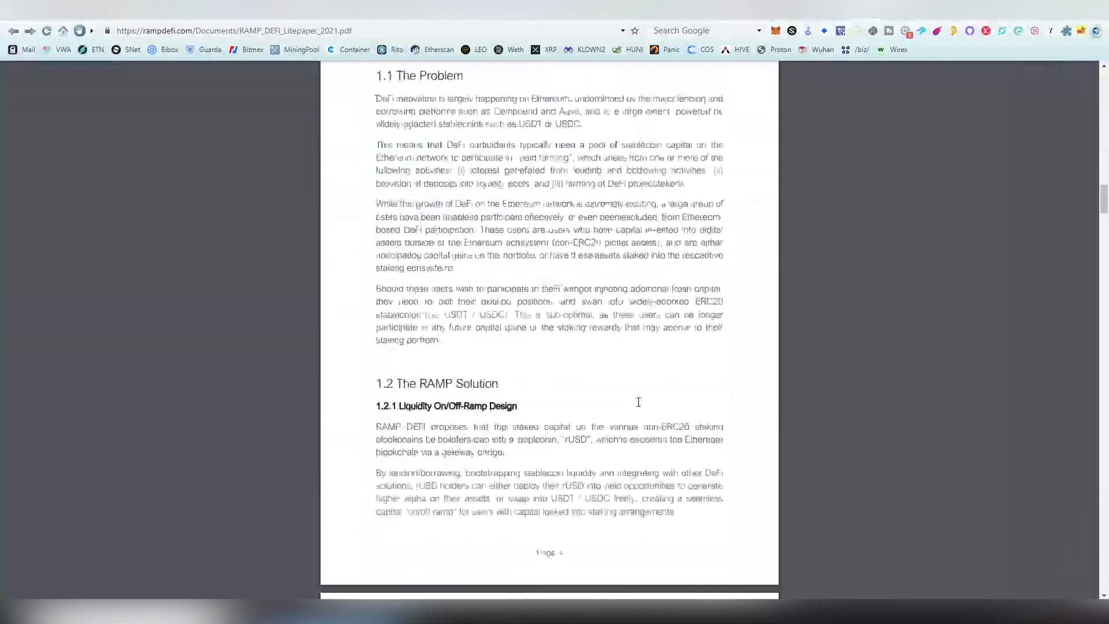
scroll("down", 3)
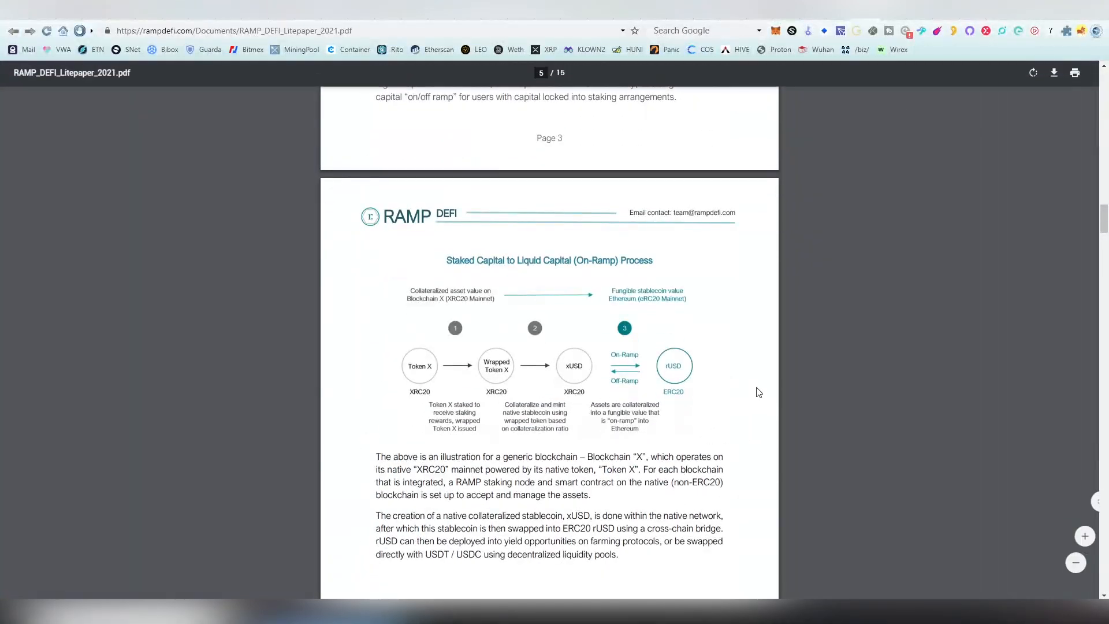
scroll("down", 3)
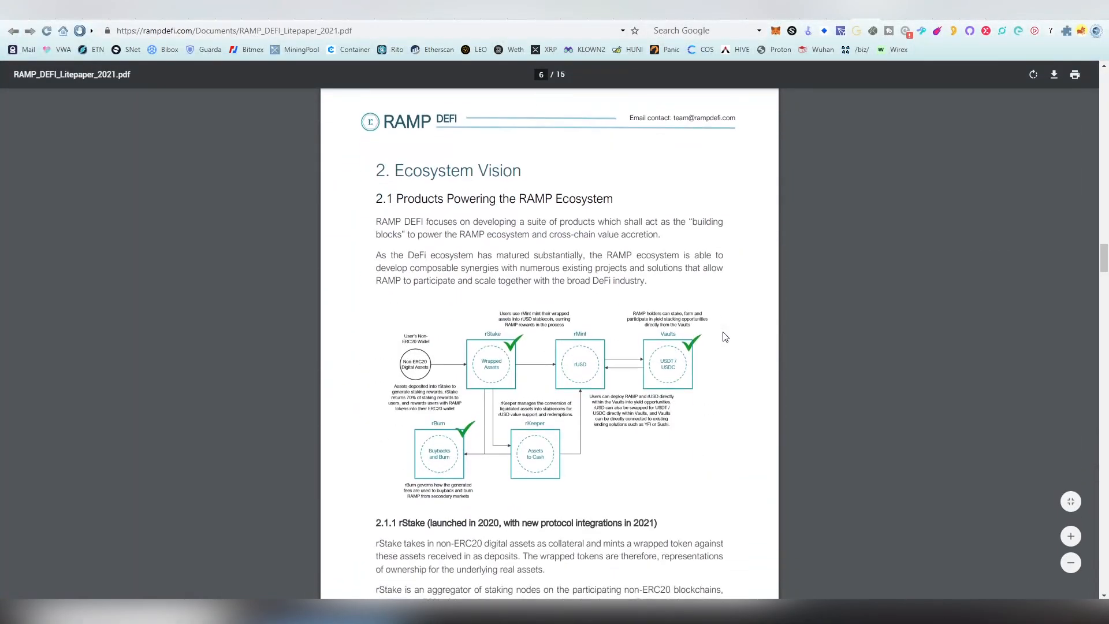
mouse_move(535, 260)
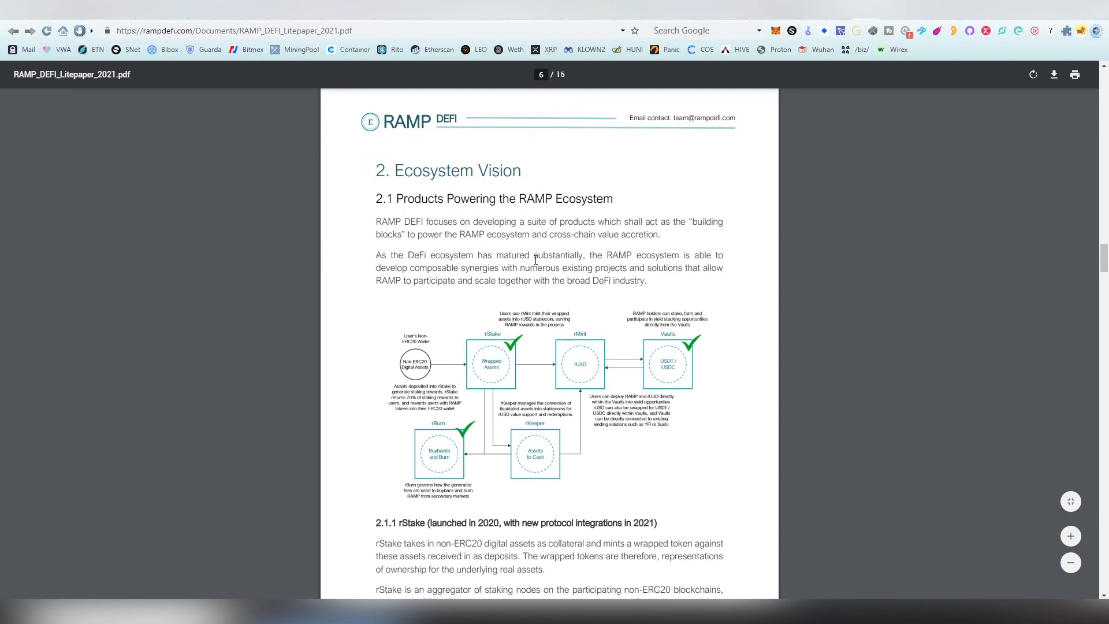
scroll("down", 3)
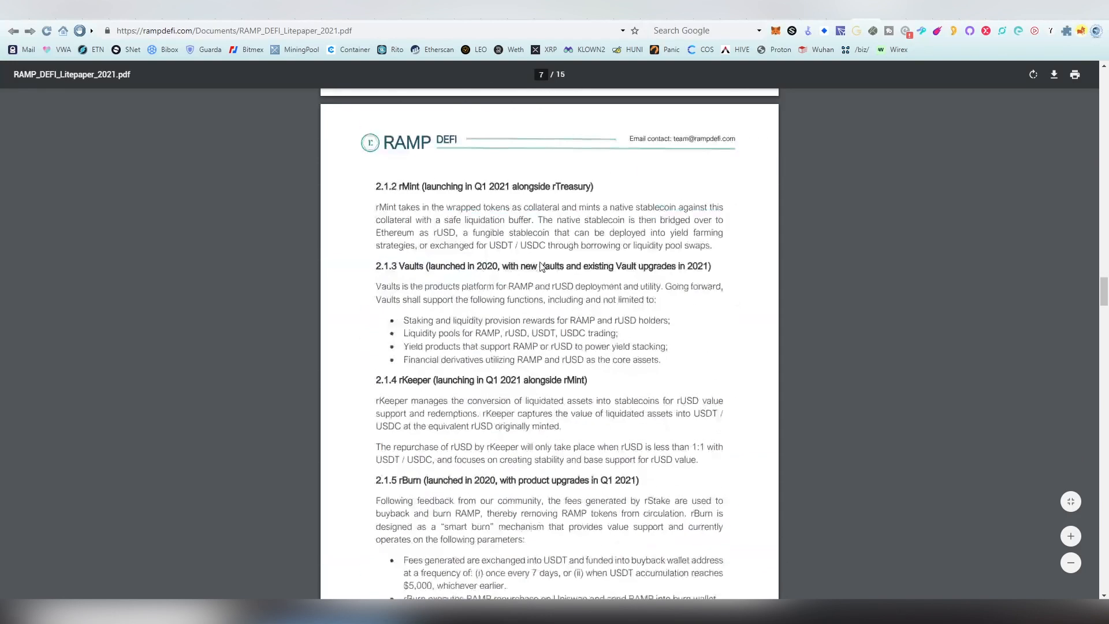
mouse_move(324, 357)
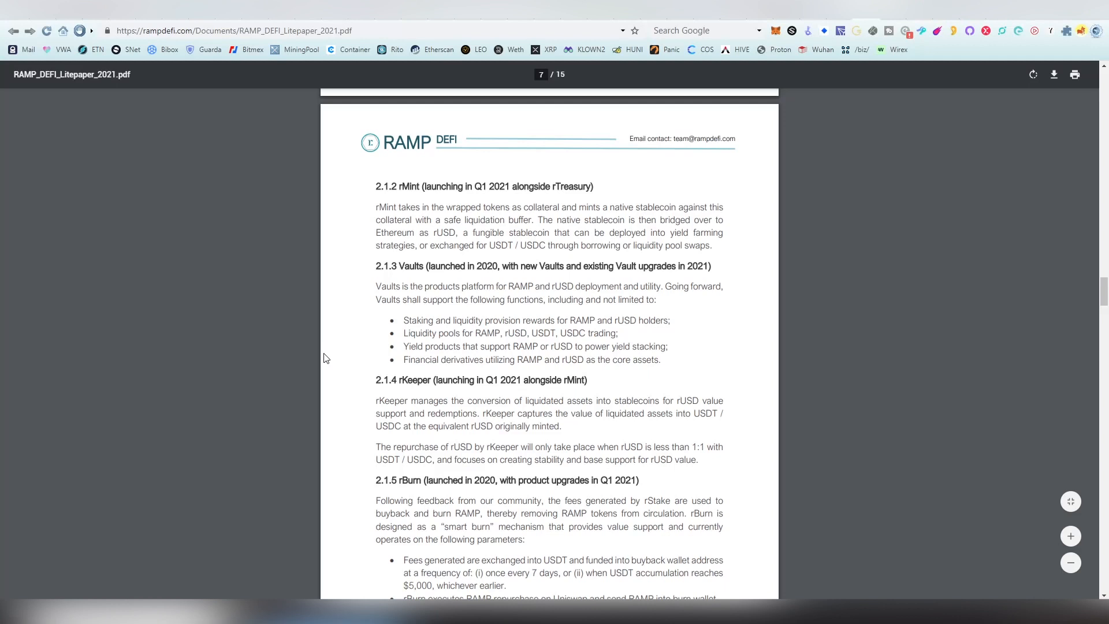
scroll("down", 3)
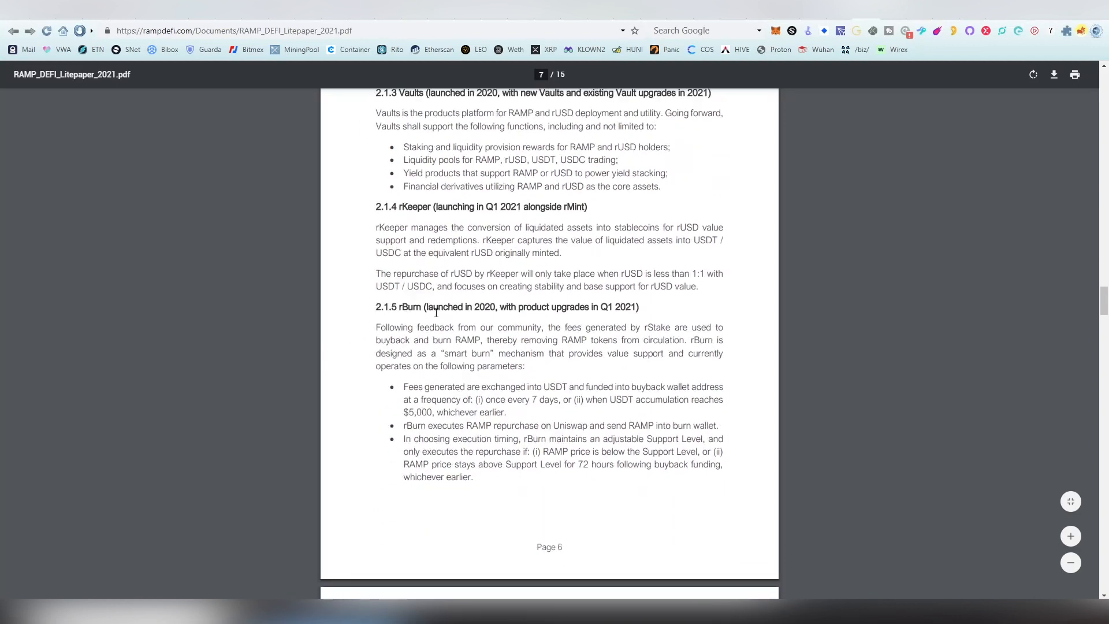
scroll("down", 3)
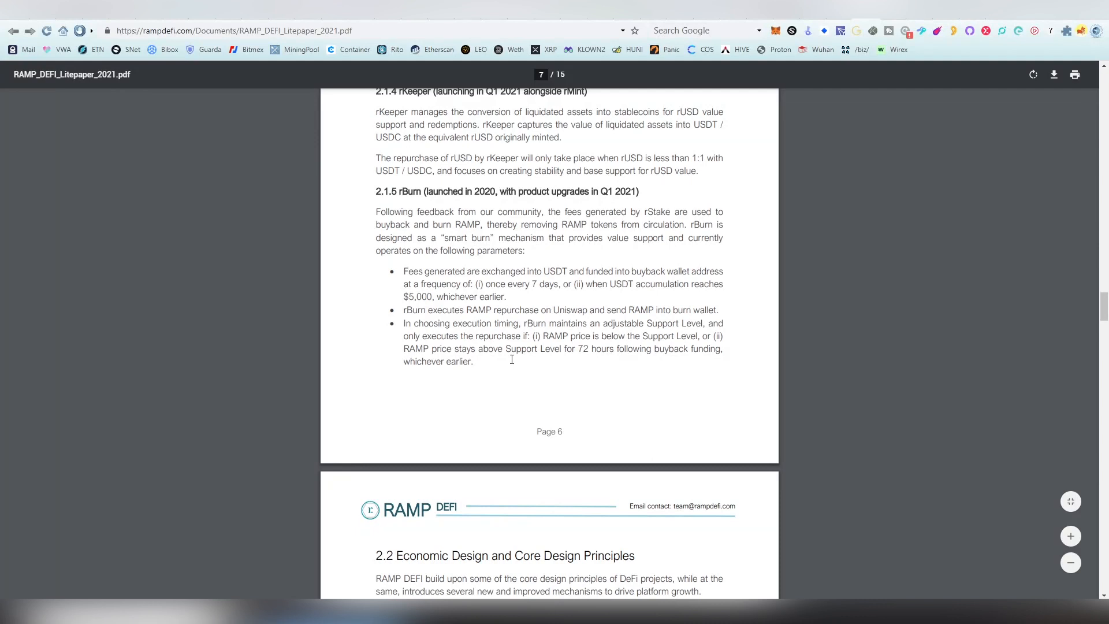
scroll("up", 3)
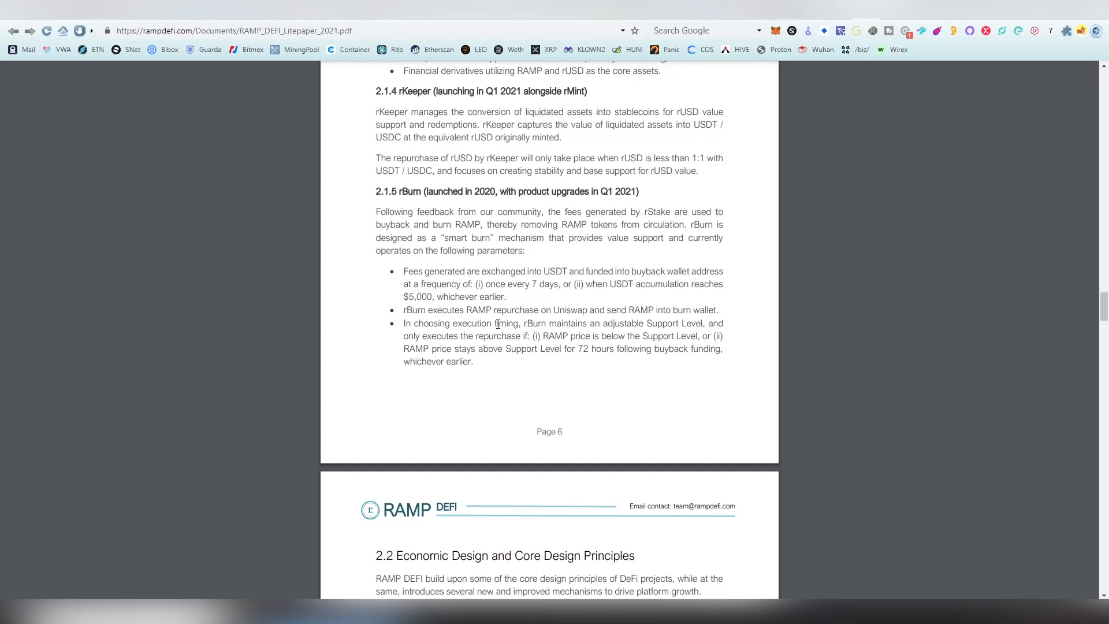
mouse_move(539, 281)
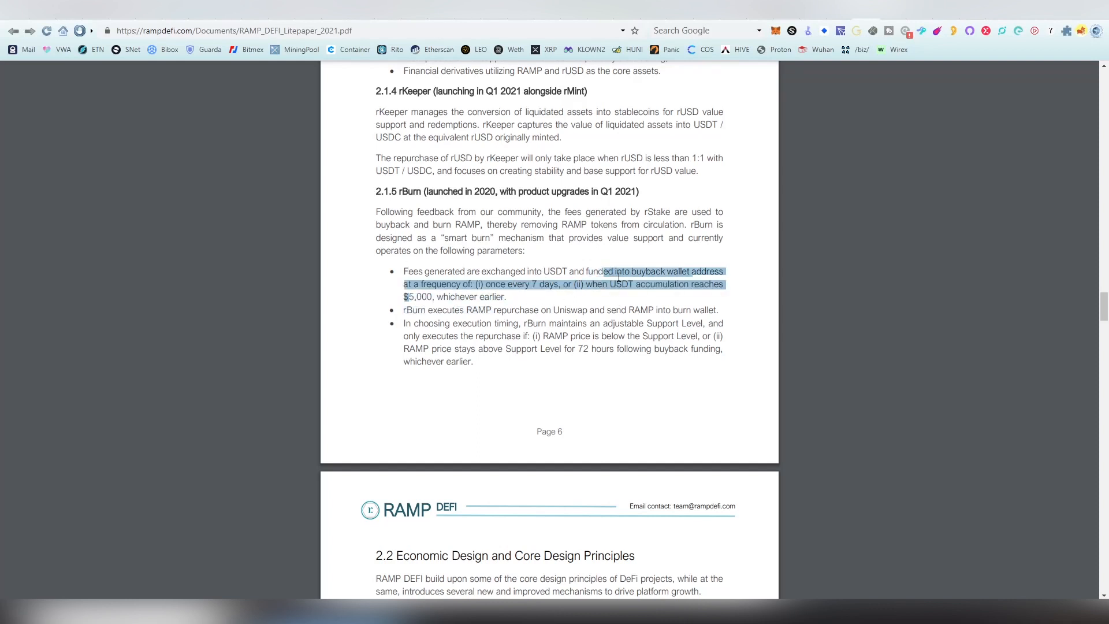
left_click(511, 340)
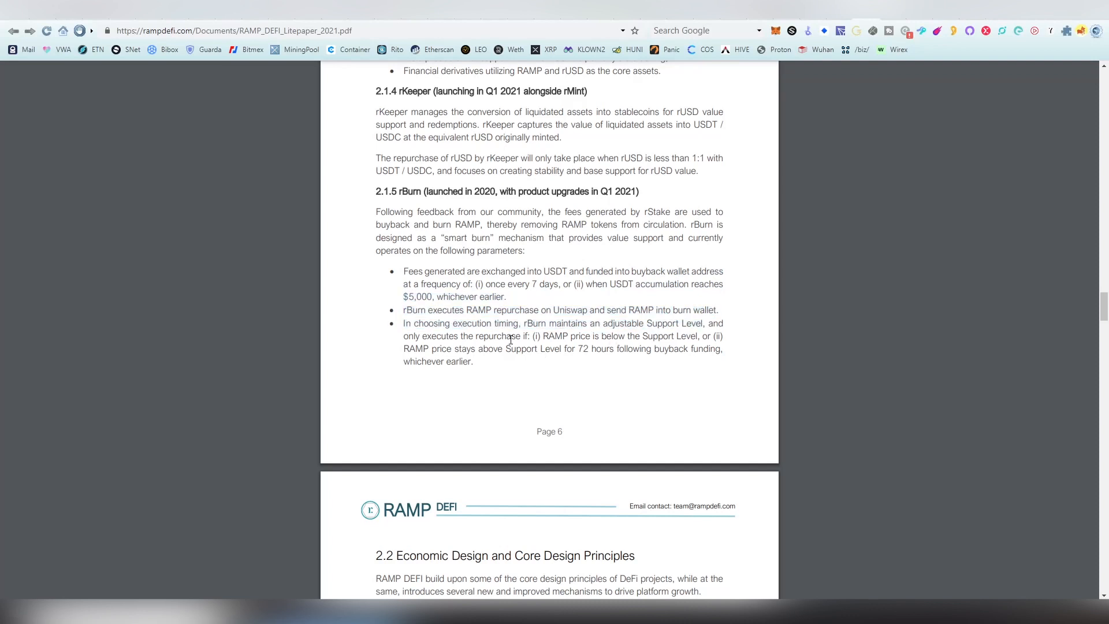
mouse_move(542, 371)
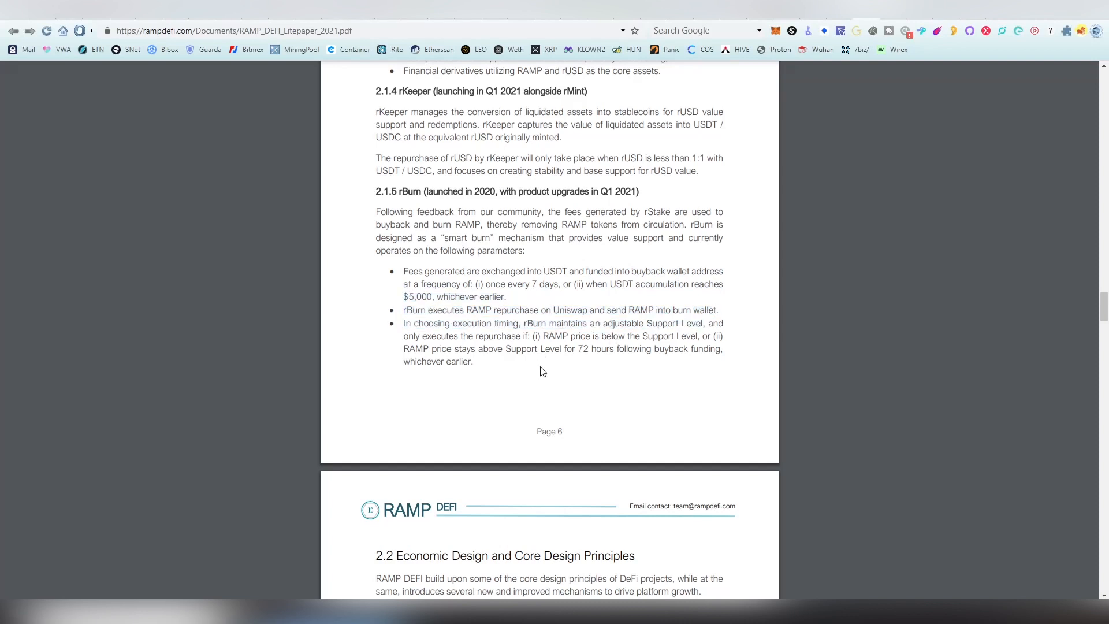